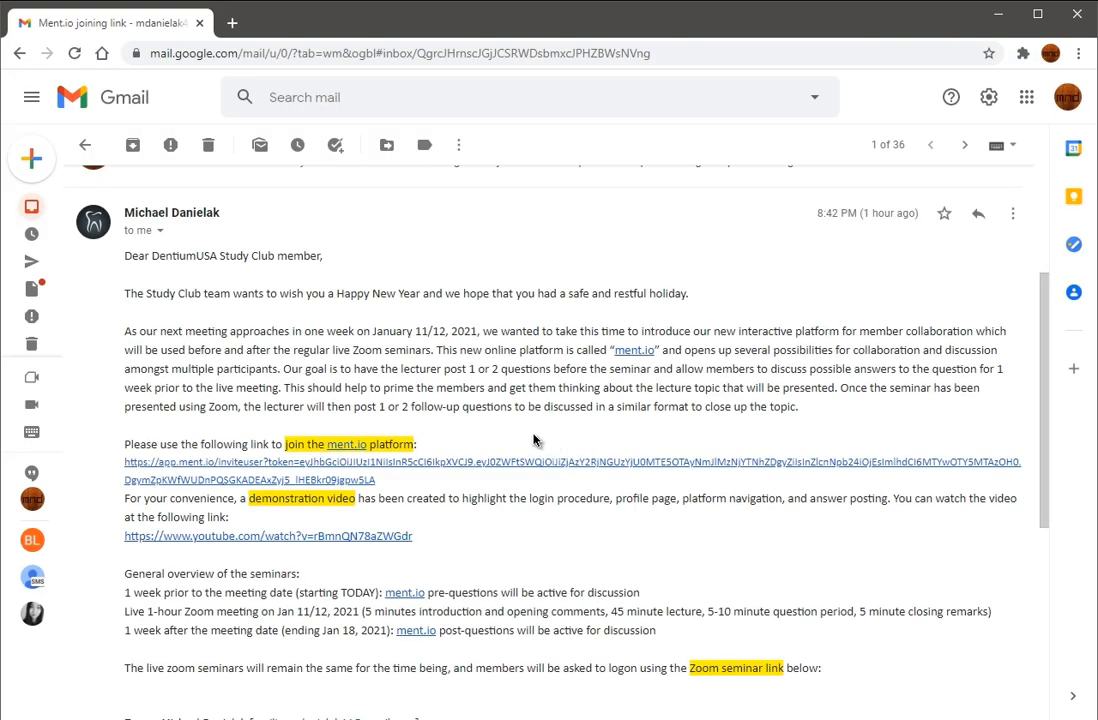
mouse_move(463, 440)
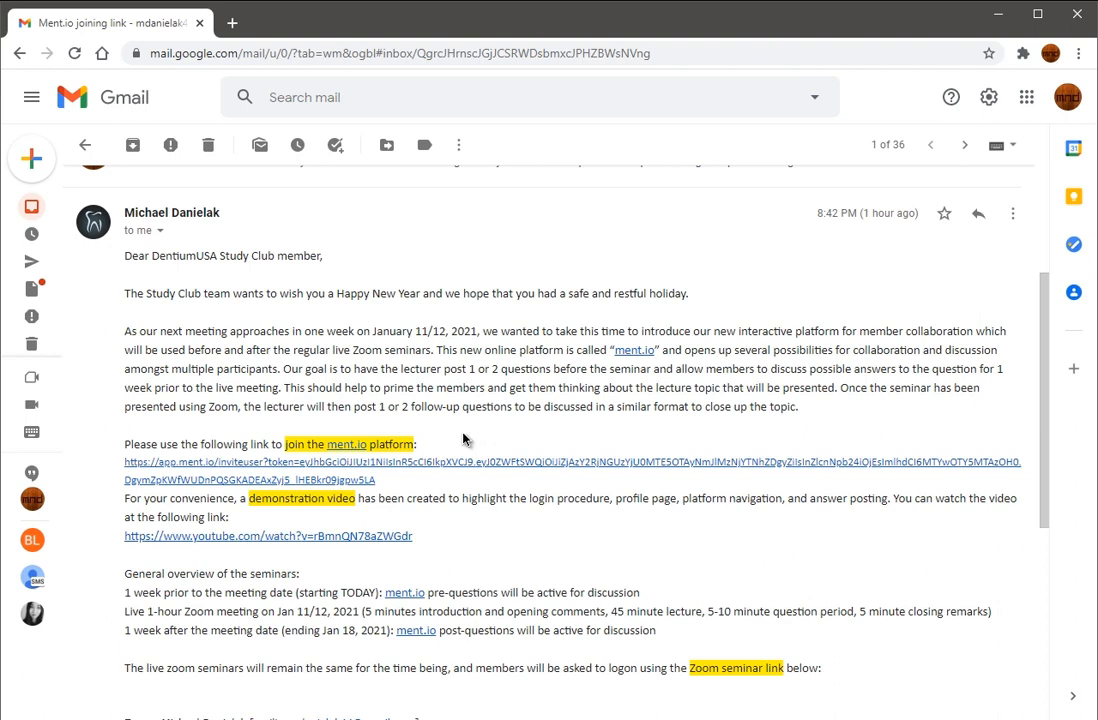
mouse_move(352, 494)
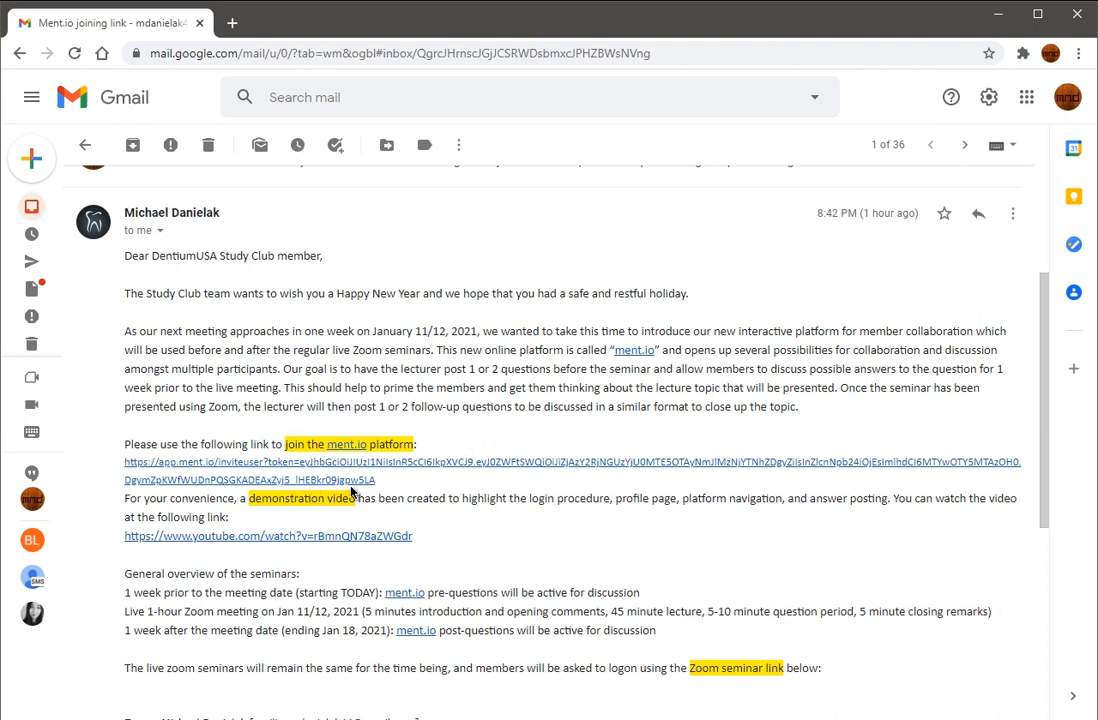
mouse_move(394, 482)
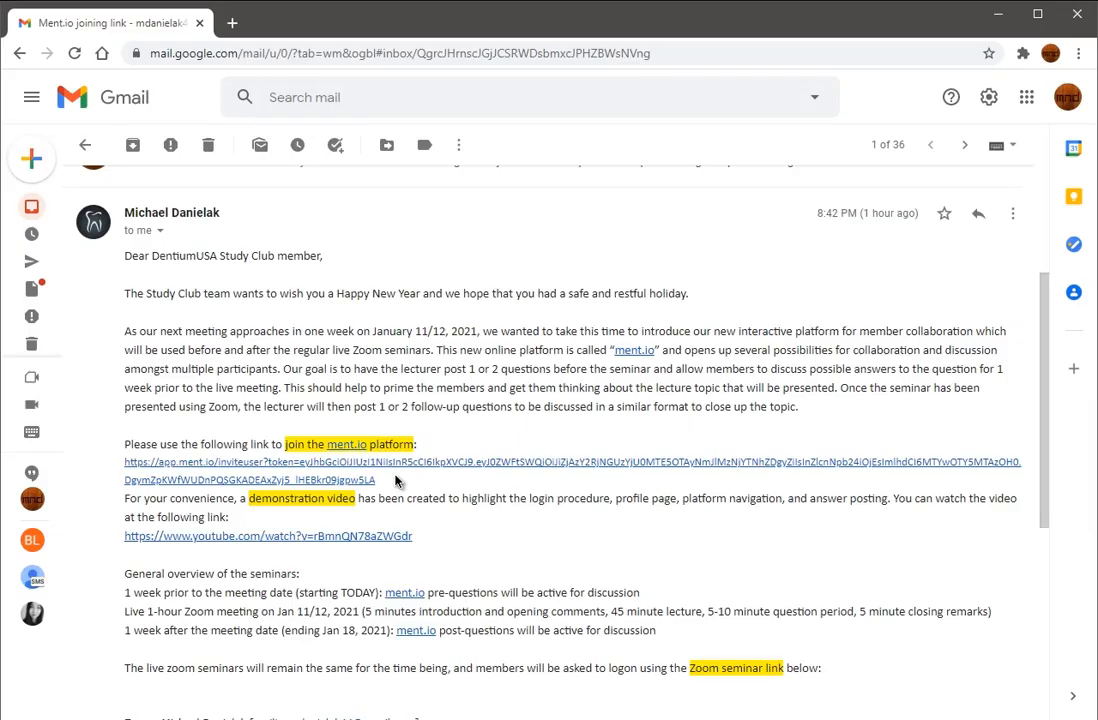
click(570, 462)
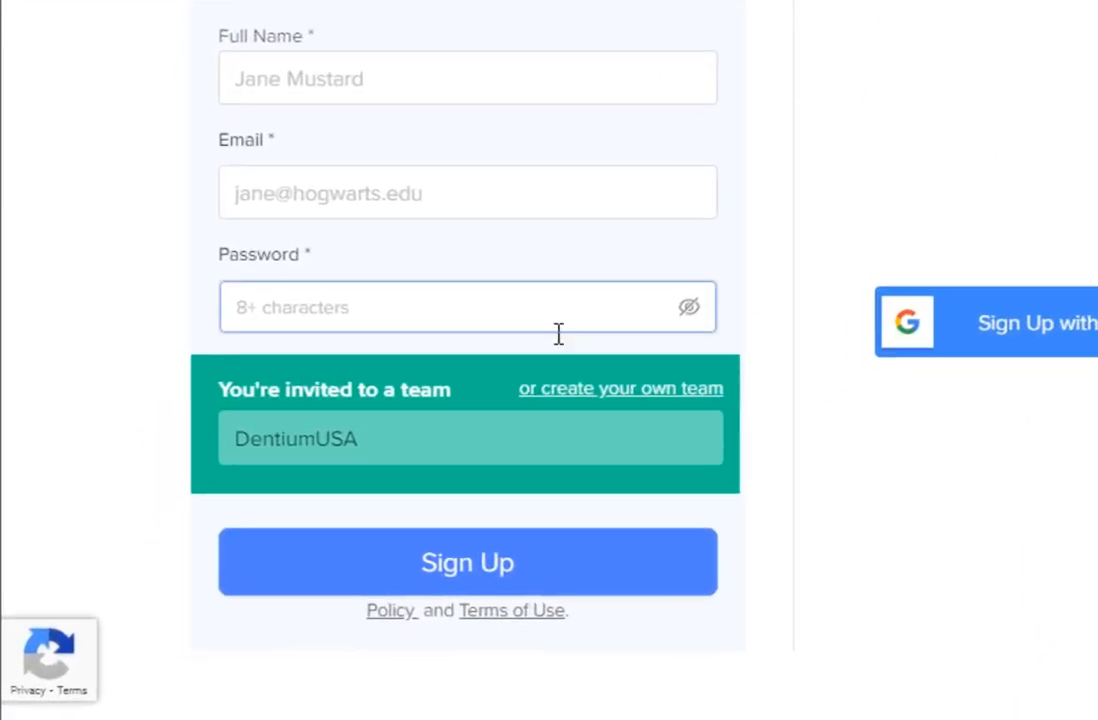
mouse_move(336, 417)
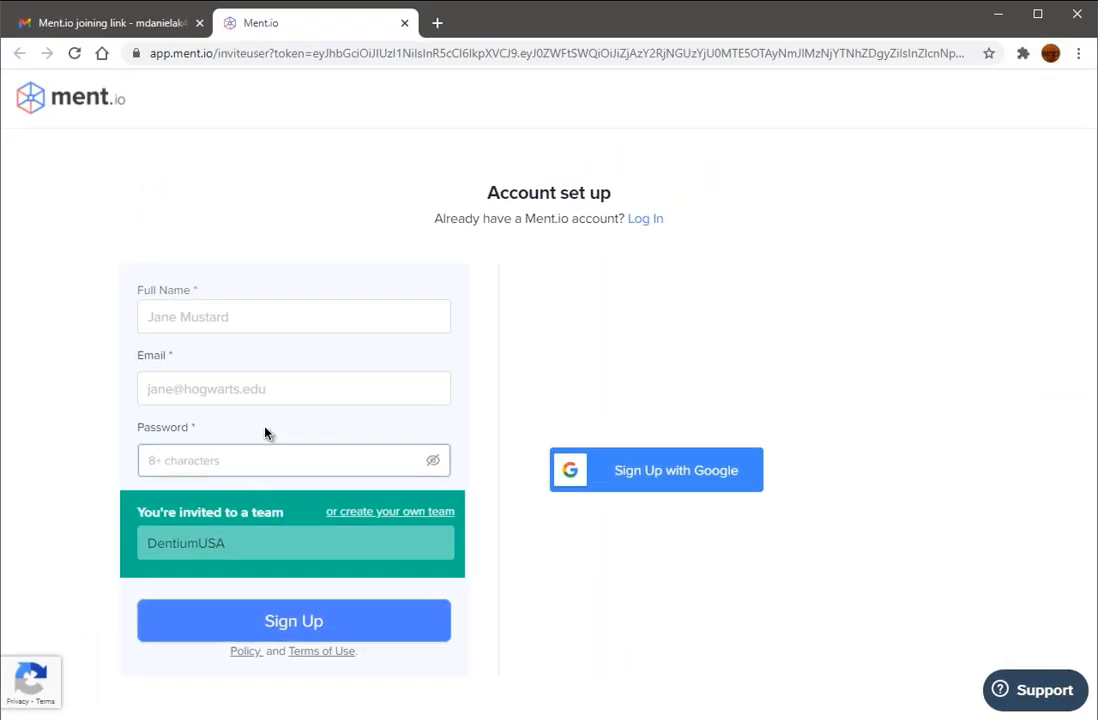
mouse_move(248, 354)
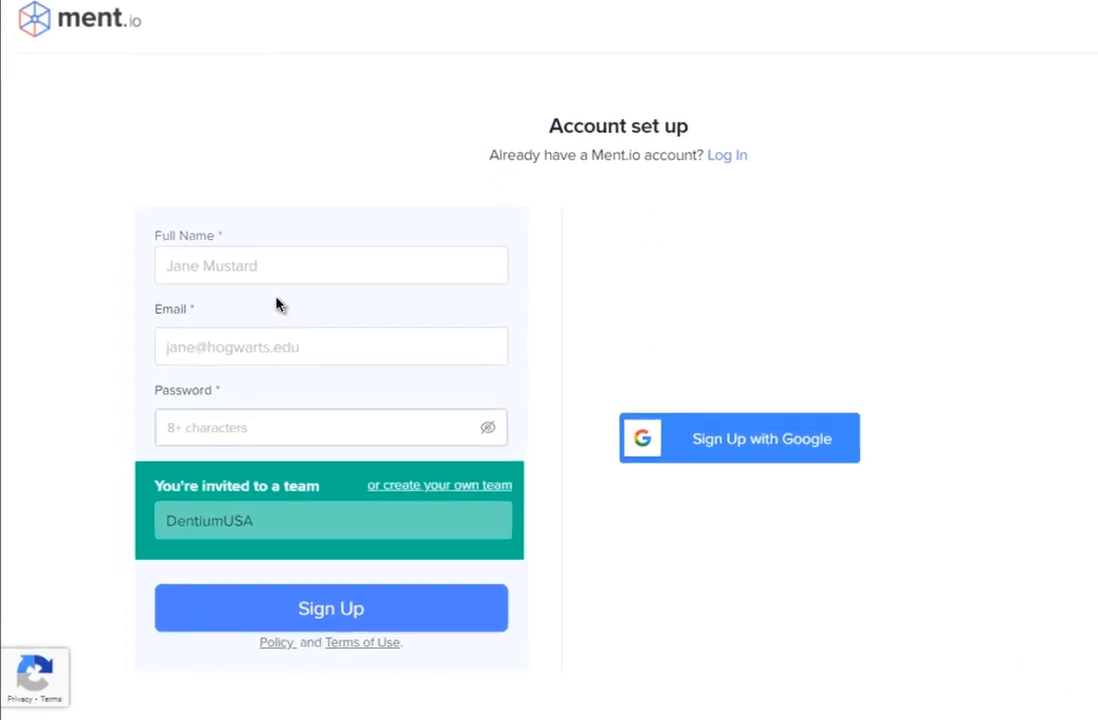
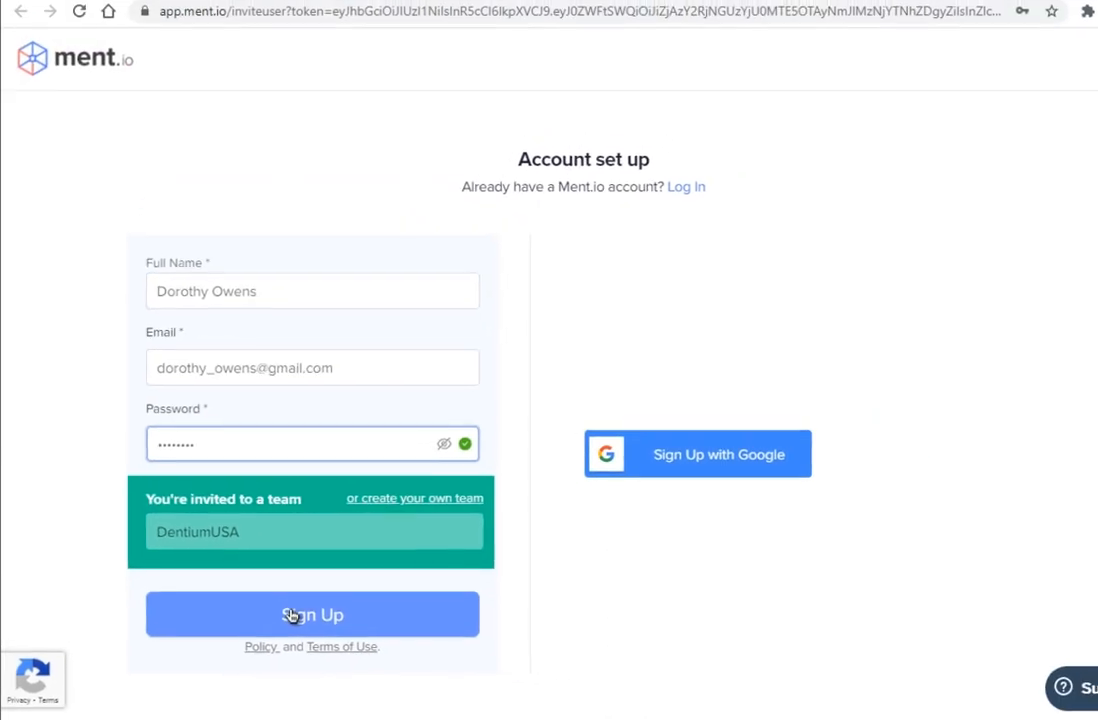
click(312, 614)
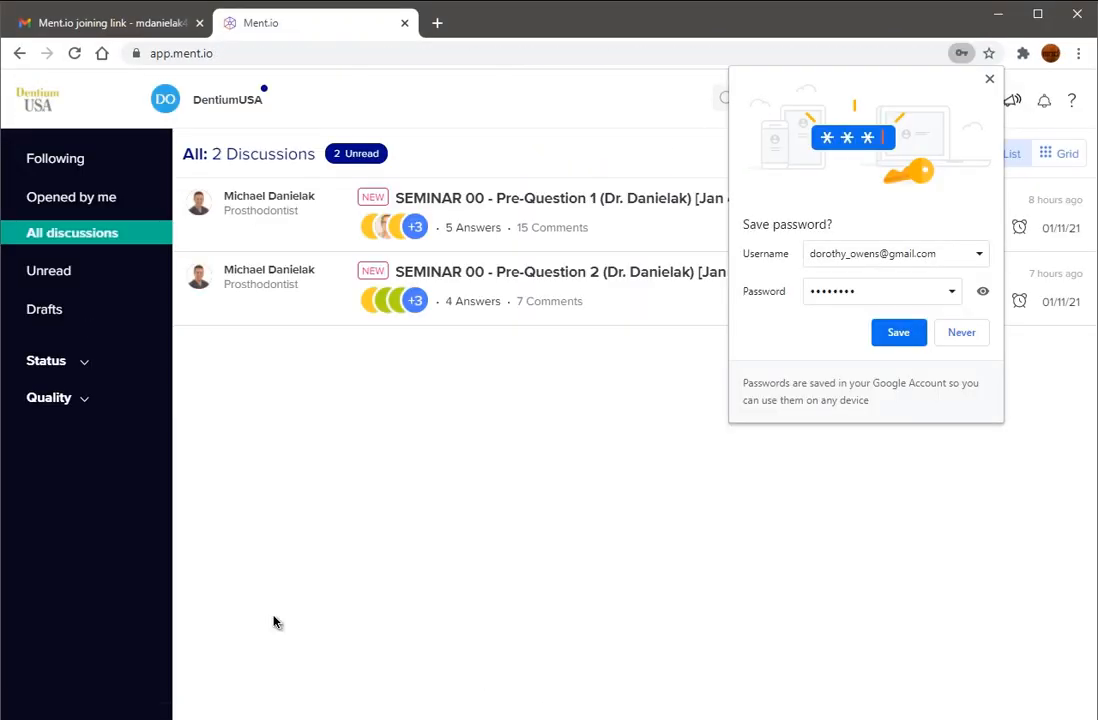
- Dismiss Chrome's save-password popup and bring up the DO avatar account menu
click(961, 332)
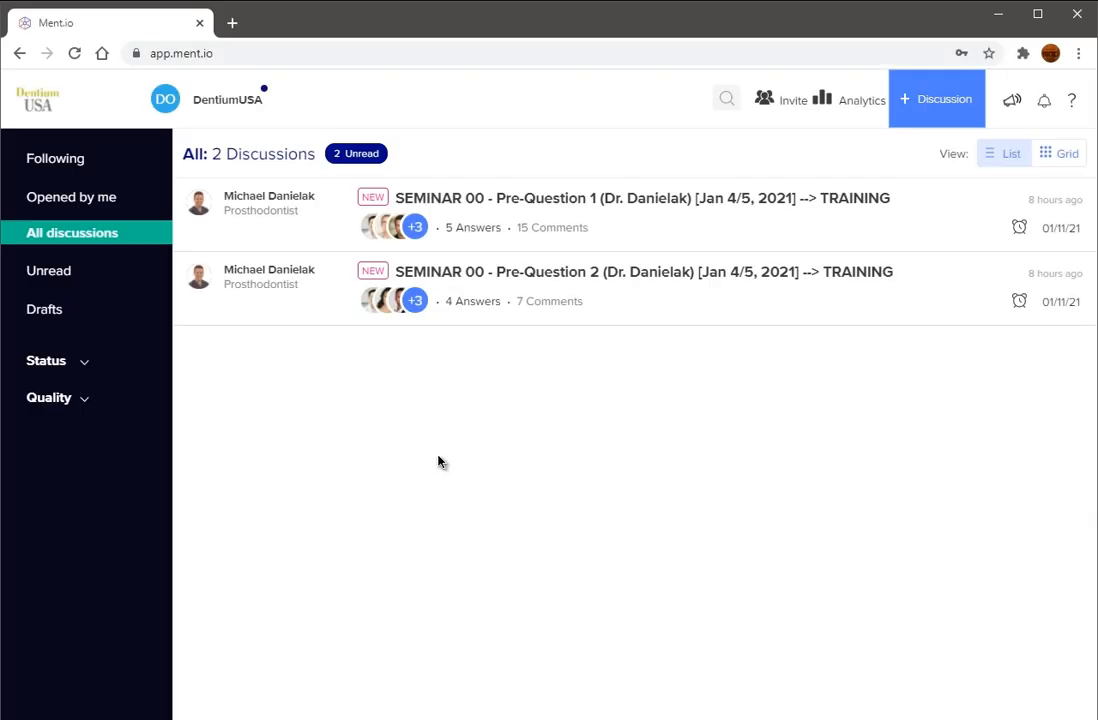
mouse_move(433, 447)
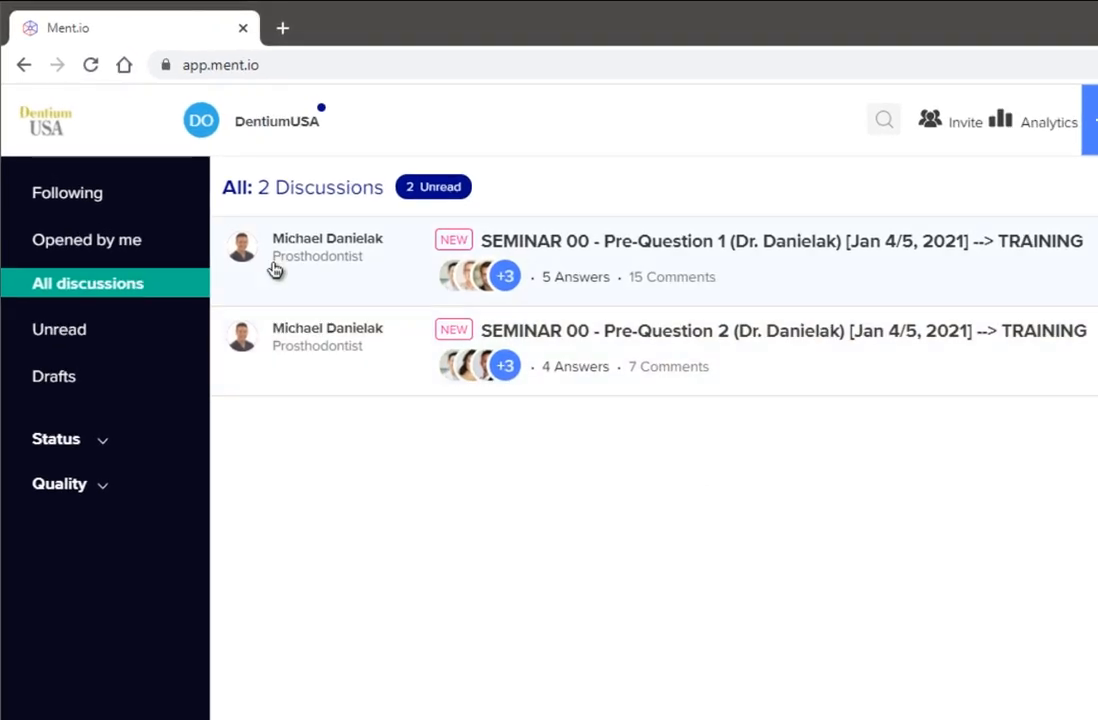
mouse_move(200, 120)
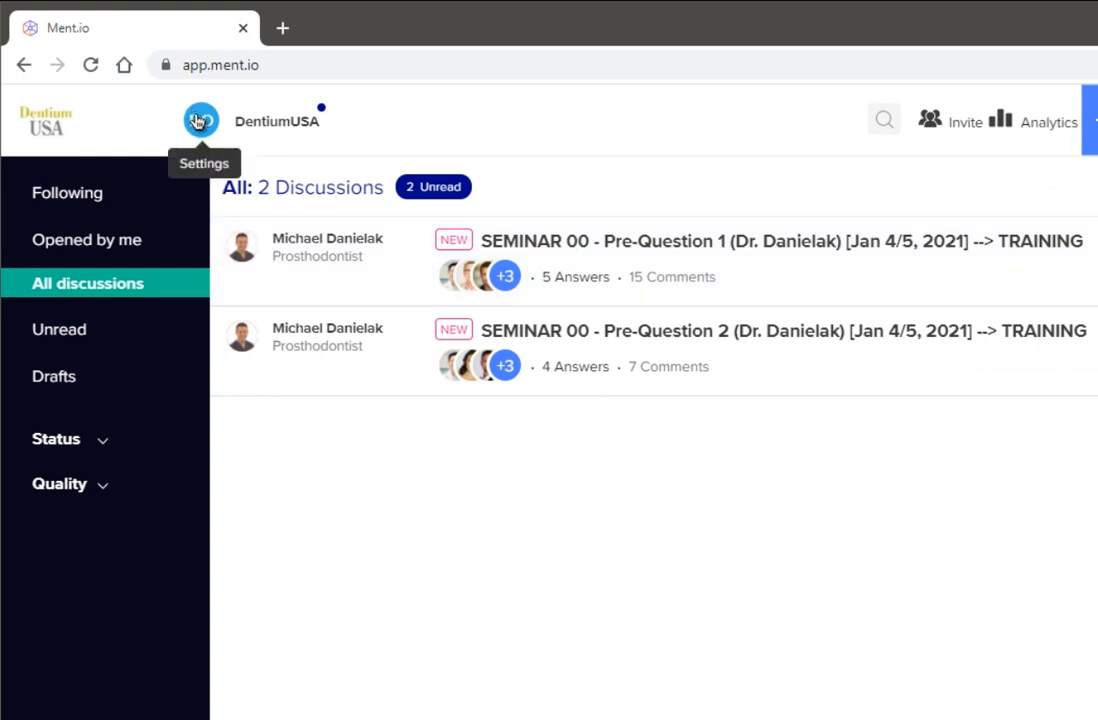
click(200, 119)
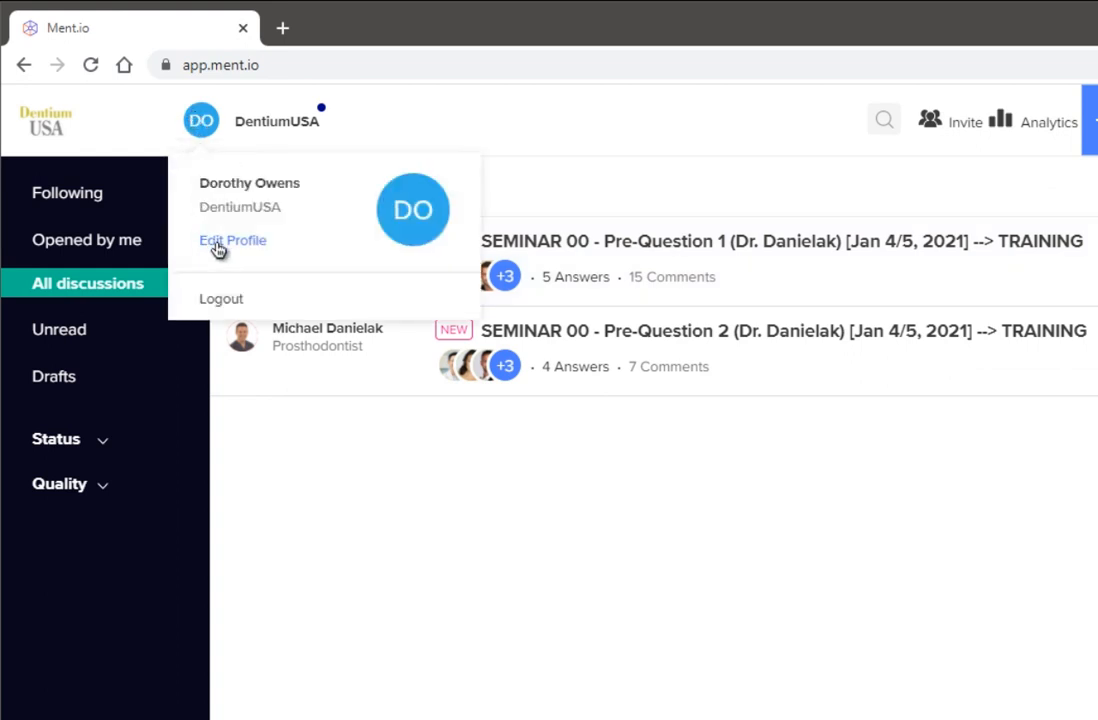
- Set the profile speciality to General Practitioner
click(232, 240)
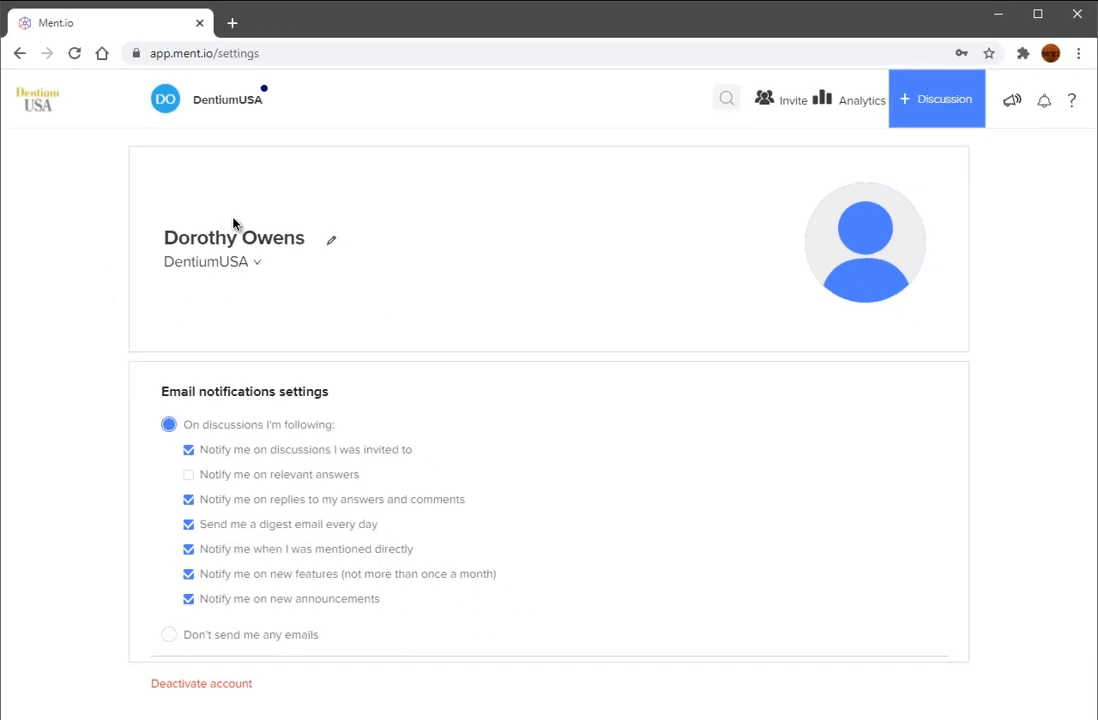
click(330, 238)
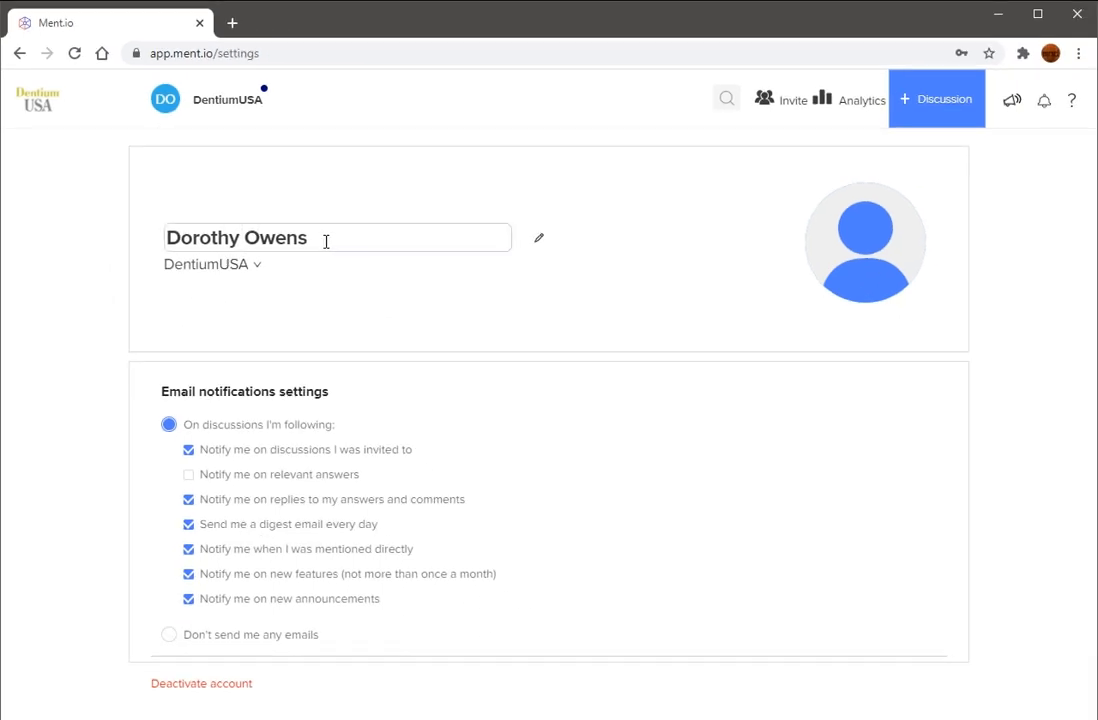
click(330, 278)
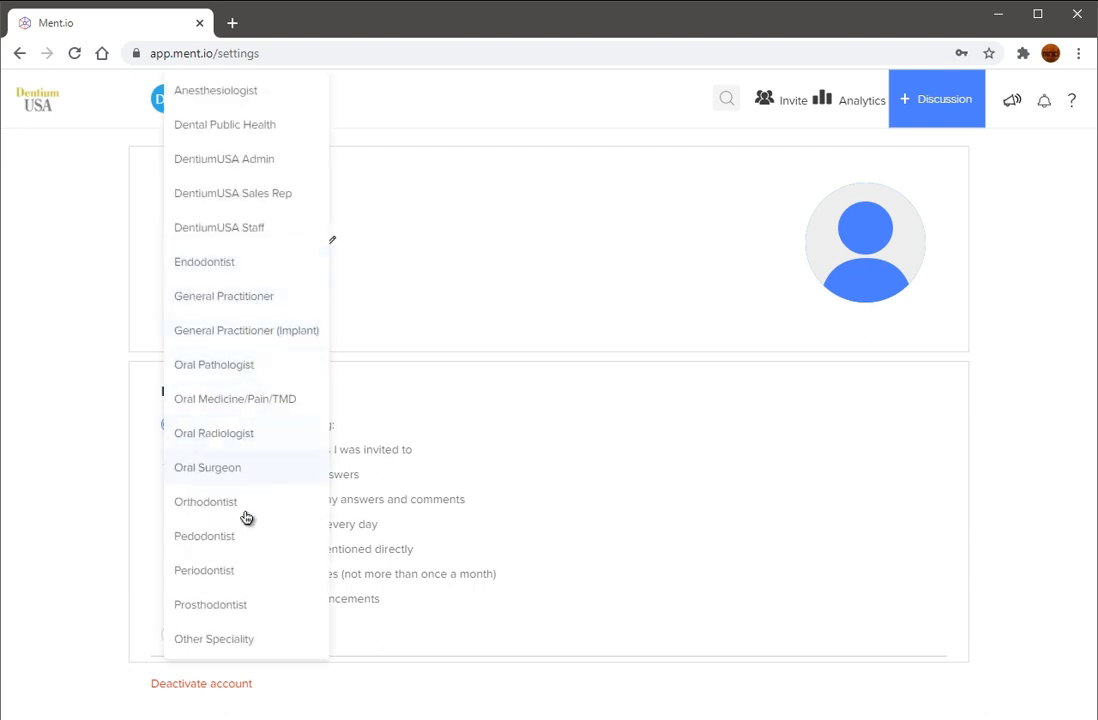
mouse_move(244, 296)
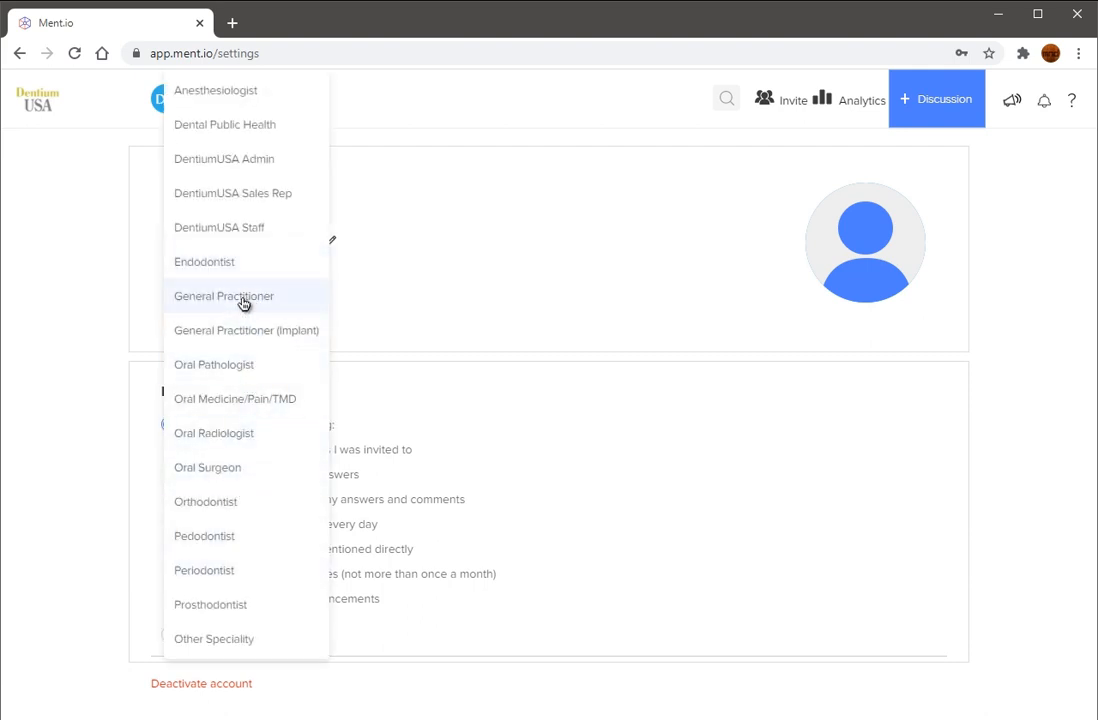
click(223, 296)
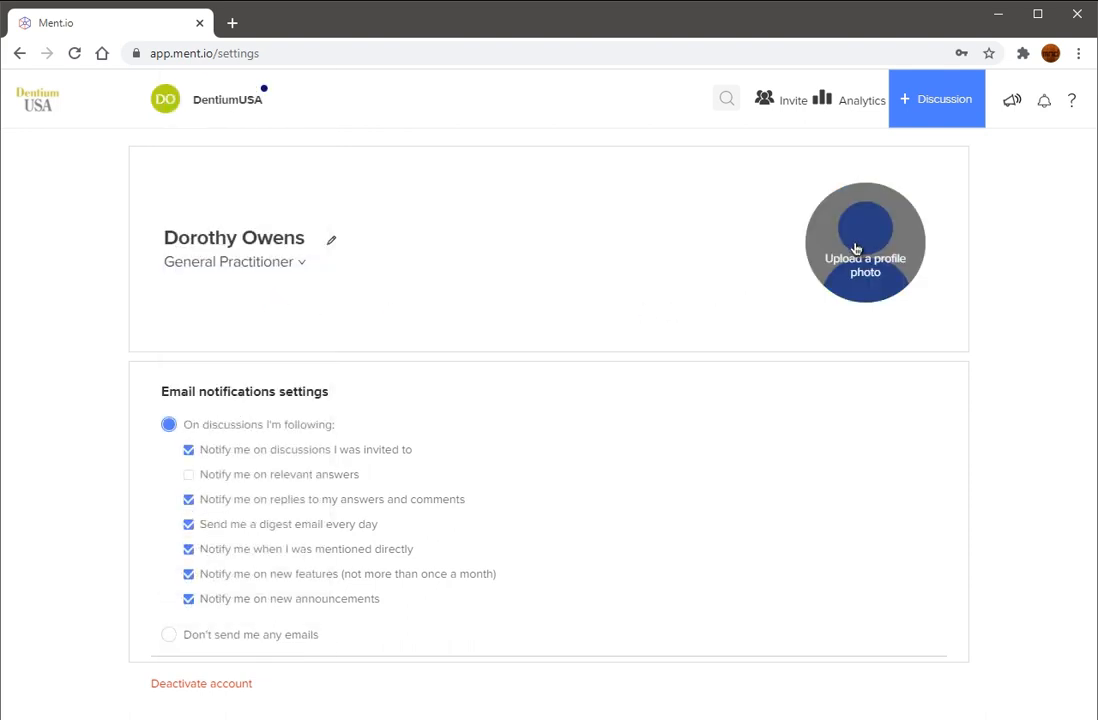
- Upload a profile photo with an enlarged crop circle, and toggle the daily digest email
click(864, 242)
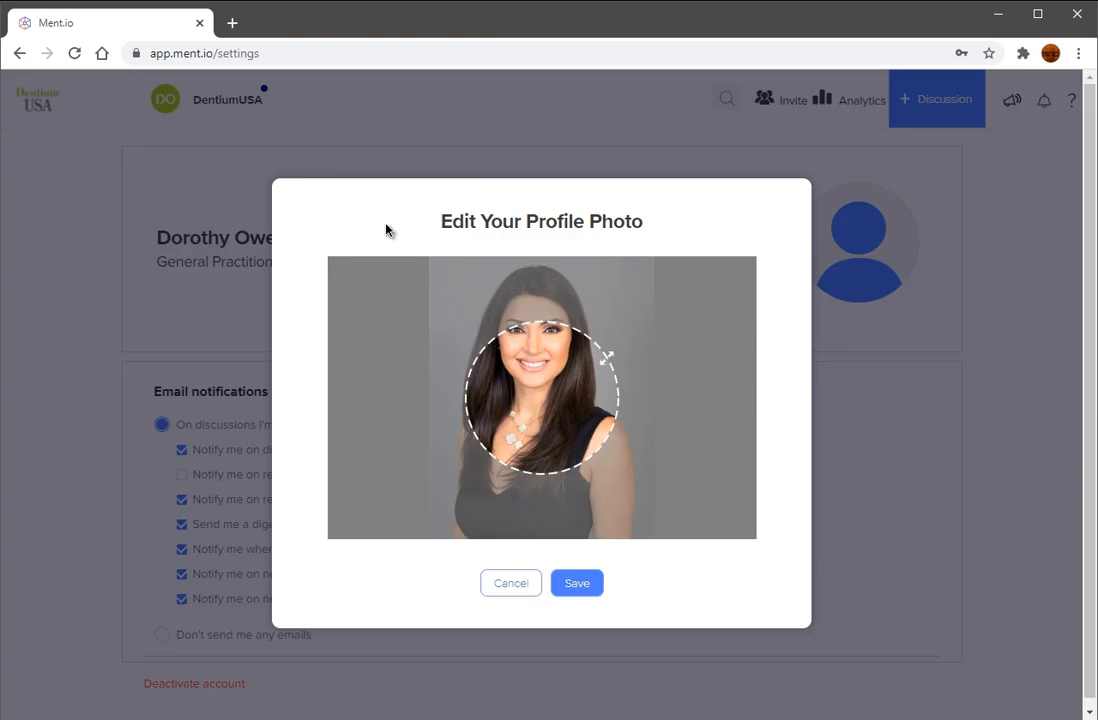
drag(608, 355, 645, 330)
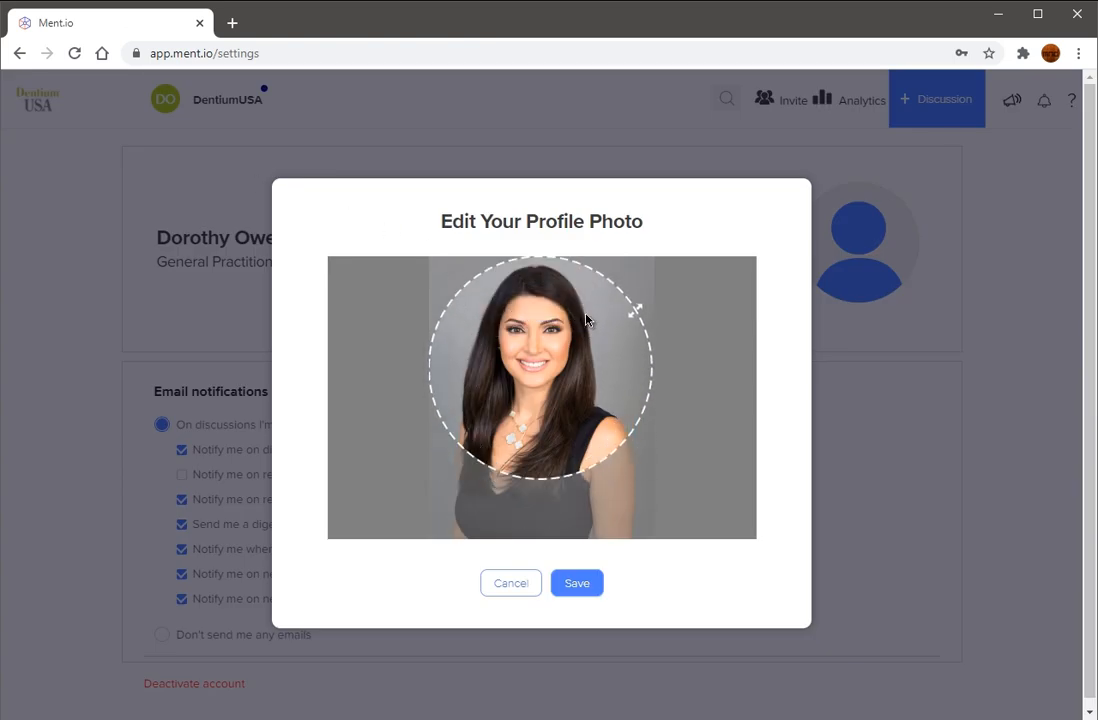
click(576, 583)
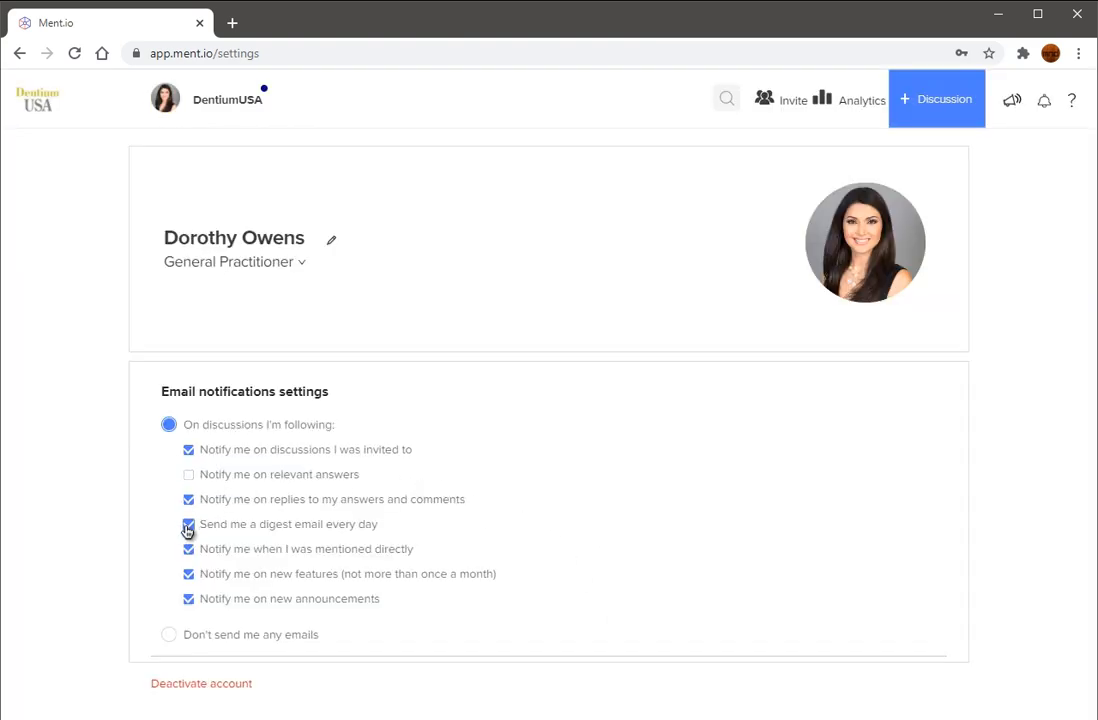
click(188, 524)
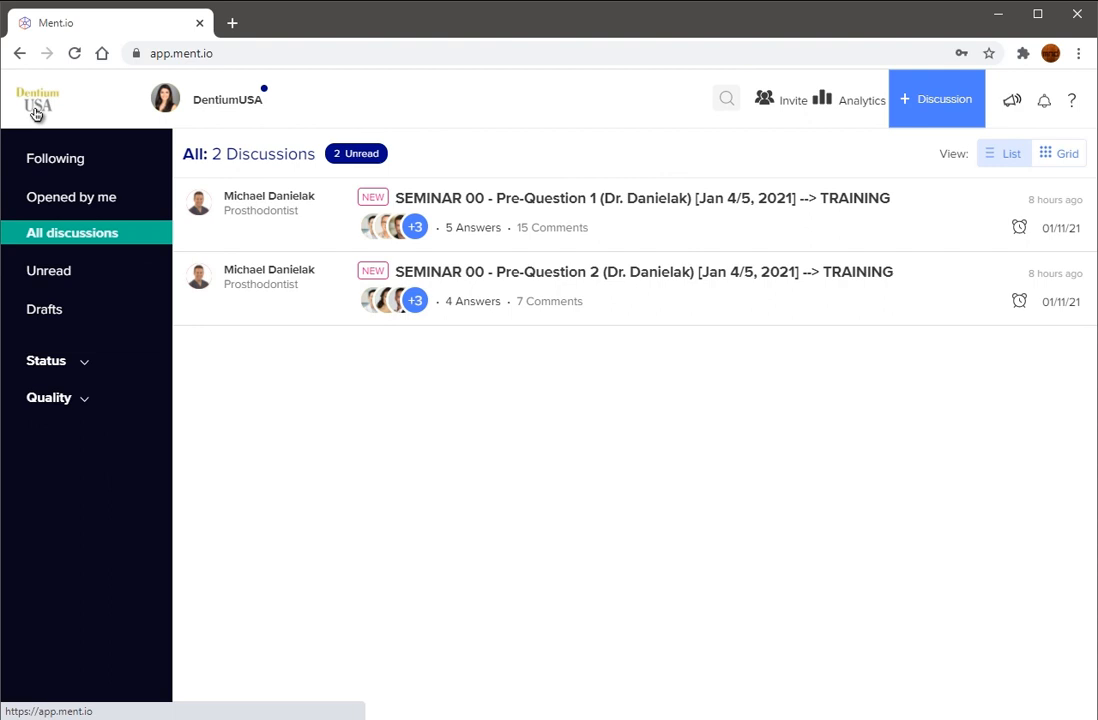
mouse_move(165, 99)
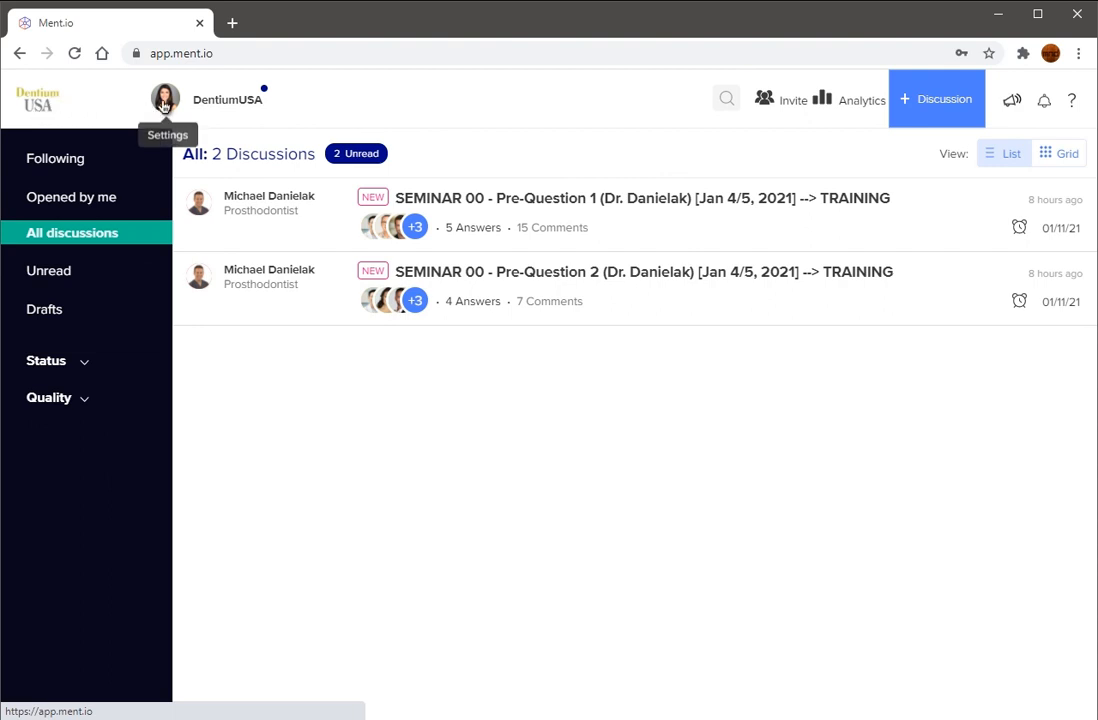
- Reopen the account menu, then filter the discussions to unread ones
click(165, 99)
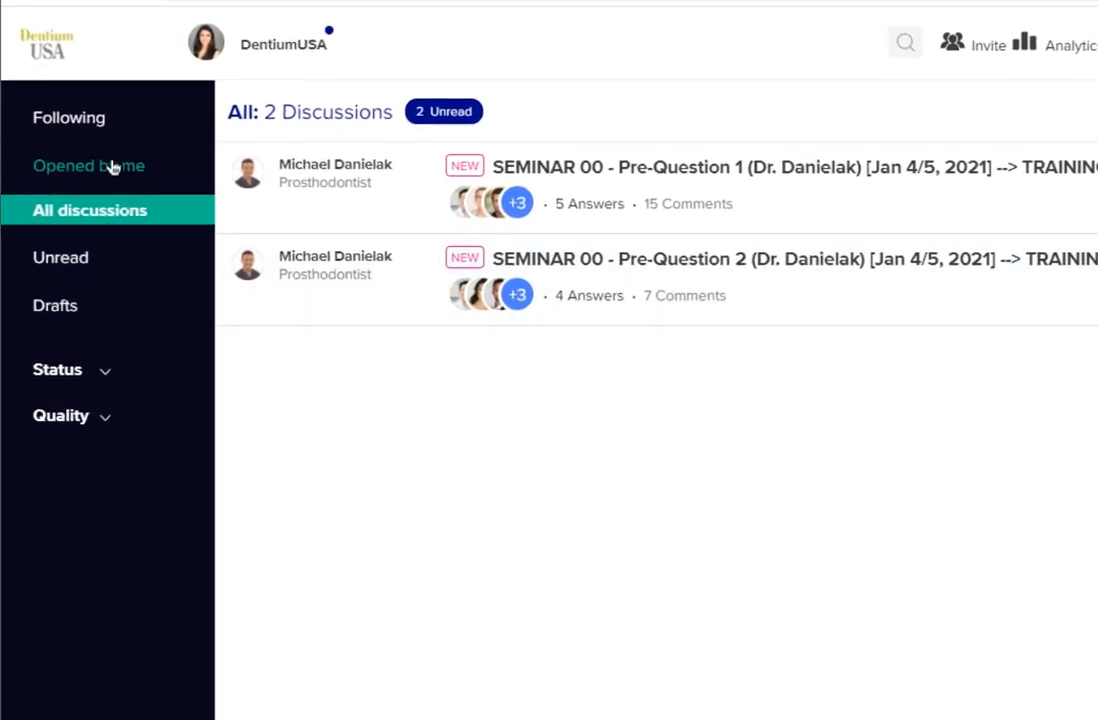
mouse_move(103, 135)
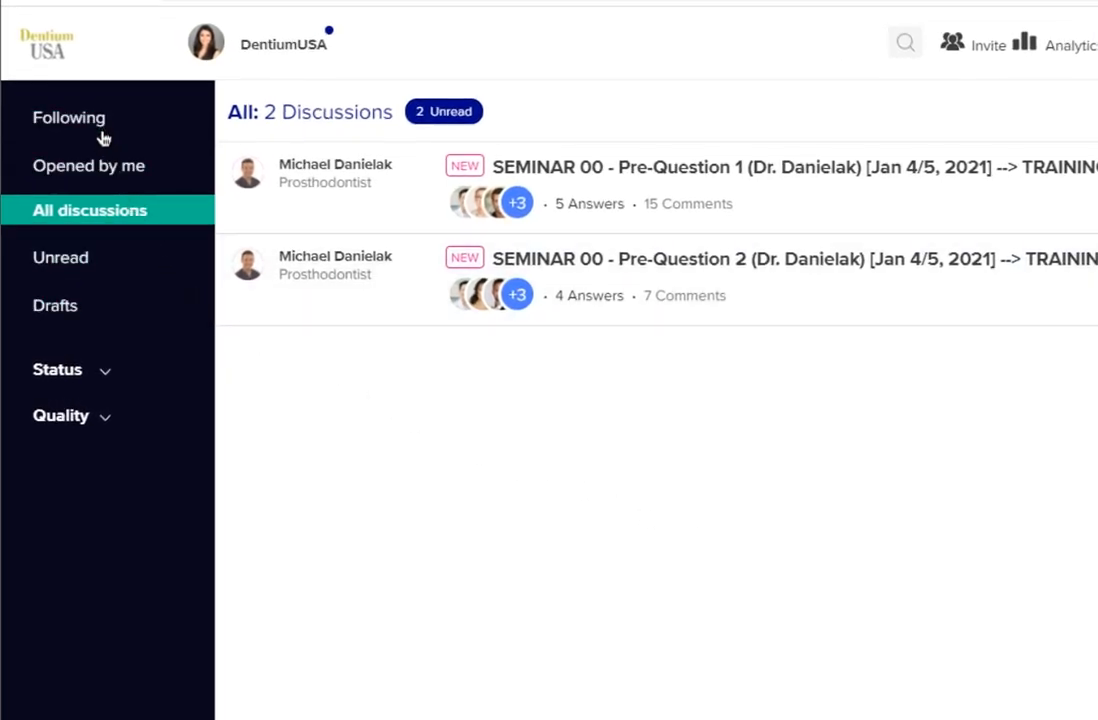
mouse_move(107, 150)
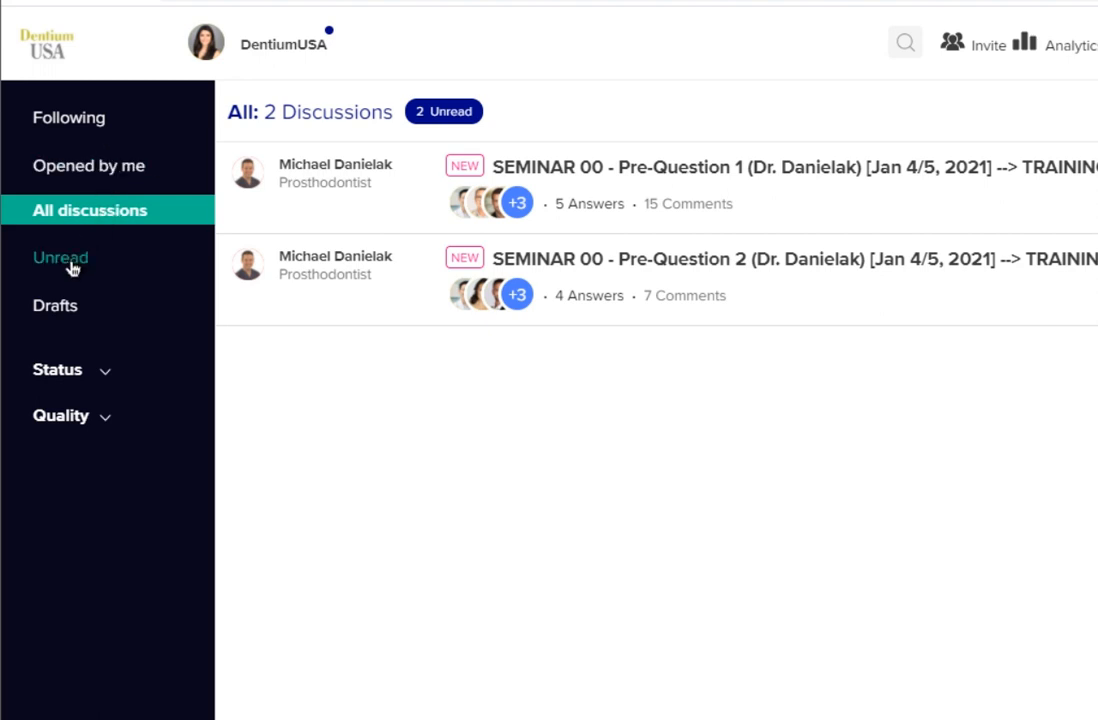
click(60, 258)
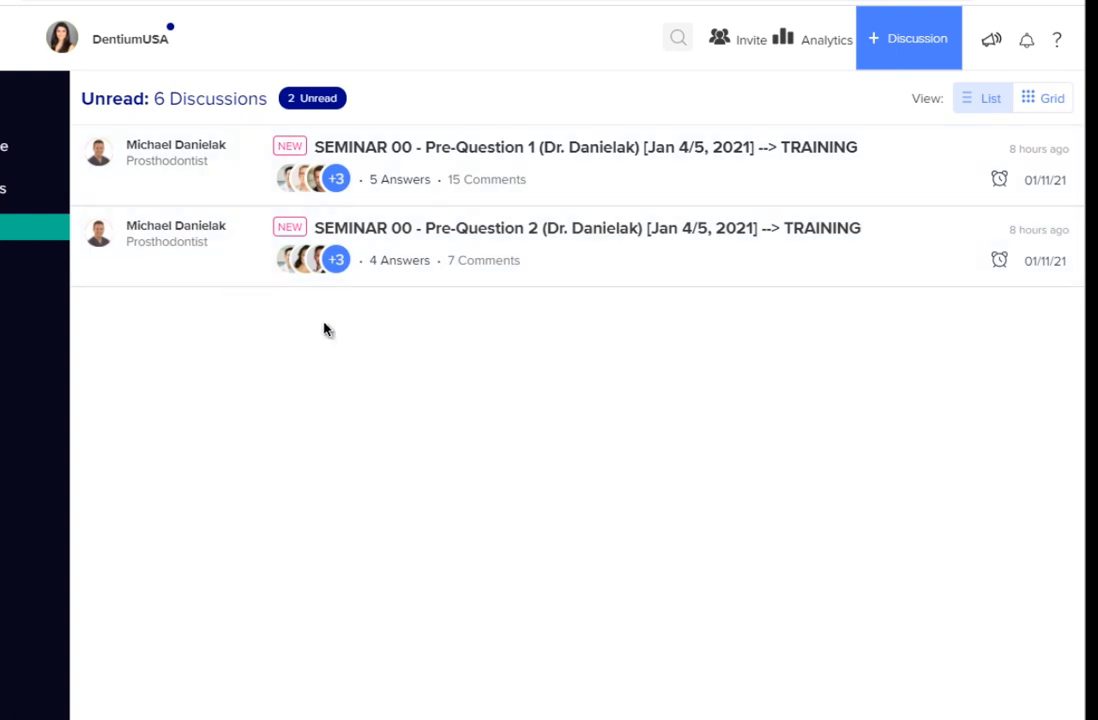
mouse_move(178, 255)
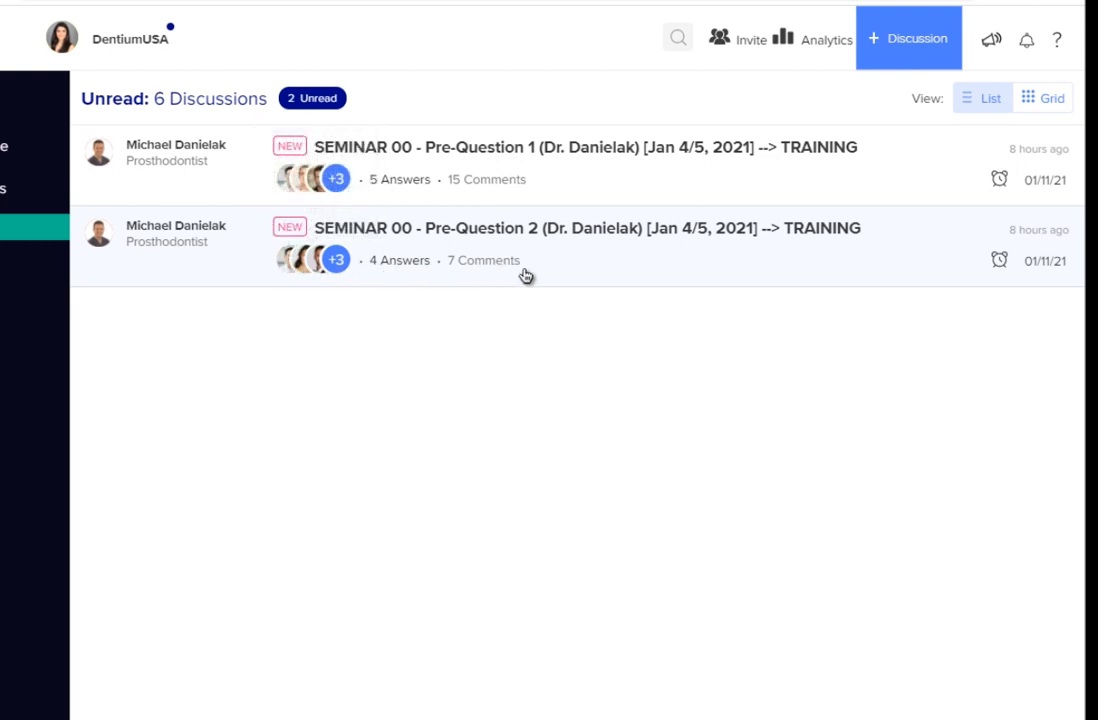
mouse_move(1038, 281)
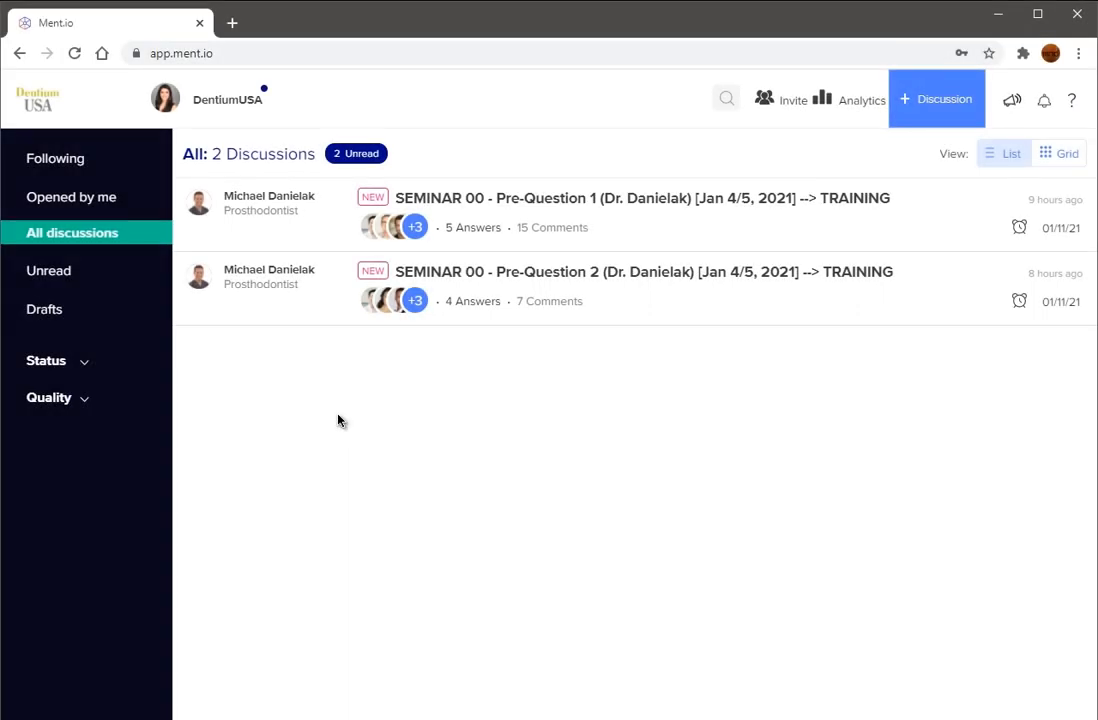
mouse_move(580, 358)
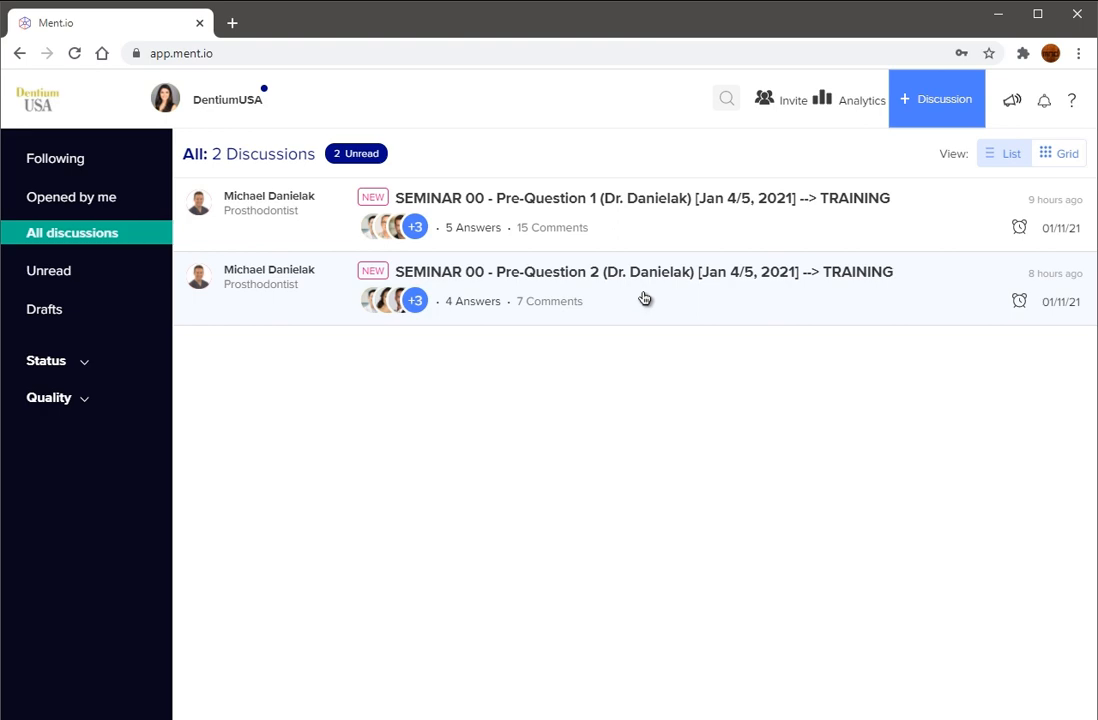
- Open SEMINAR 00 - Pre-Question 2 and read its question and four answers
click(643, 271)
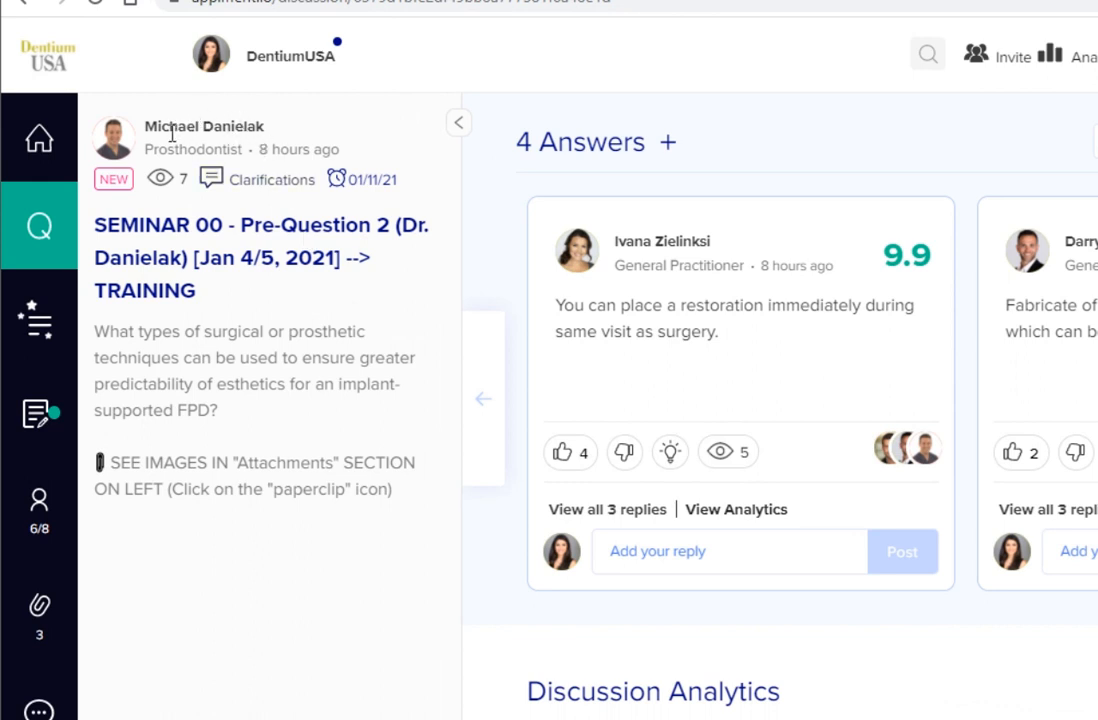
double_click(305, 224)
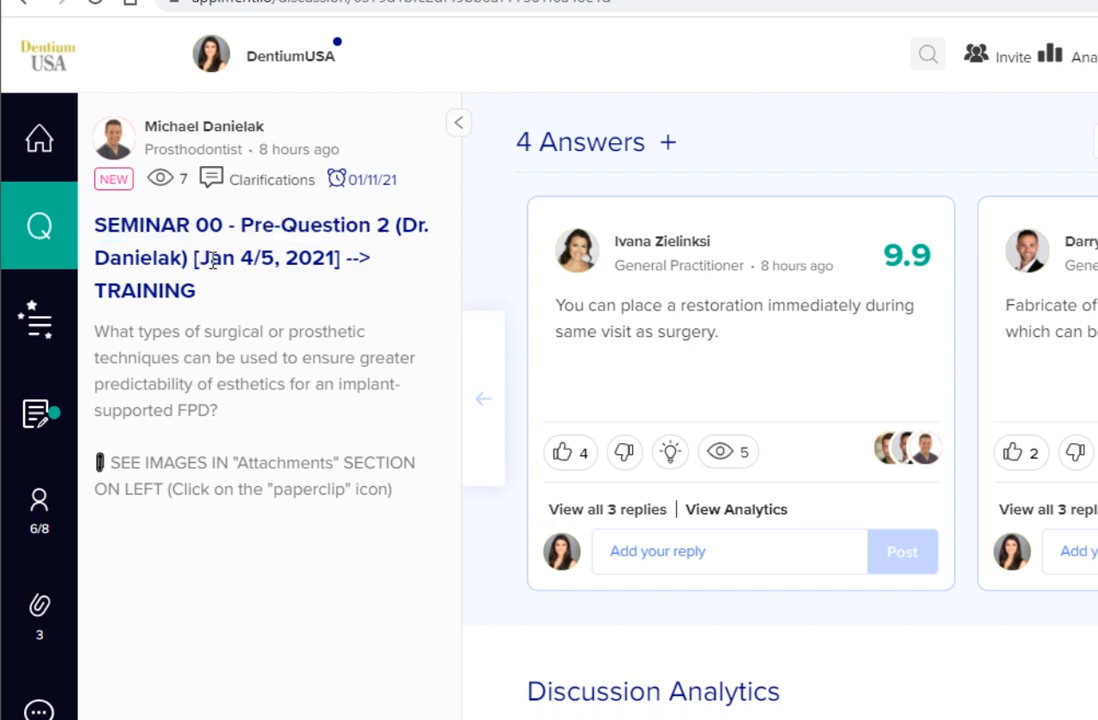
double_click(265, 258)
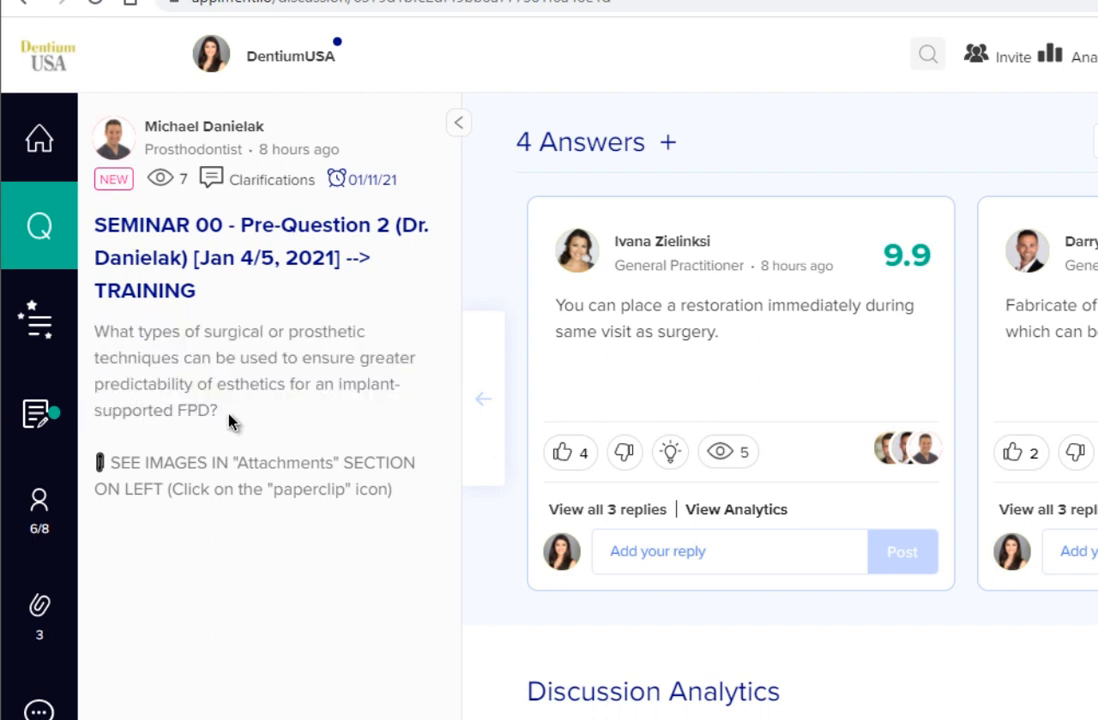
mouse_move(185, 460)
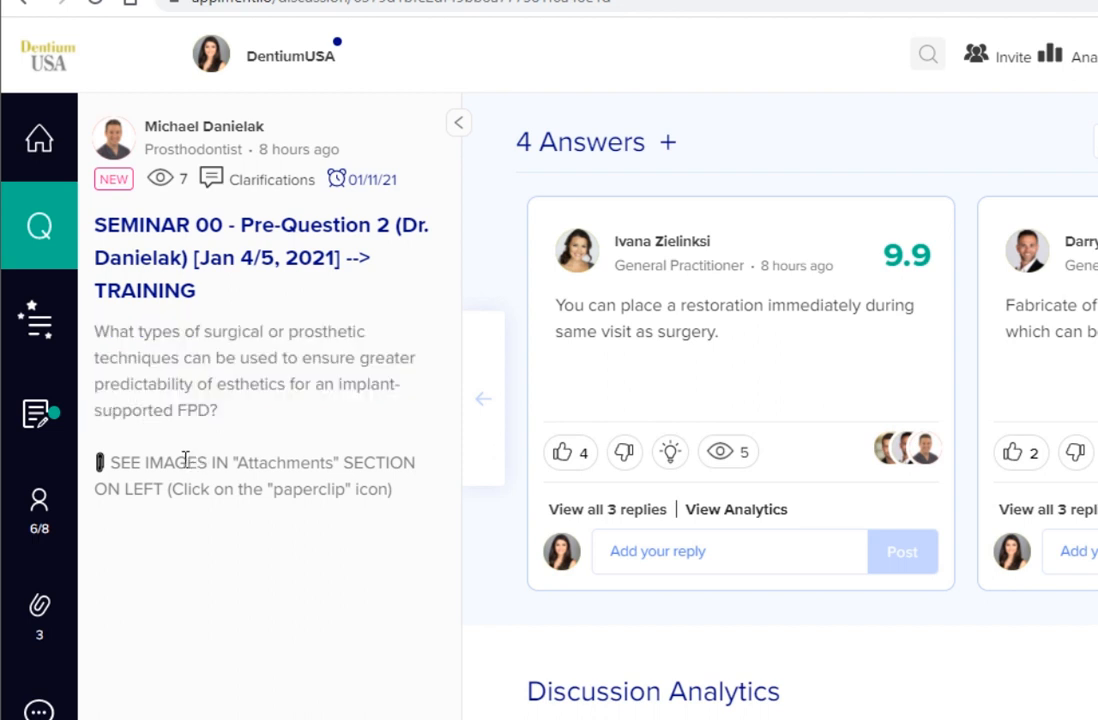
mouse_move(168, 482)
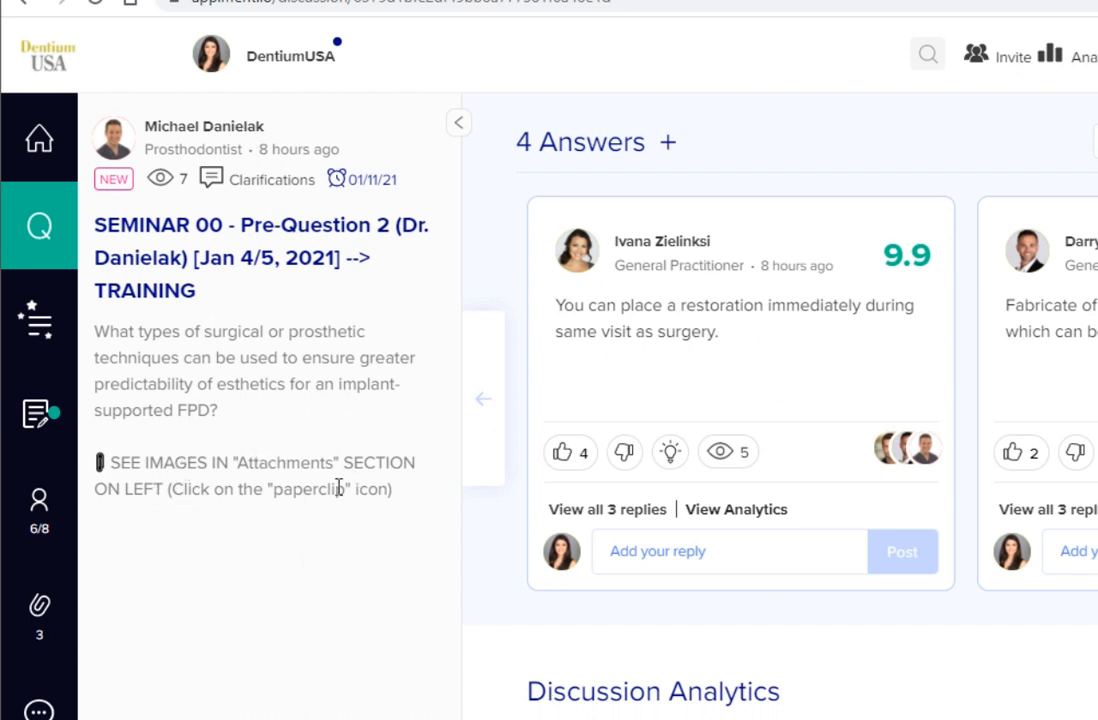
mouse_move(210, 522)
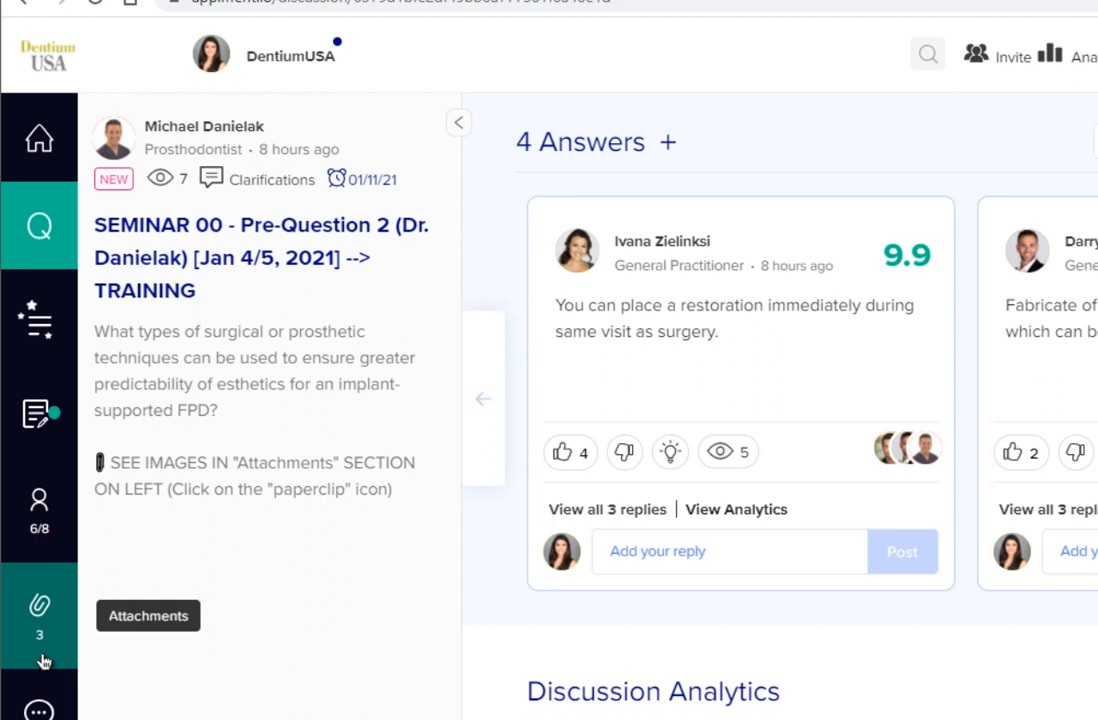
- List the three attached dental photos, previewing and closing the first one
click(39, 605)
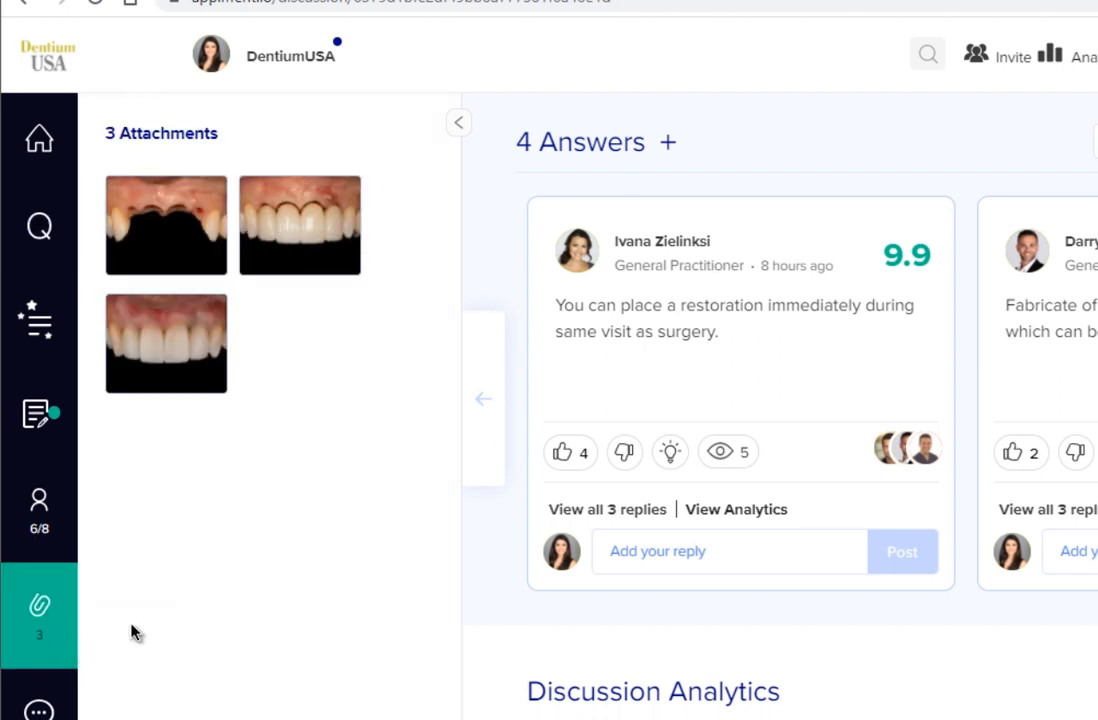
click(165, 224)
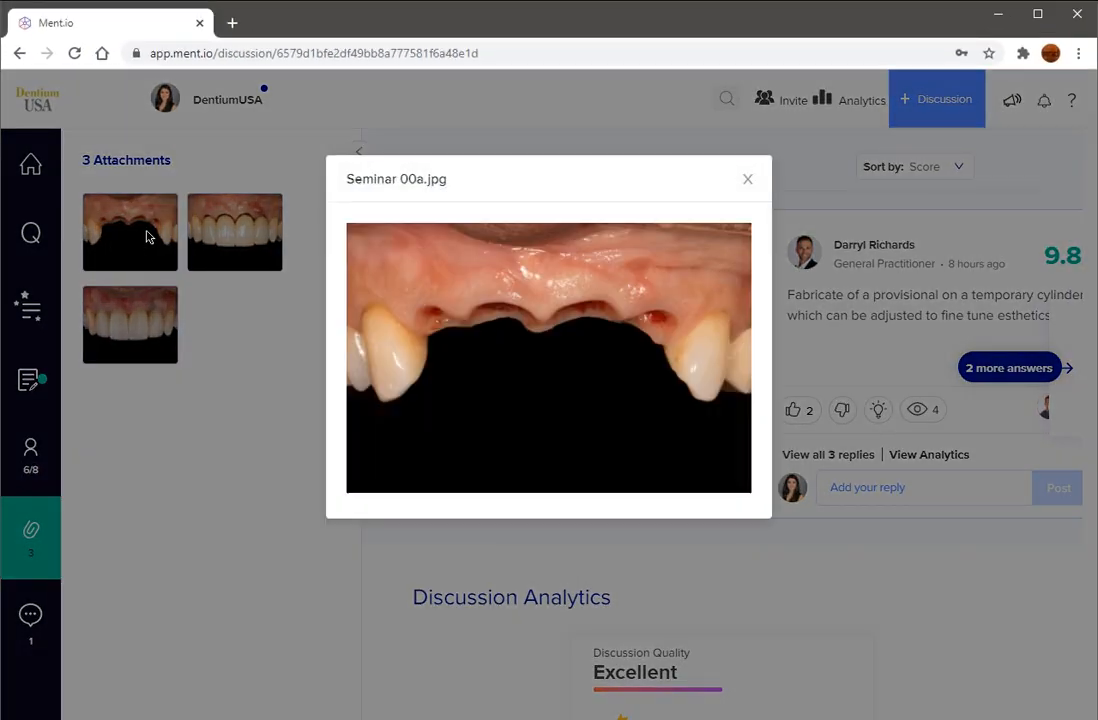
click(234, 232)
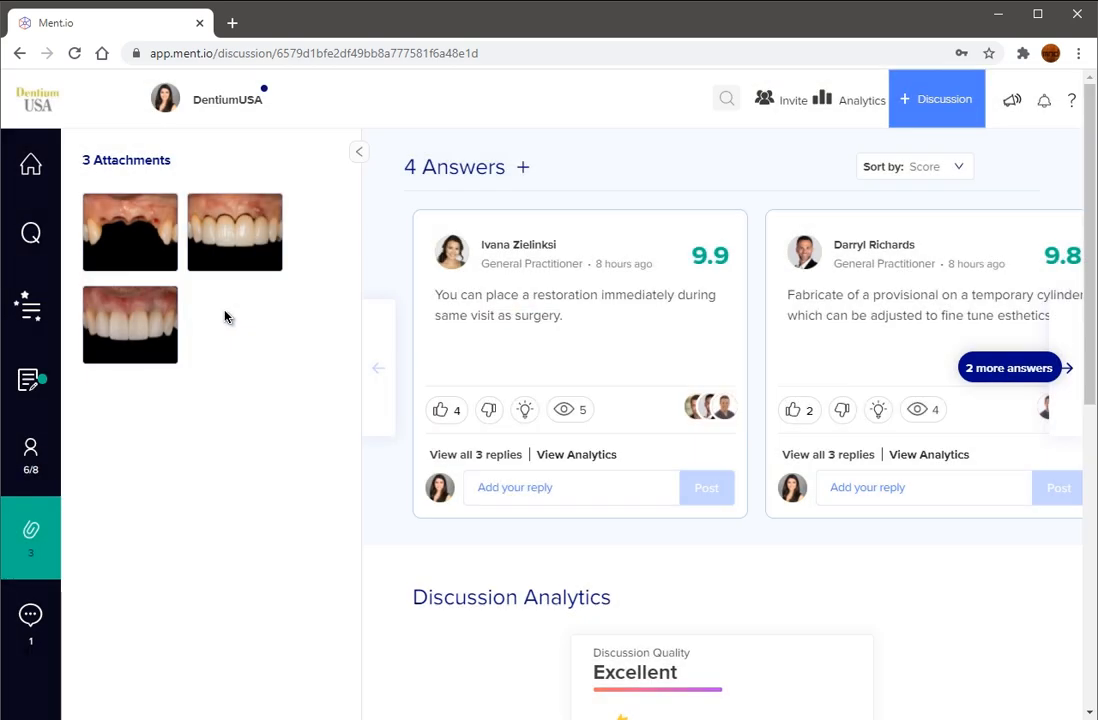
- Answer Post-Question 1 with 'Flapless surgical approach', arguing it minimizes trauma to the bony surface
click(30, 232)
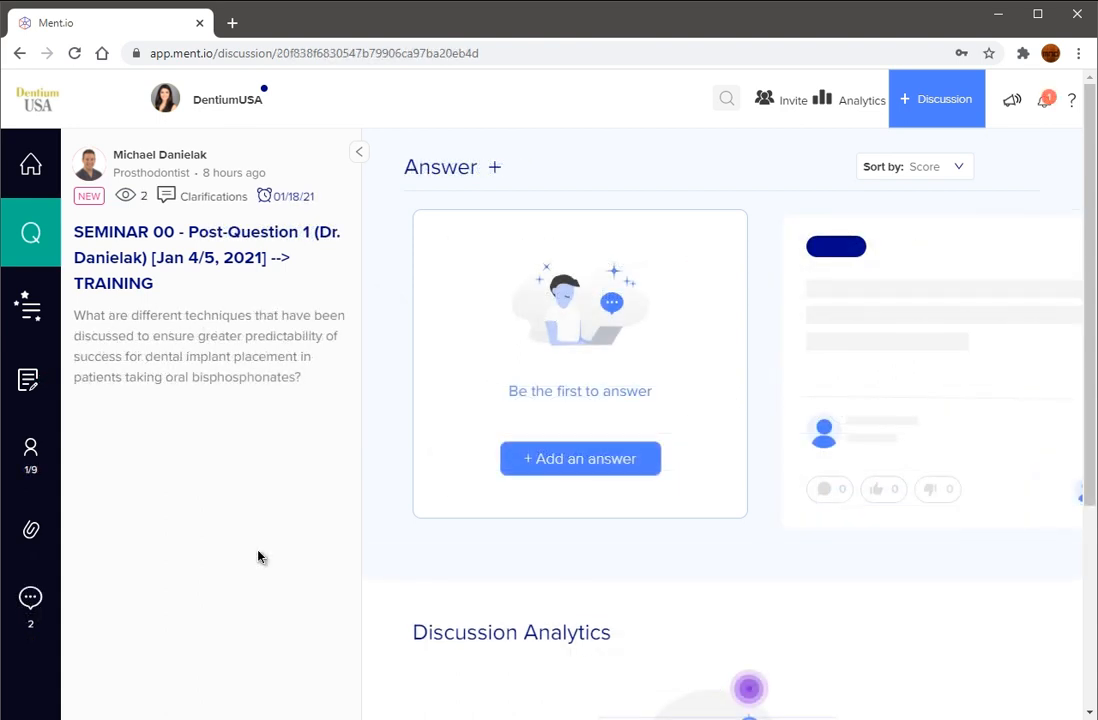
mouse_move(296, 531)
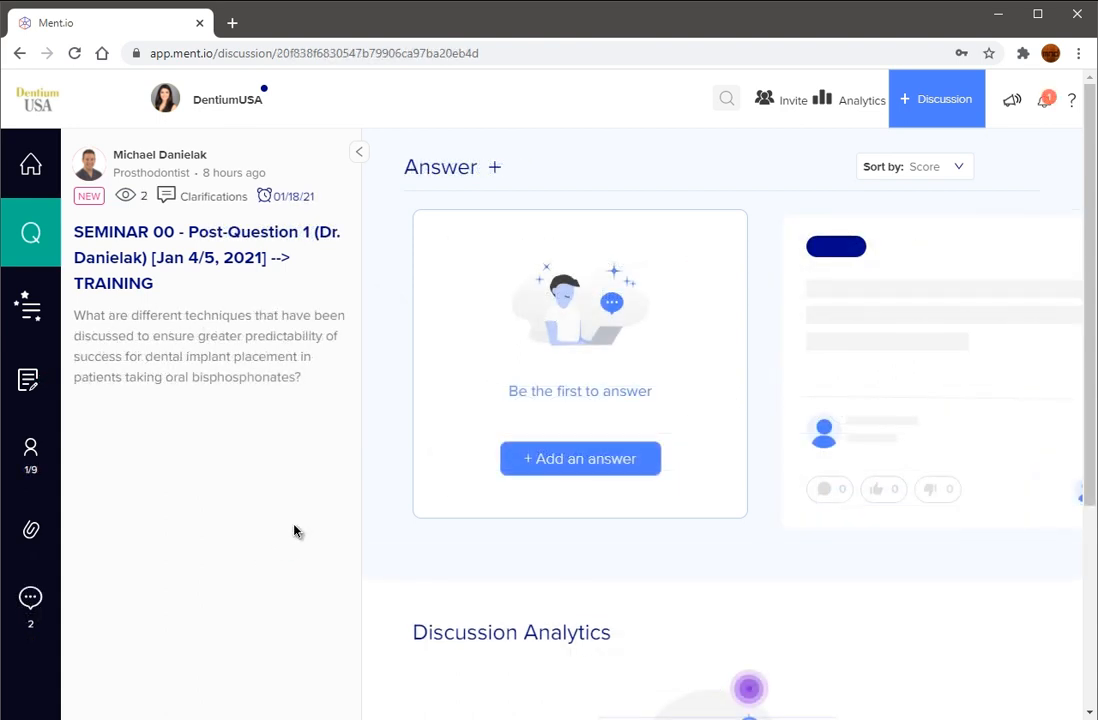
mouse_move(580, 453)
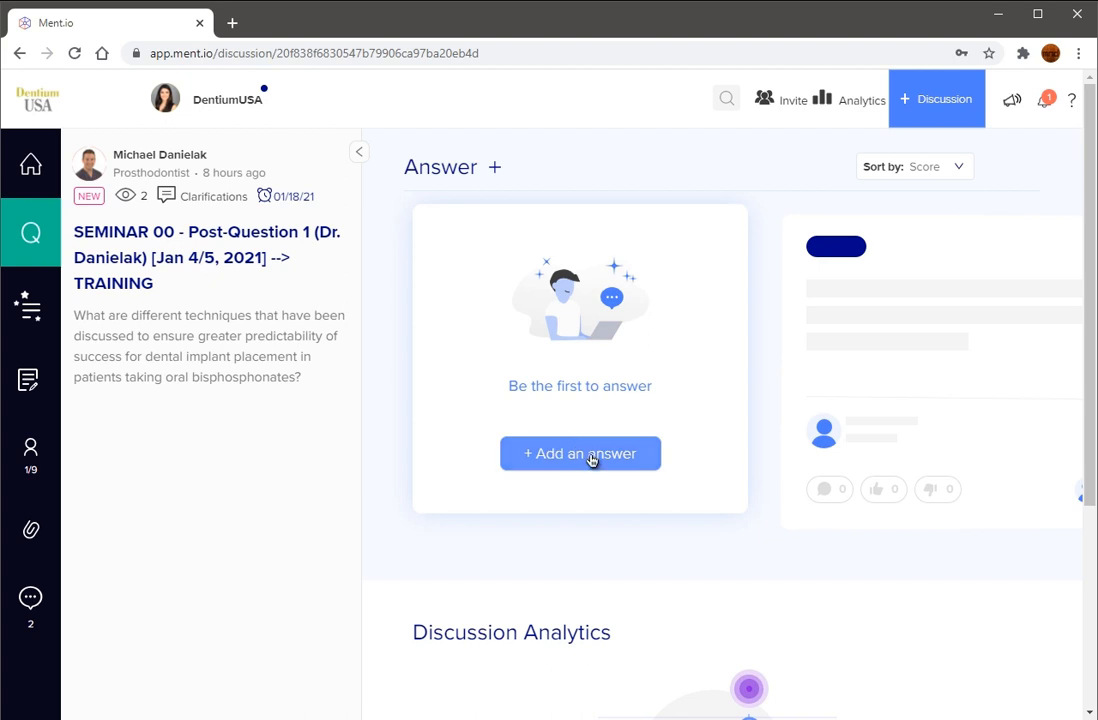
click(580, 453)
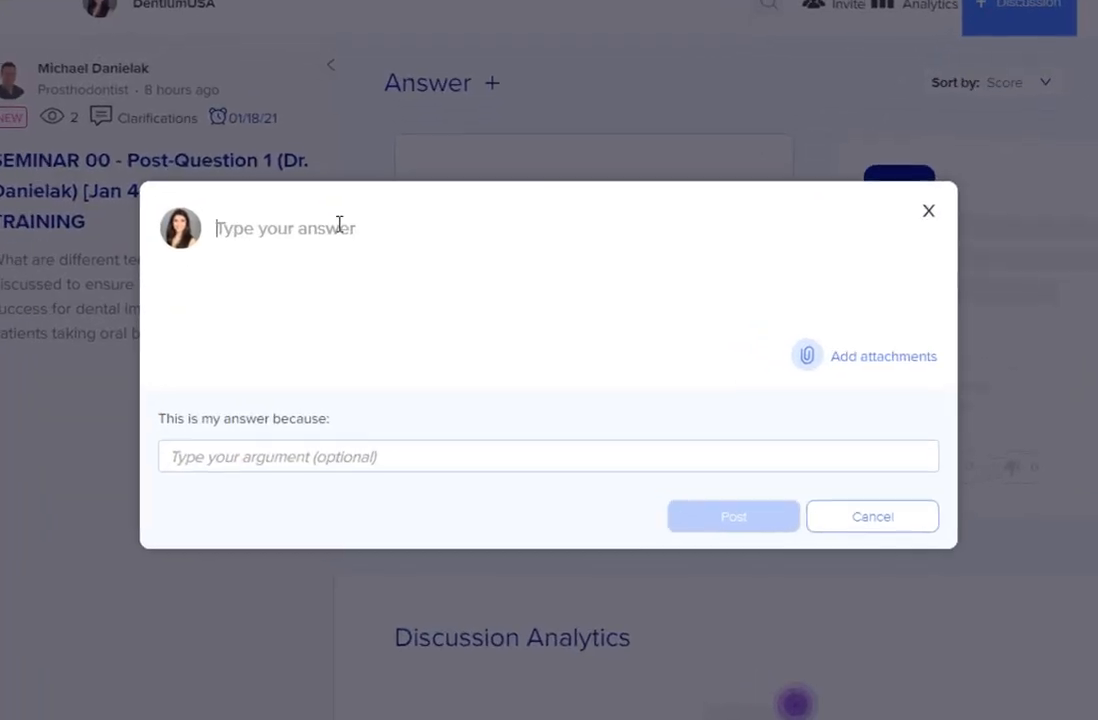
text(Flapless)
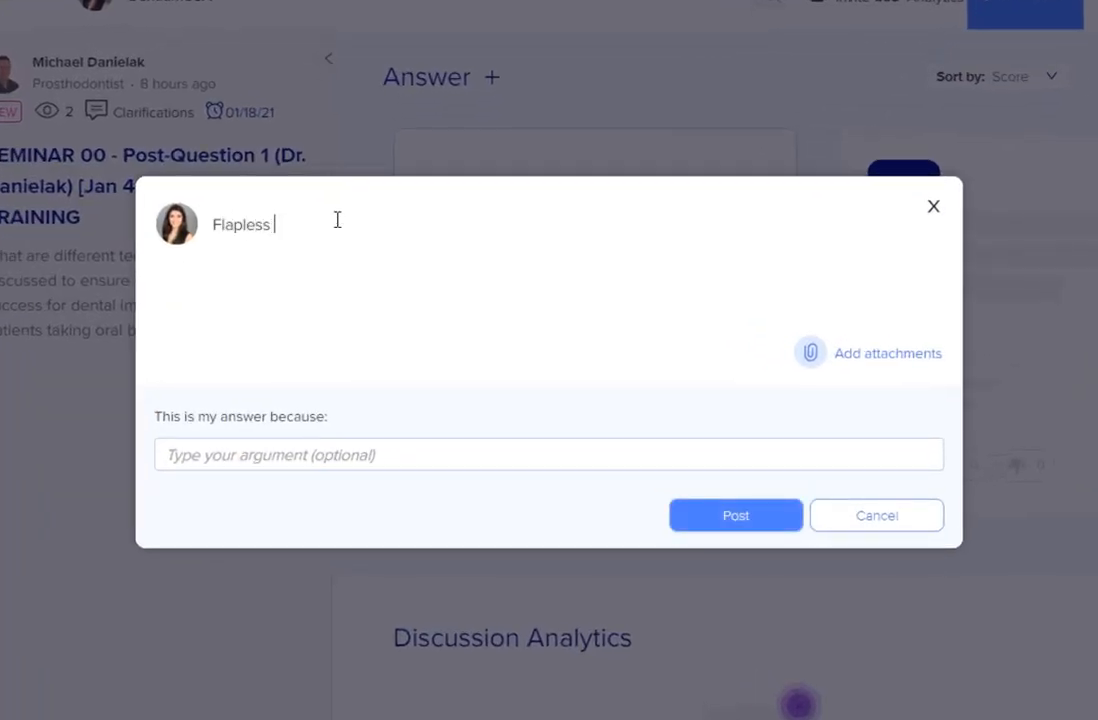
text(surgical approach)
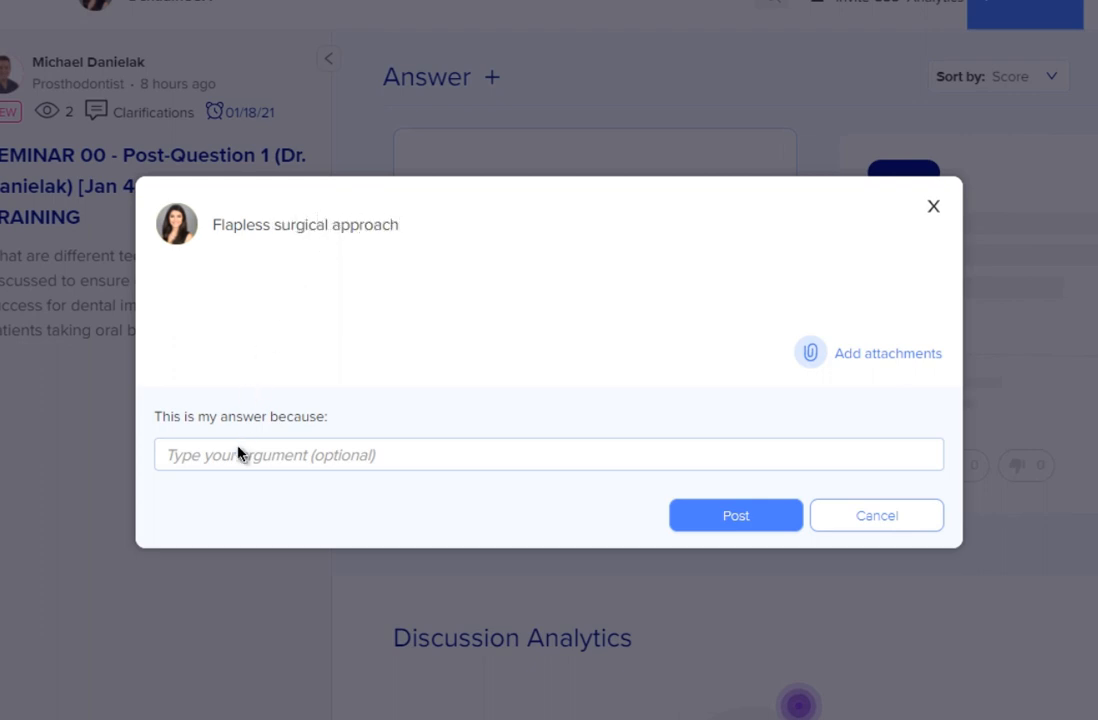
text(Minimizing th)
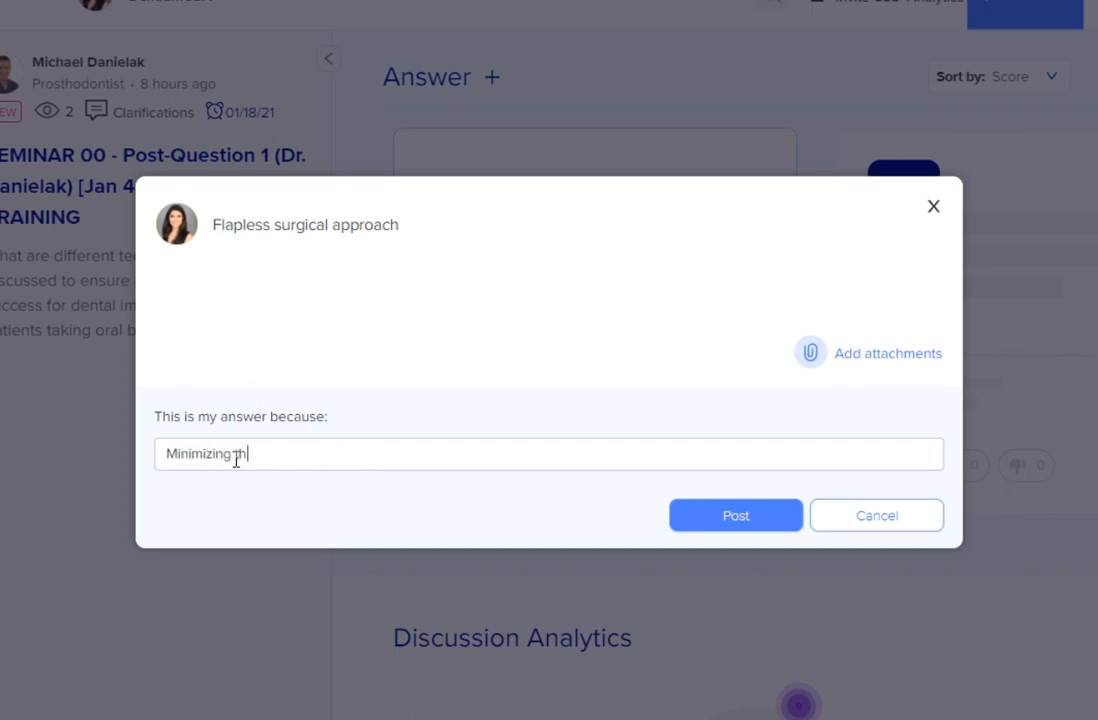
text(e amount of soft tissue reflected will minimize the potential trauma to the bony surface and reduce the risk of BRONJ from occurring.)
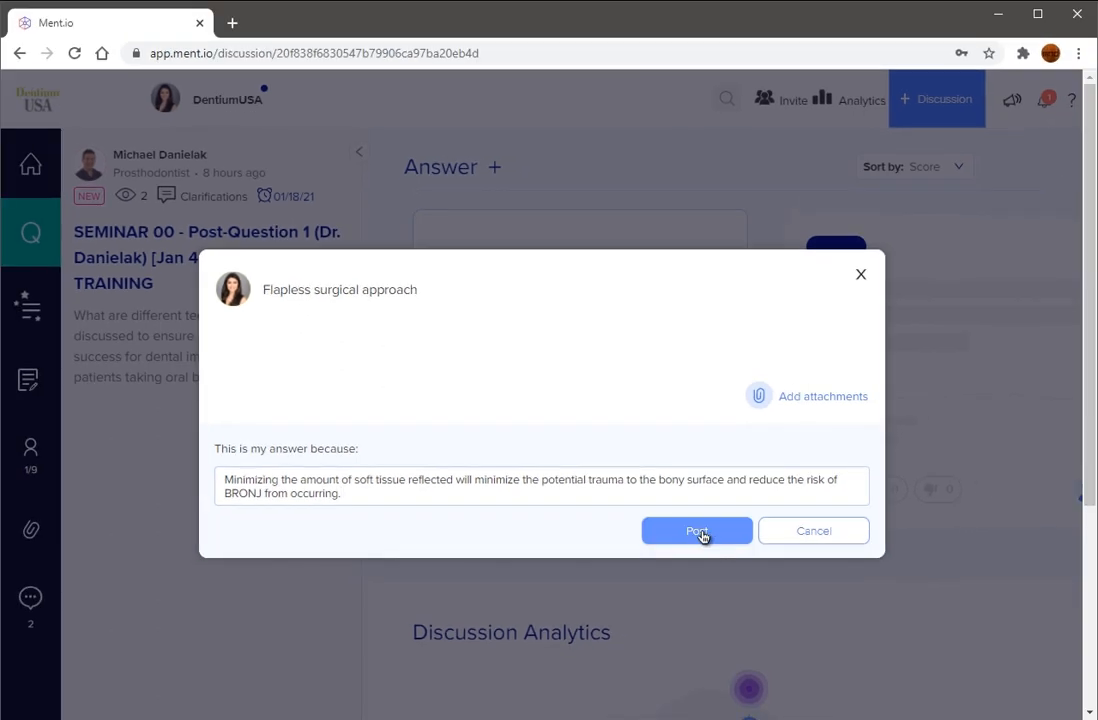
click(696, 531)
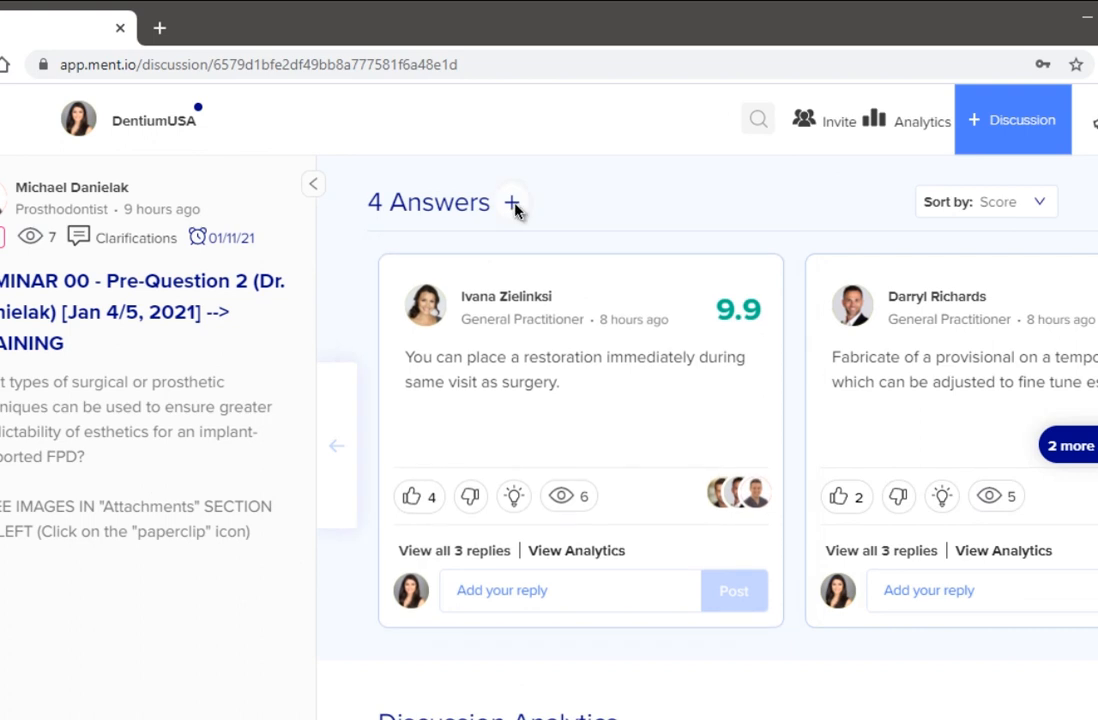
click(513, 202)
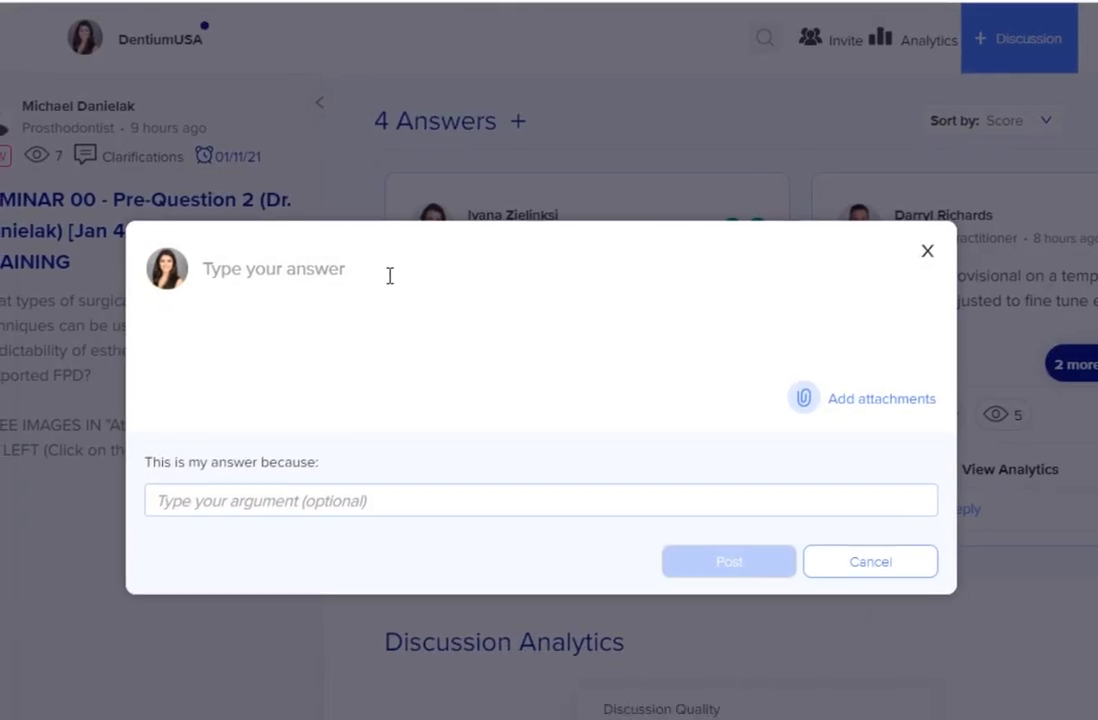
text(One stage i)
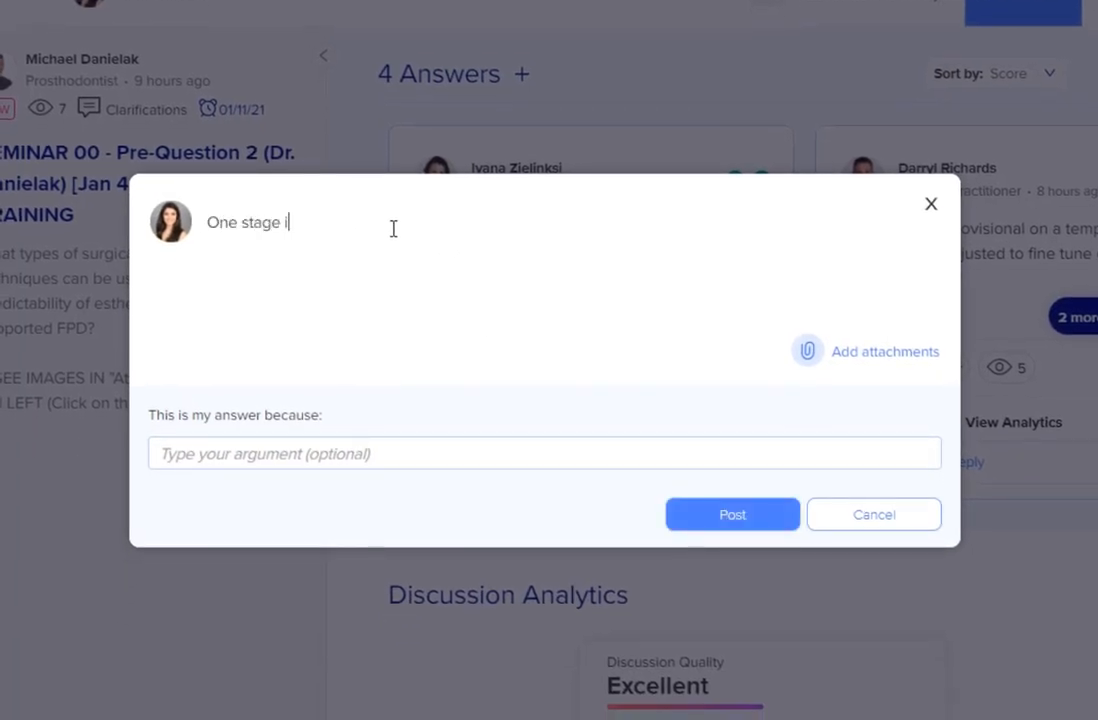
text(mplant surgery)
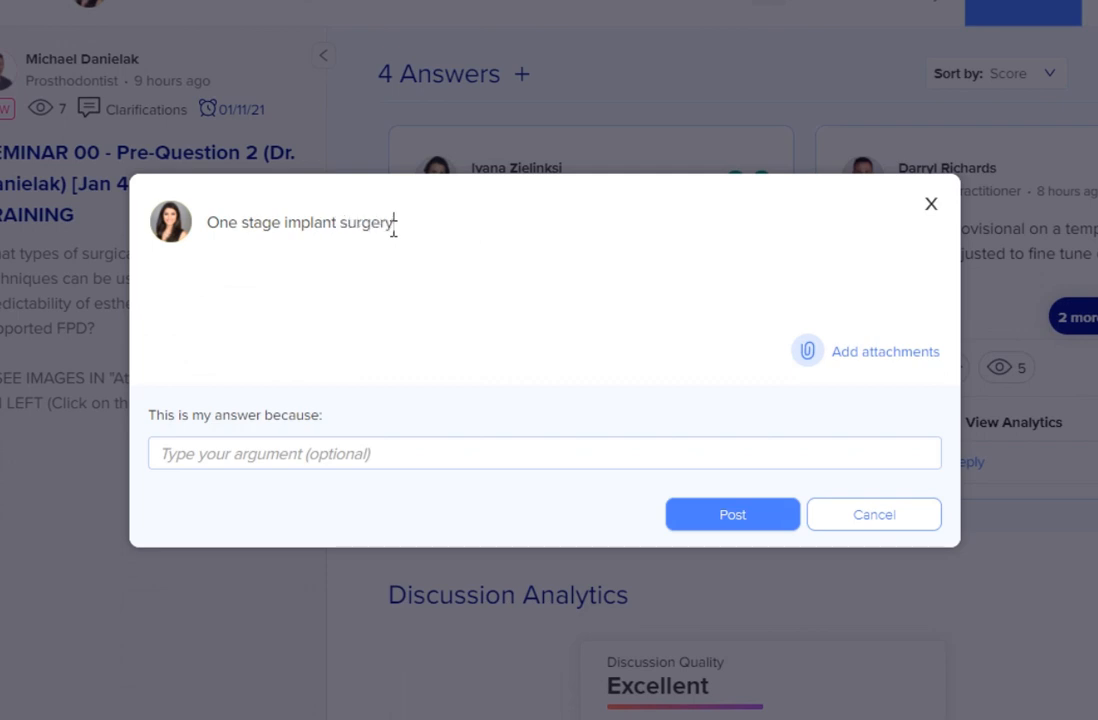
click(732, 514)
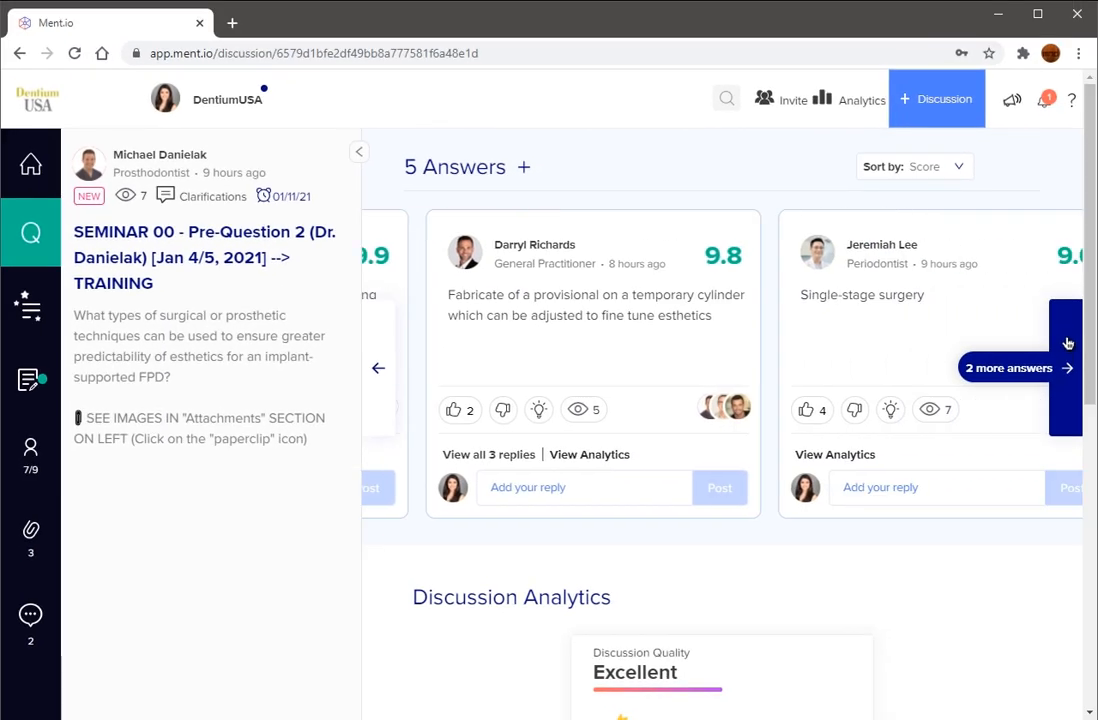
click(1067, 368)
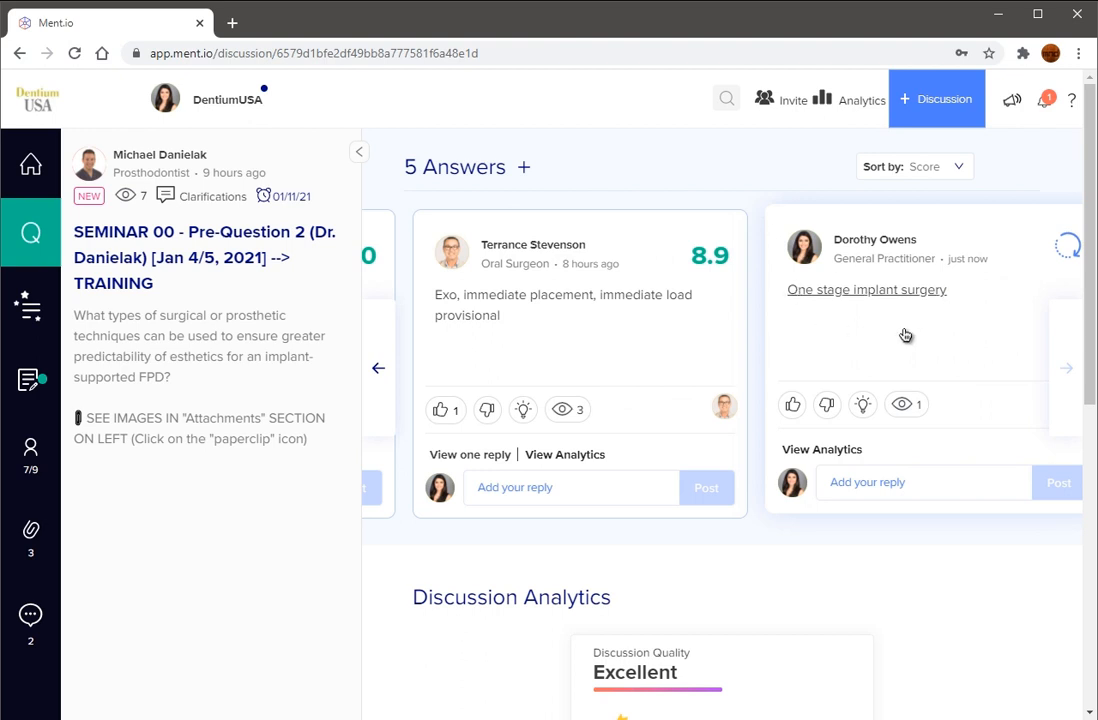
click(866, 289)
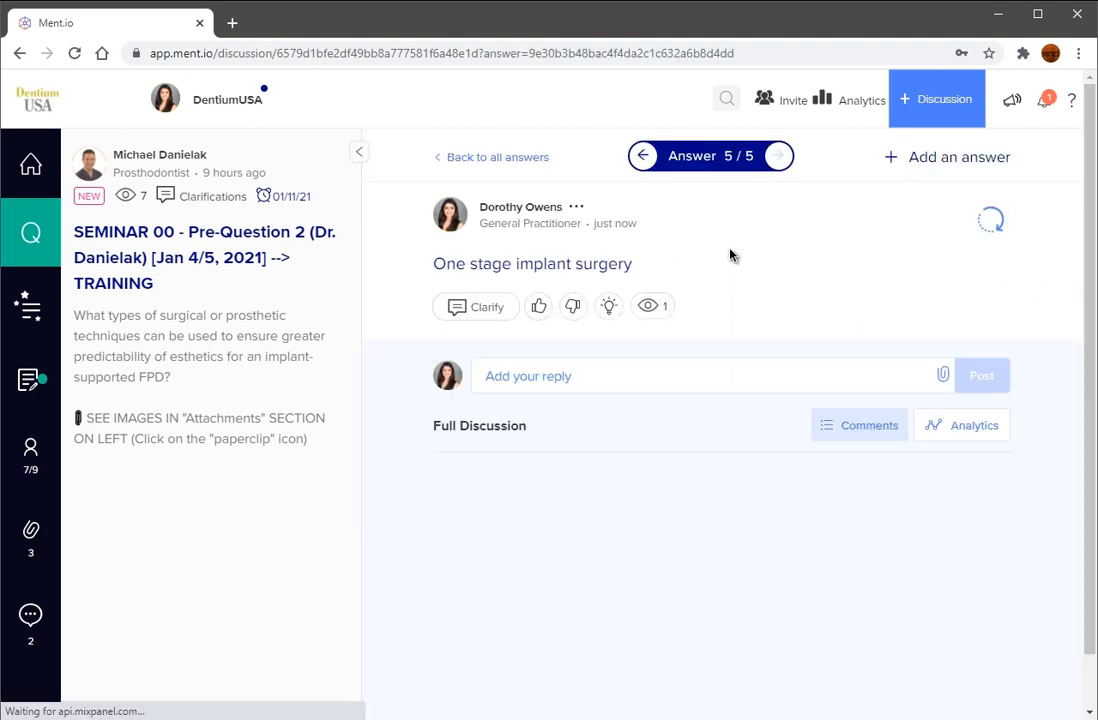
click(525, 255)
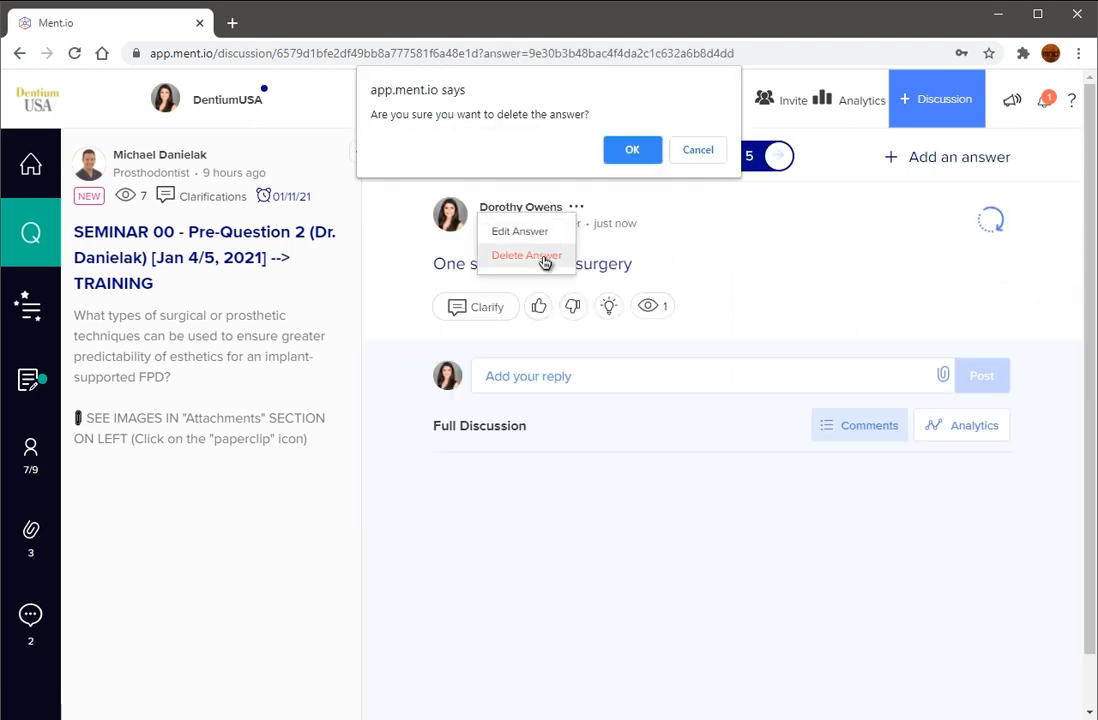
click(632, 149)
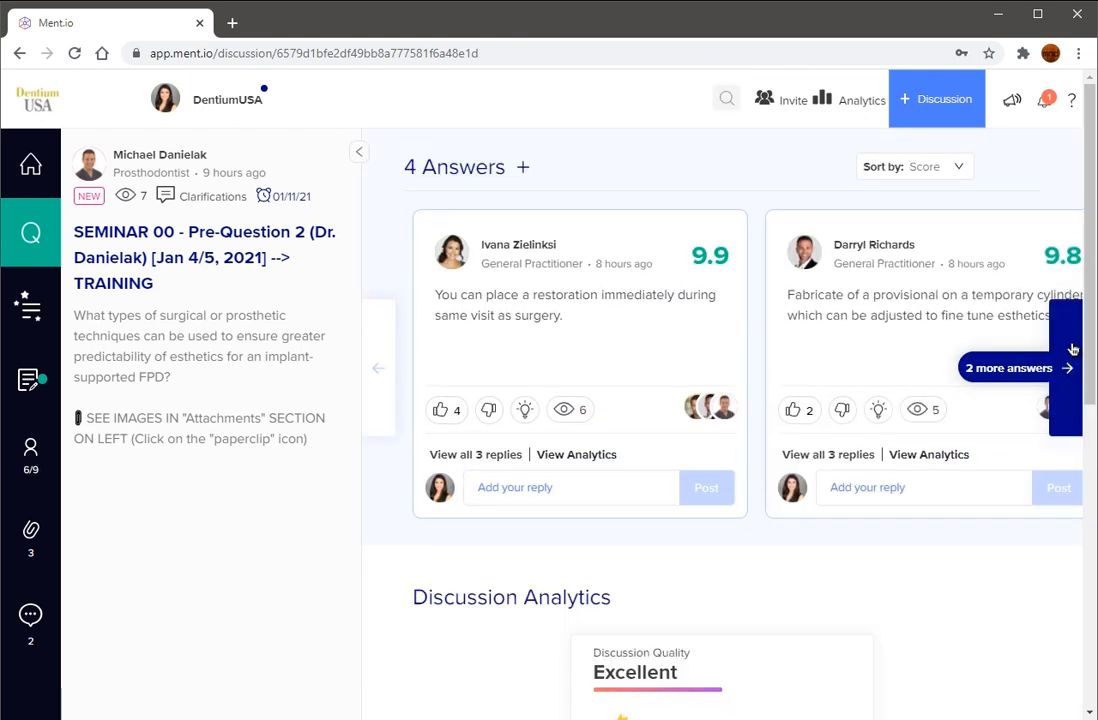
click(1066, 367)
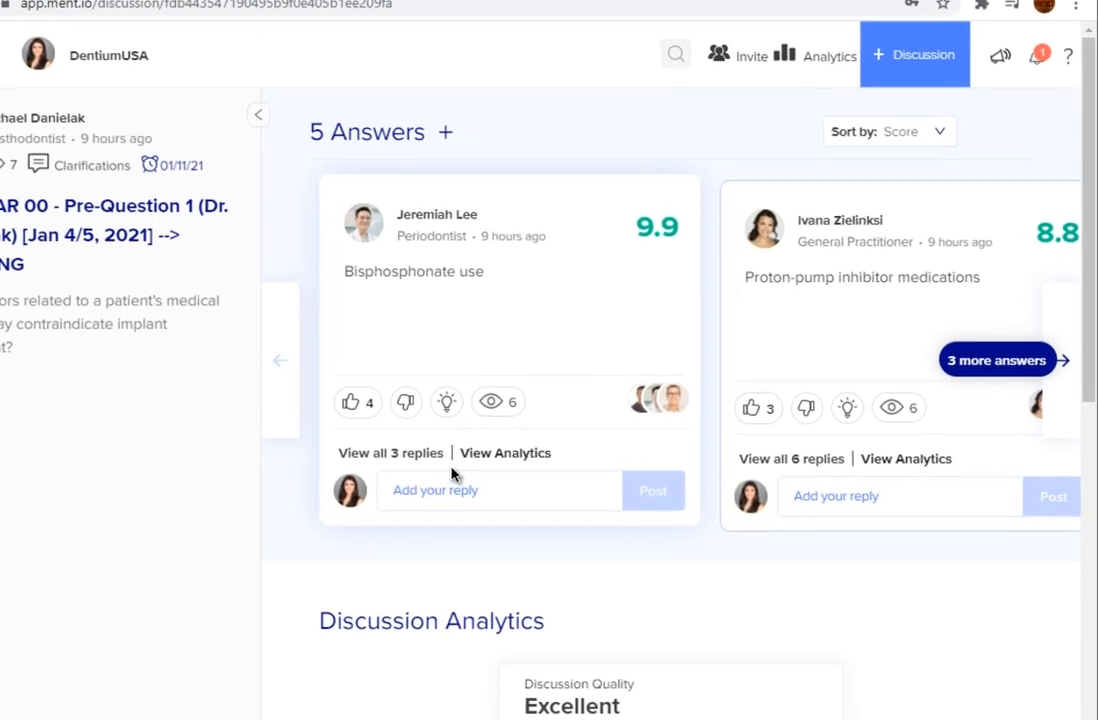
scroll(up, 3)
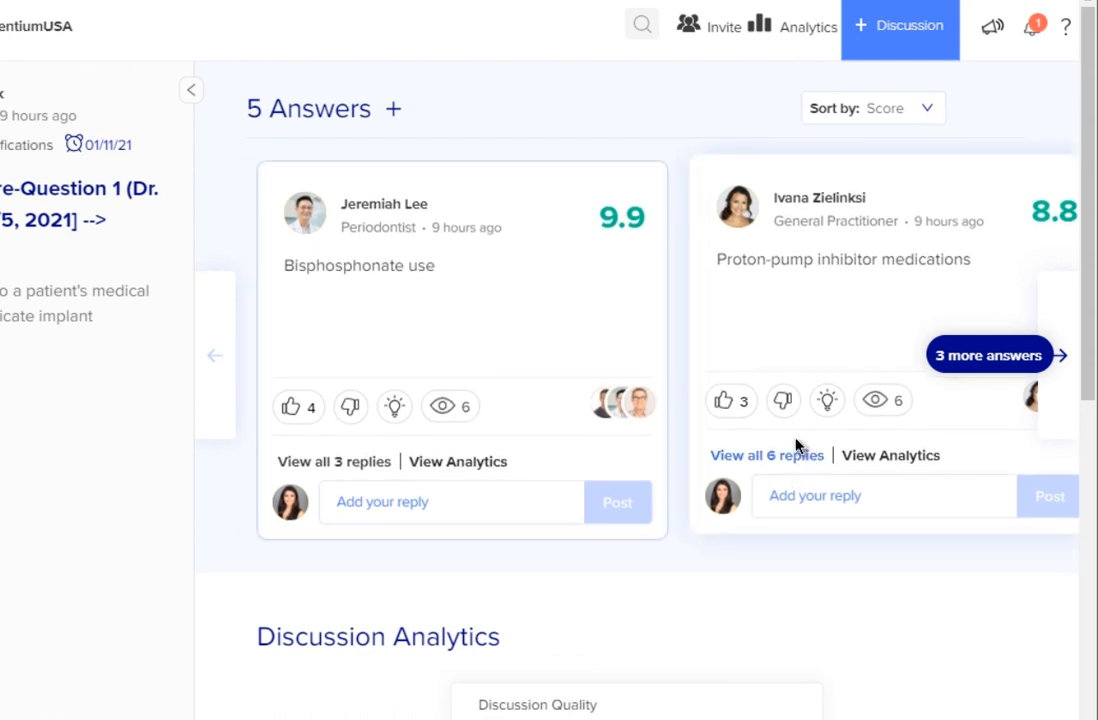
mouse_move(712, 451)
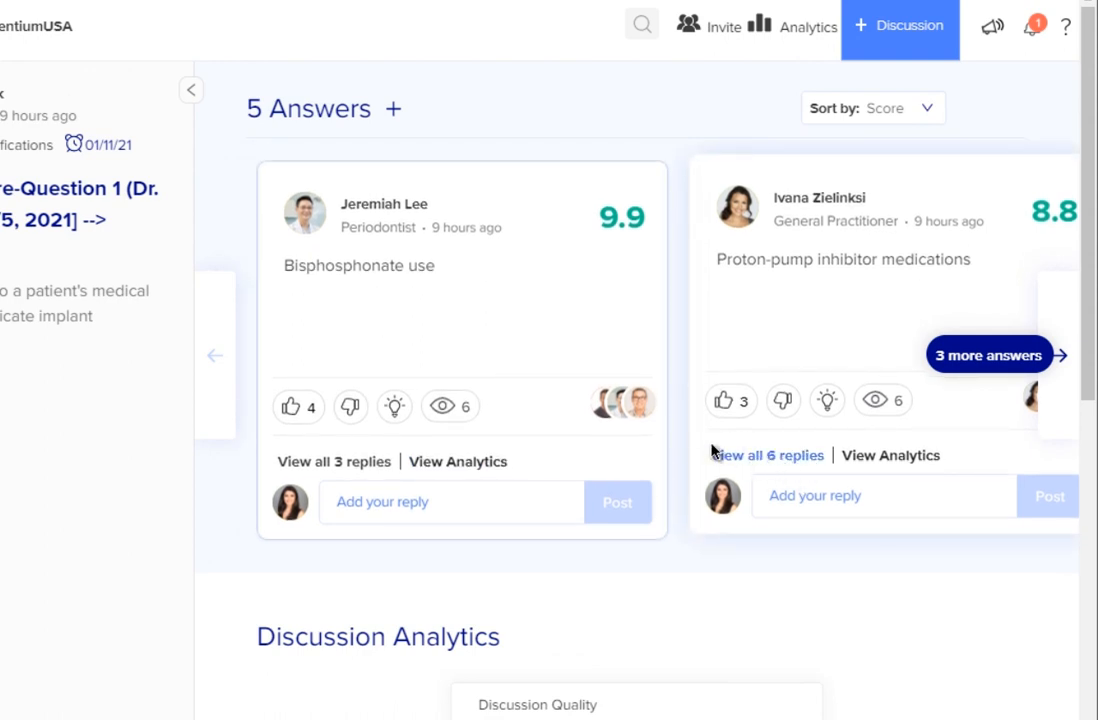
mouse_move(800, 264)
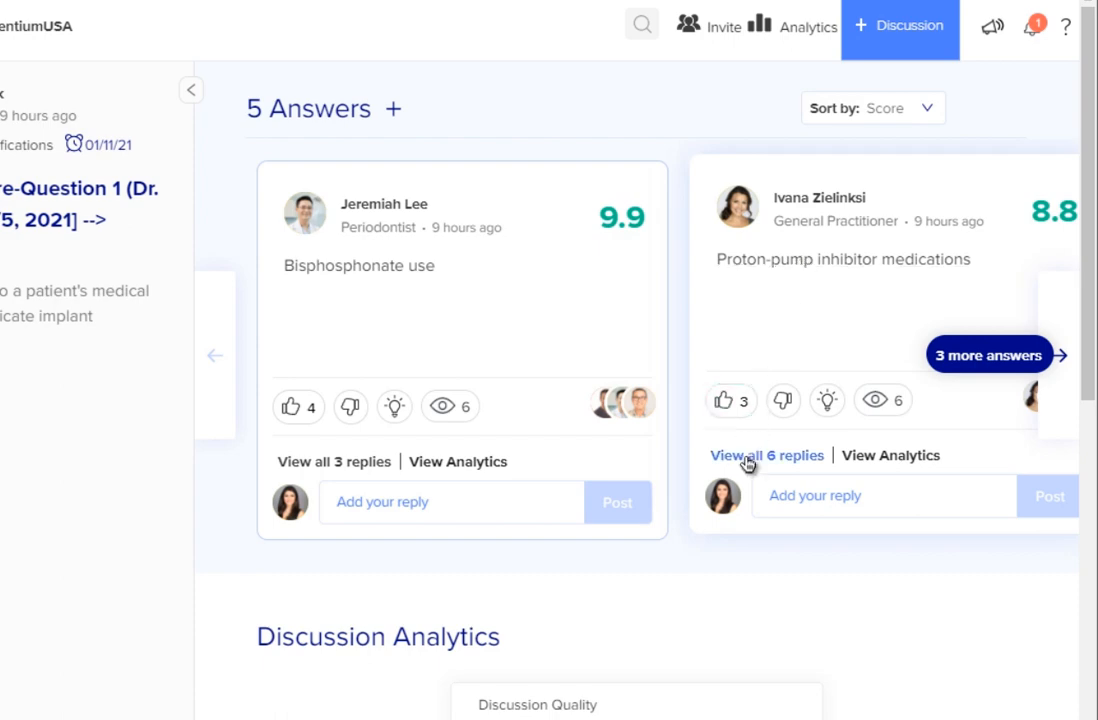
click(767, 455)
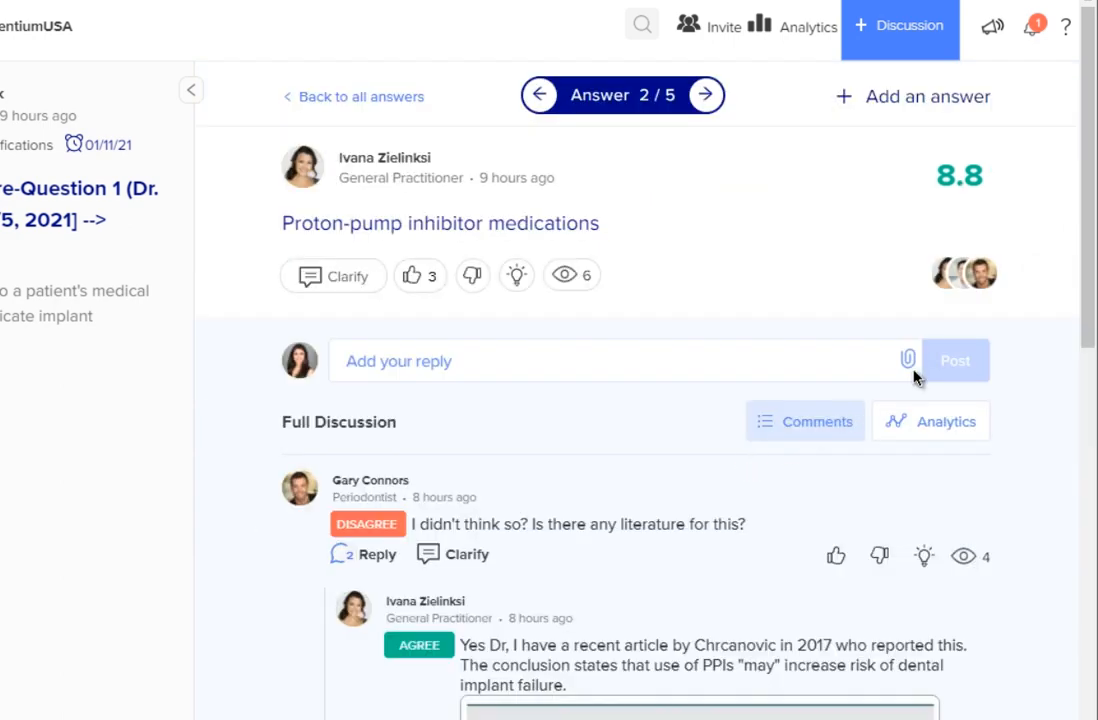
scroll(down, 3)
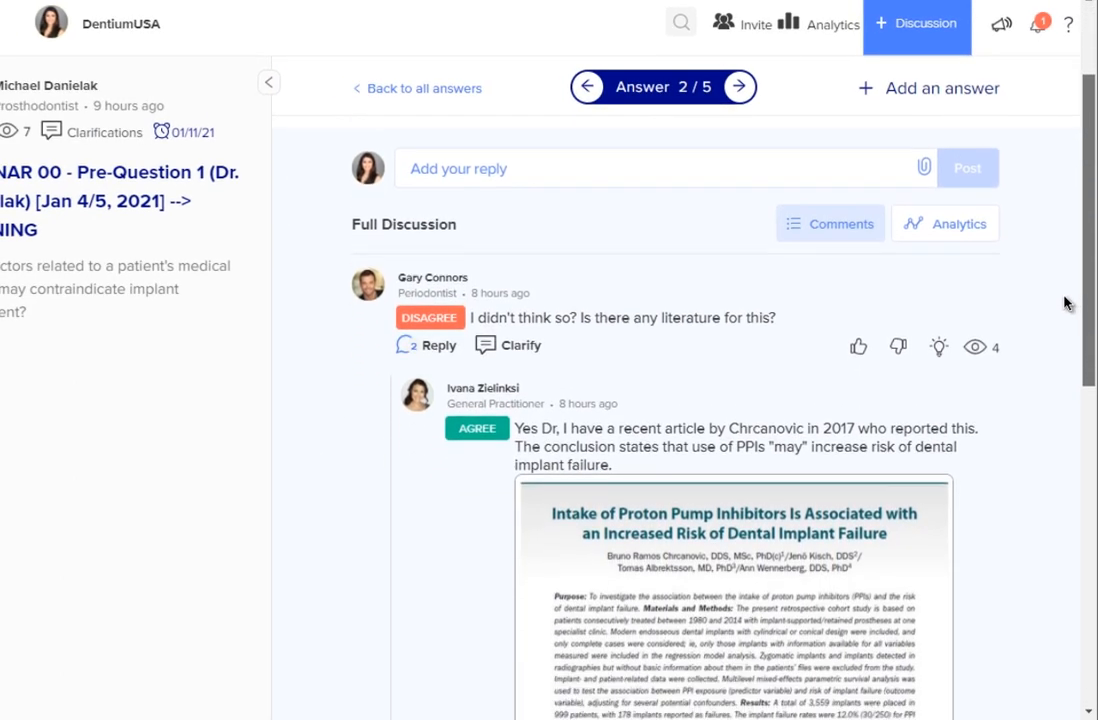
scroll(down, 3)
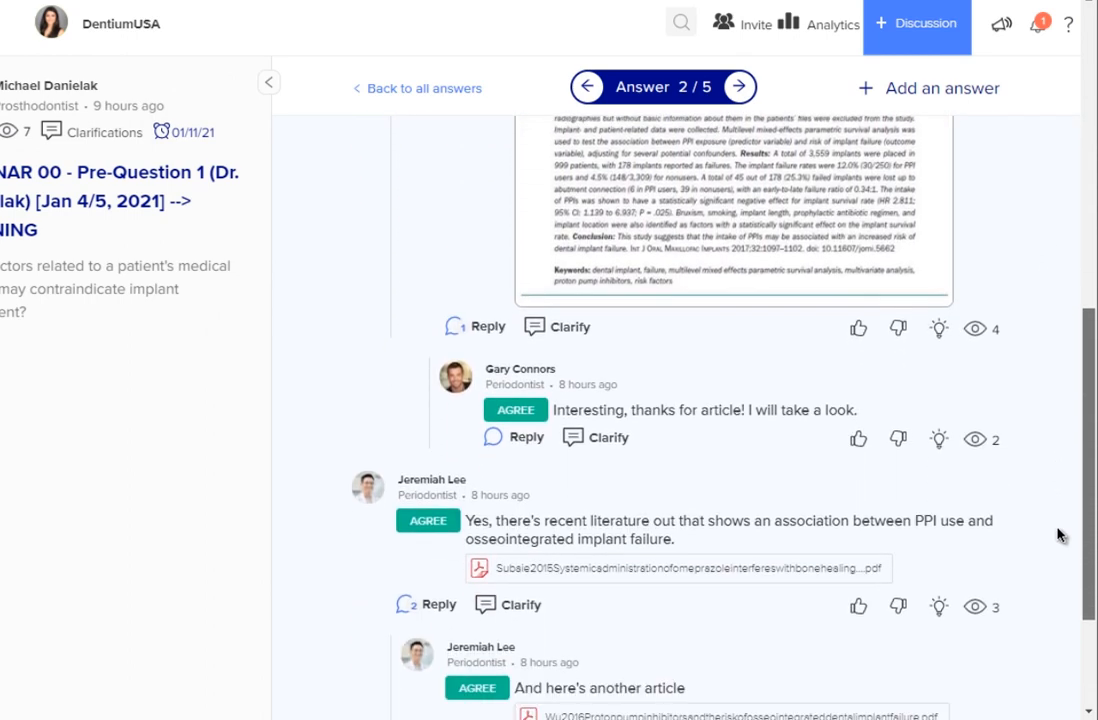
scroll(down, 3)
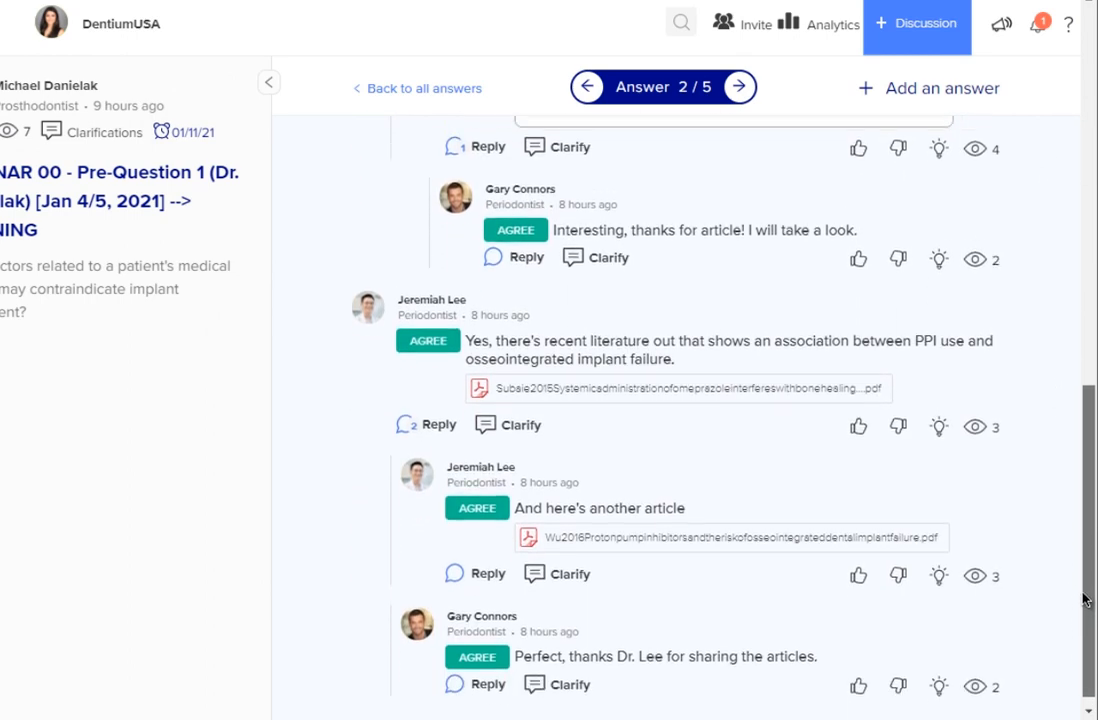
scroll(up, 3)
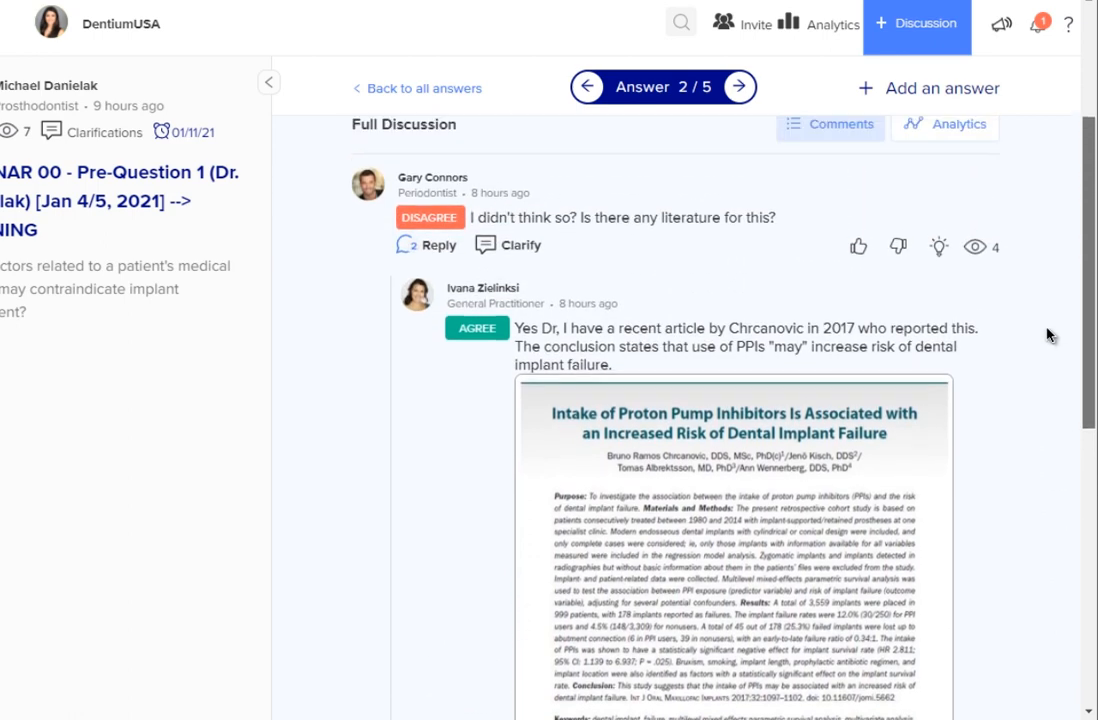
scroll(up, 3)
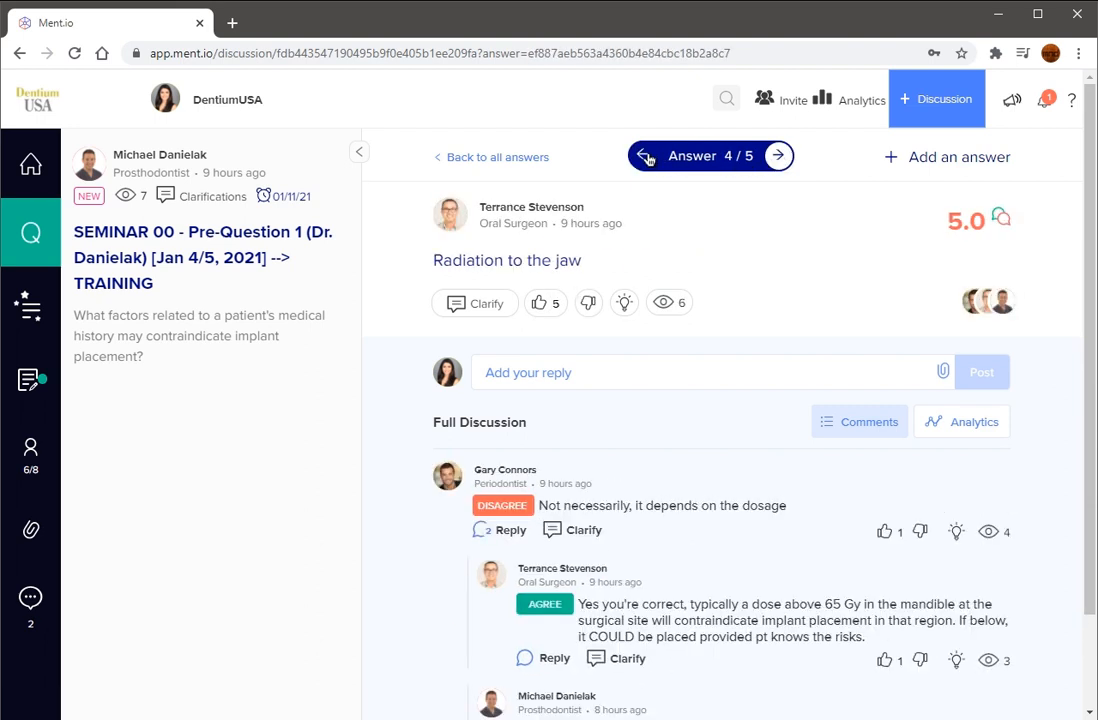
click(642, 156)
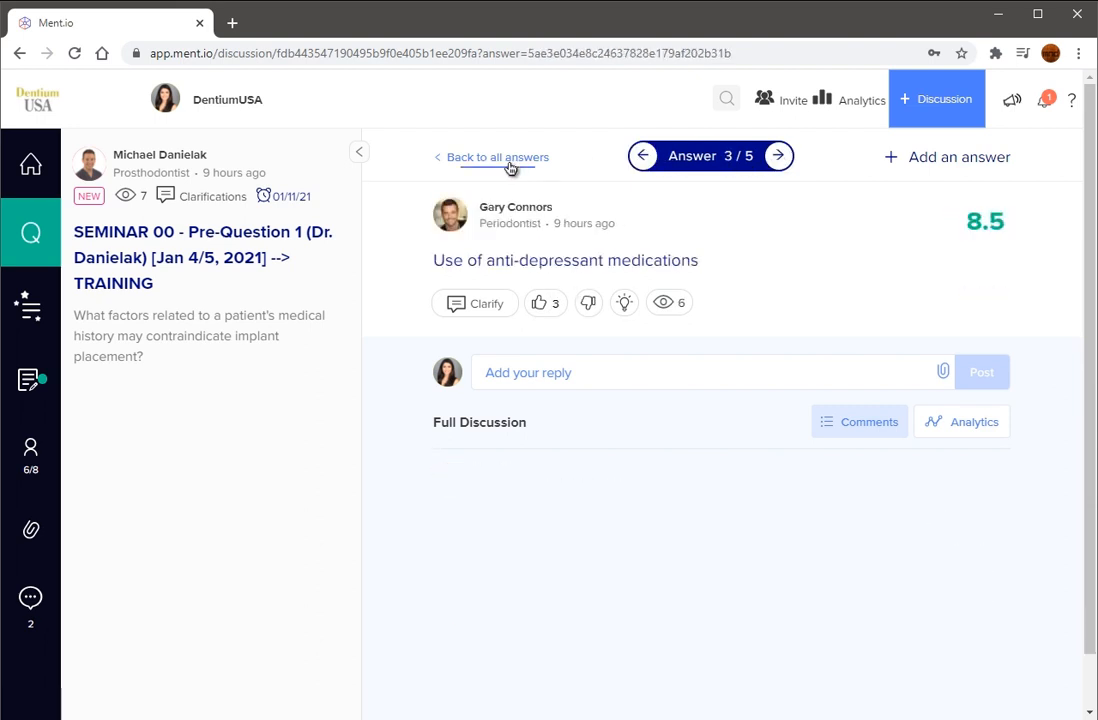
click(497, 157)
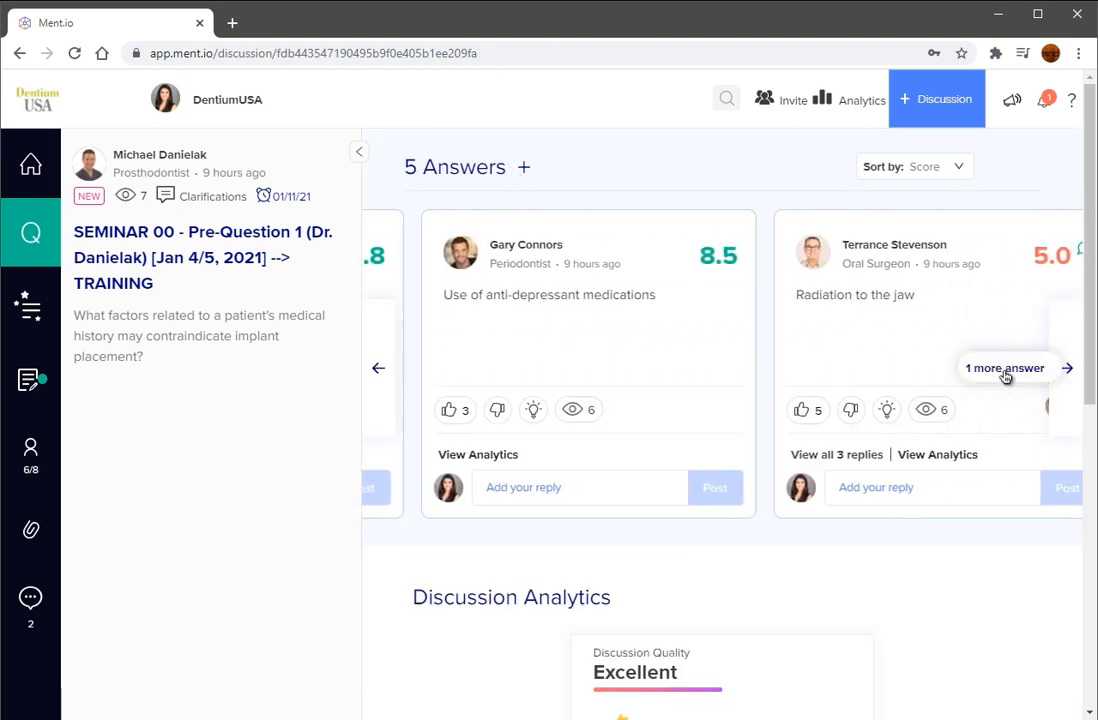
- Post an AGREE reply on the proton-pump inhibitor answer, attaching 'Article for PPIs'
click(1067, 368)
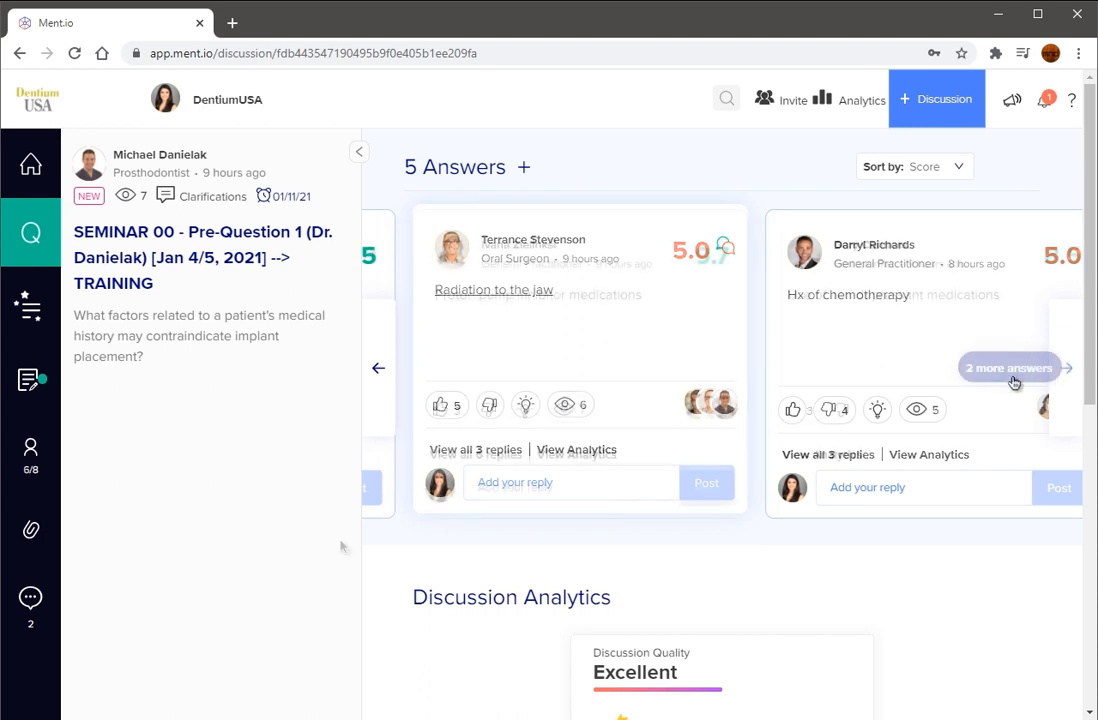
click(1008, 367)
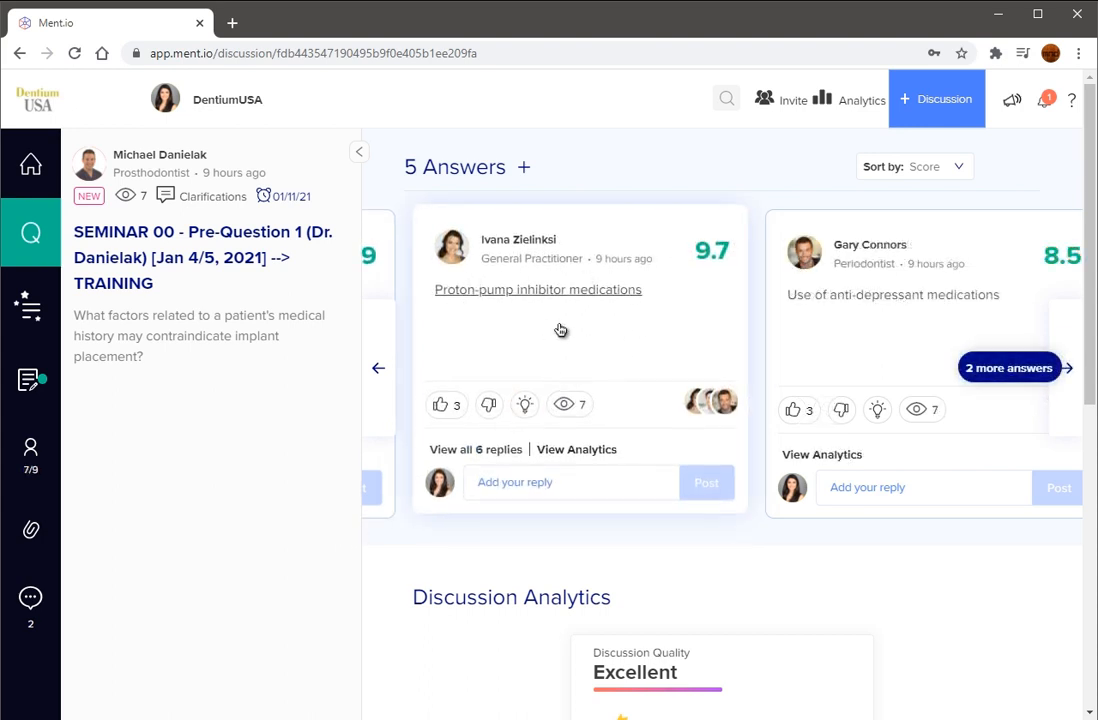
click(537, 289)
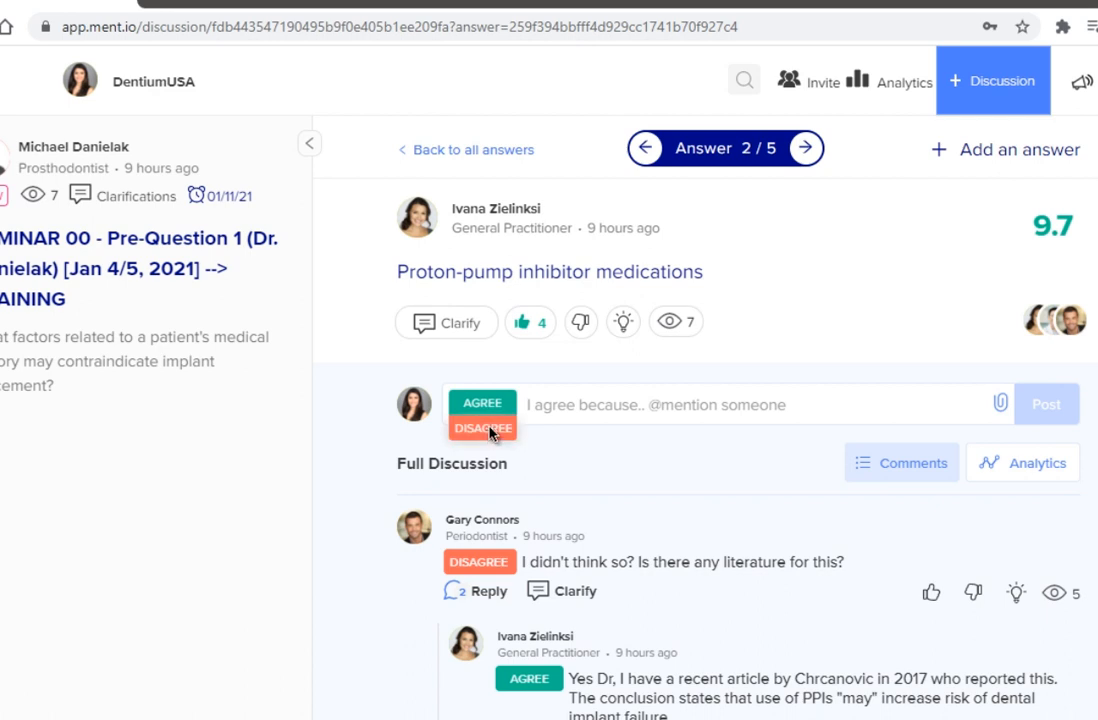
click(483, 427)
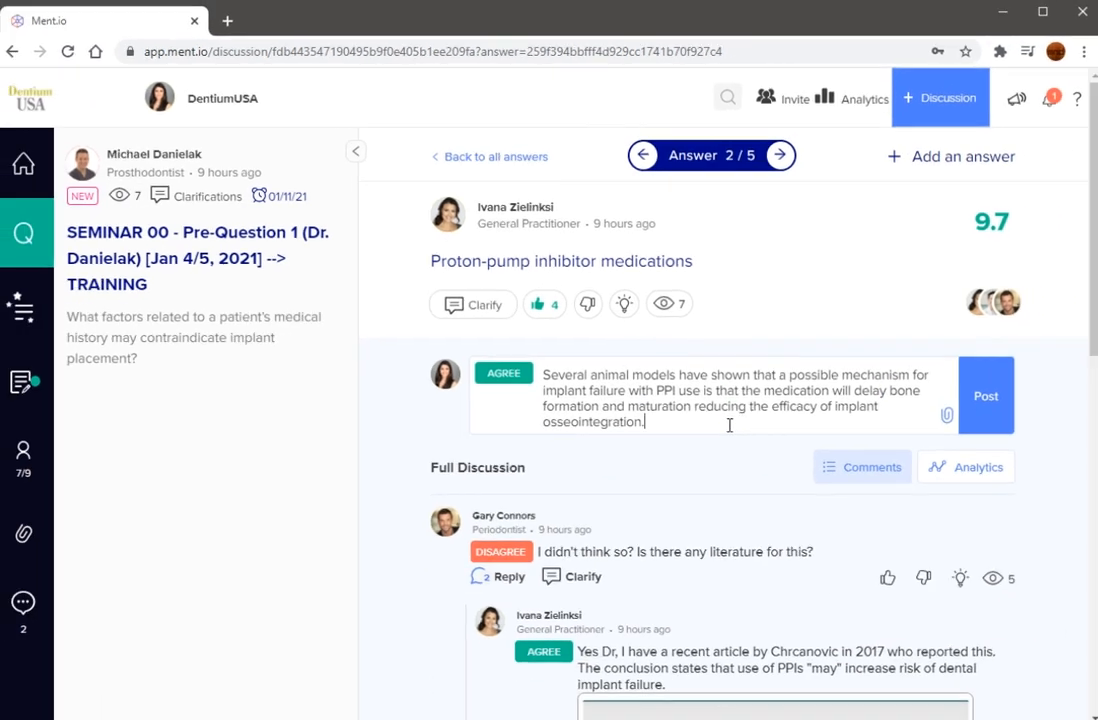
mouse_move(945, 416)
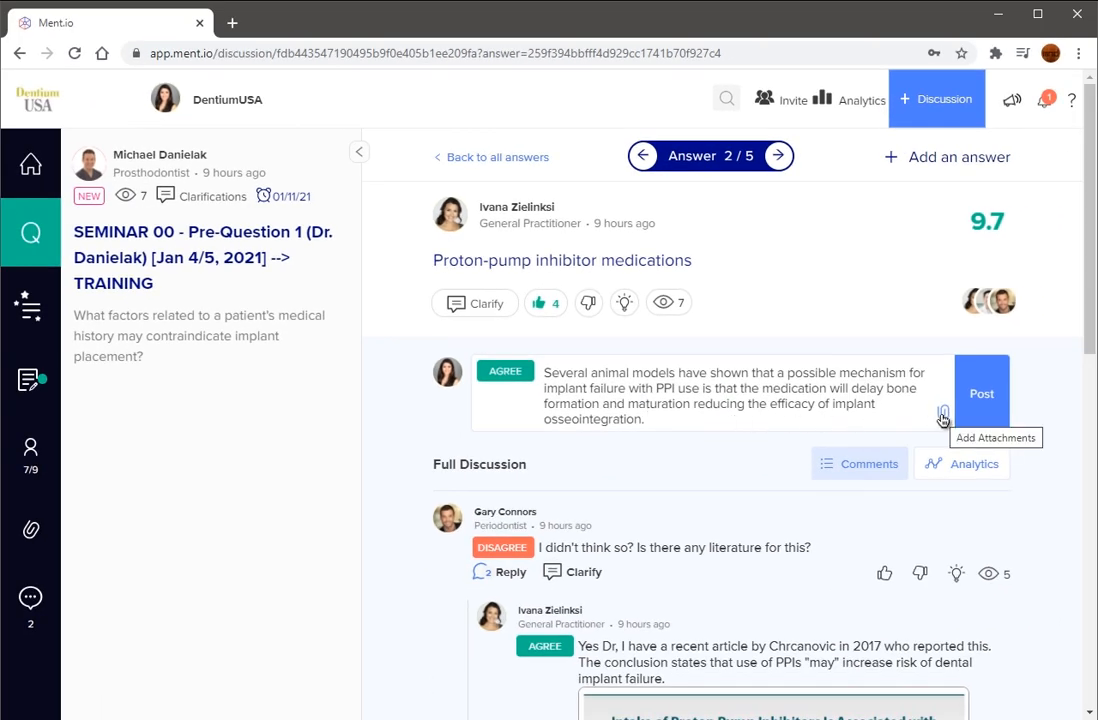
click(941, 414)
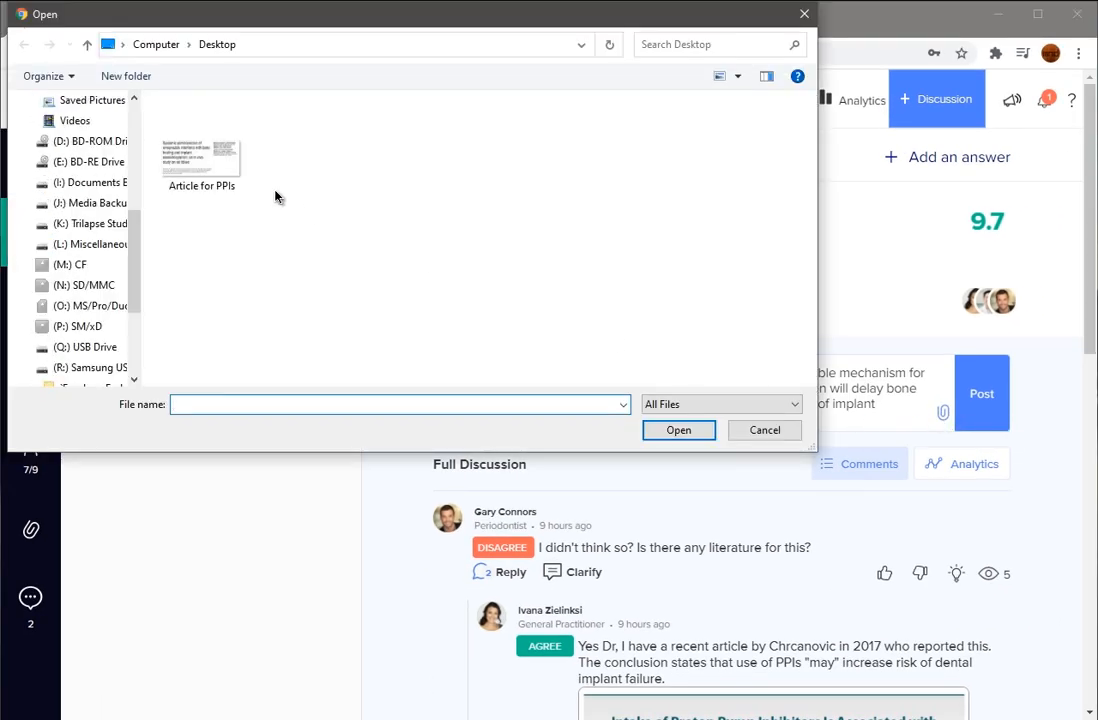
click(678, 430)
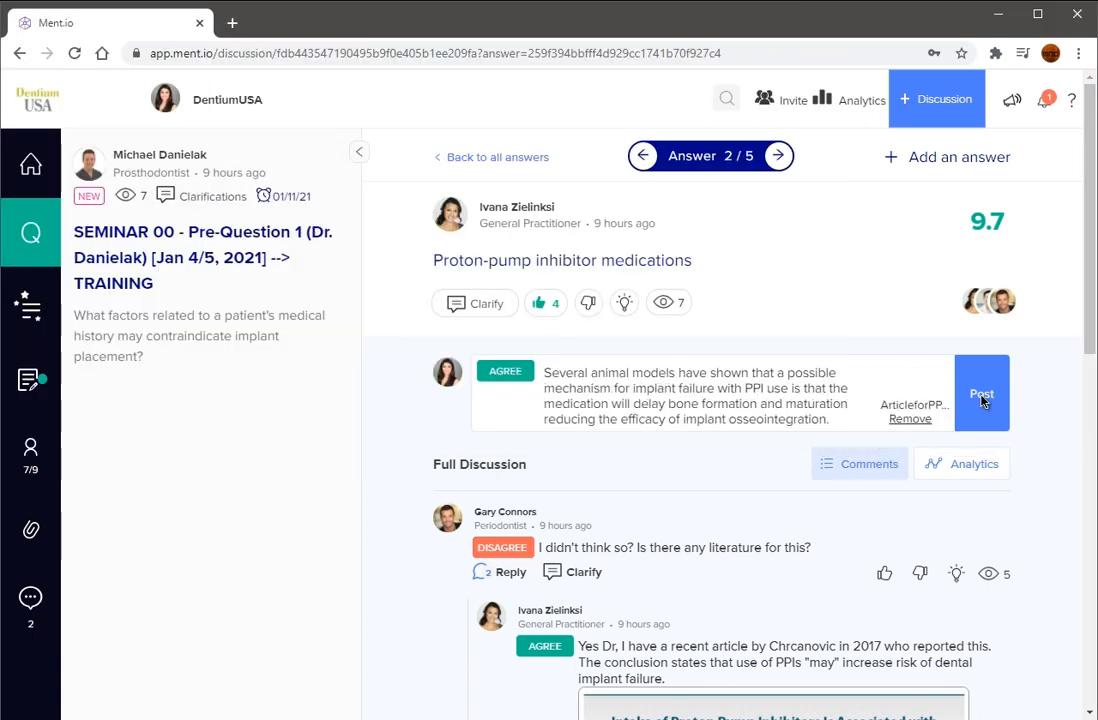
scroll(down, 3)
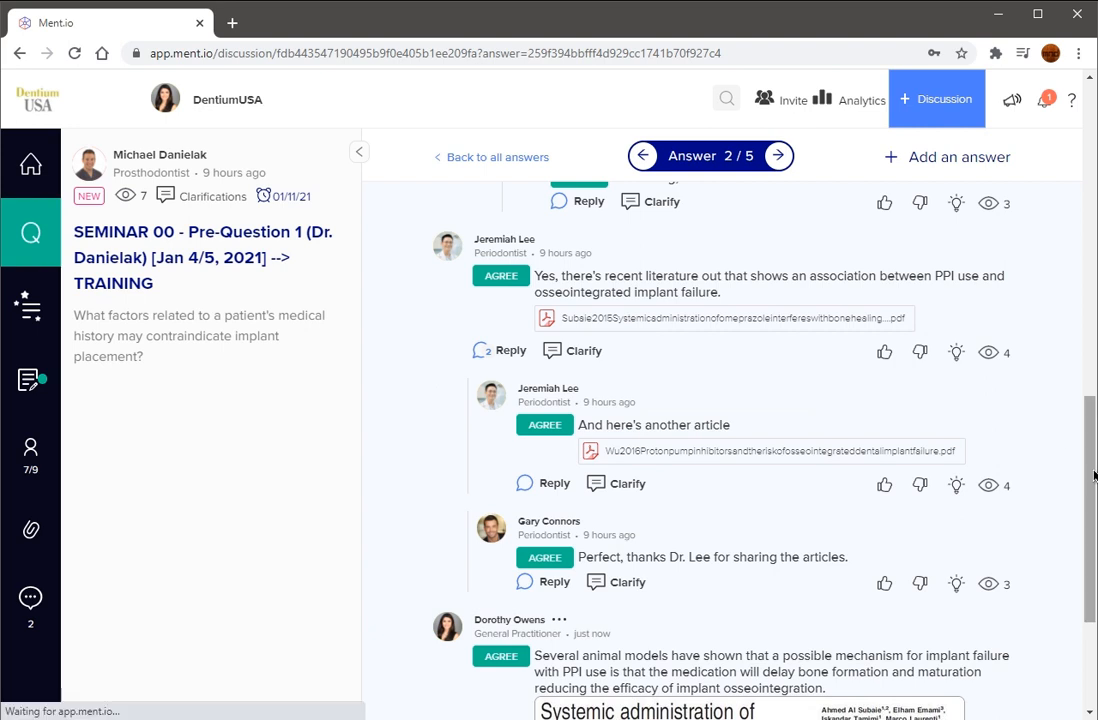
scroll(down, 3)
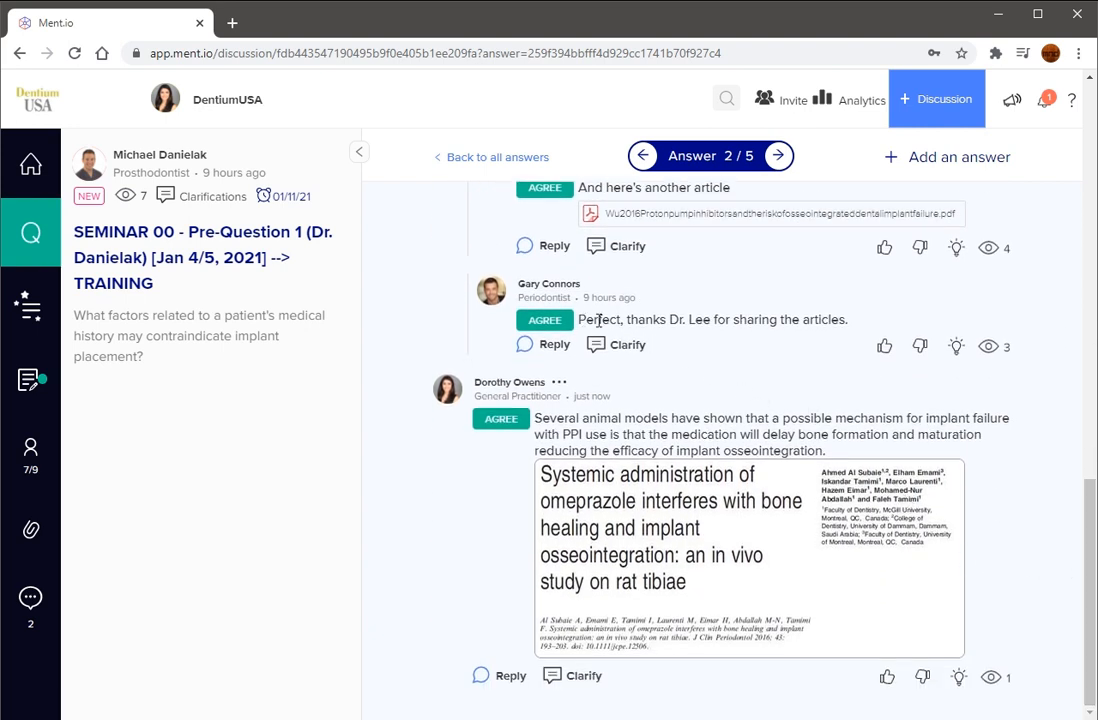
triple_click(712, 319)
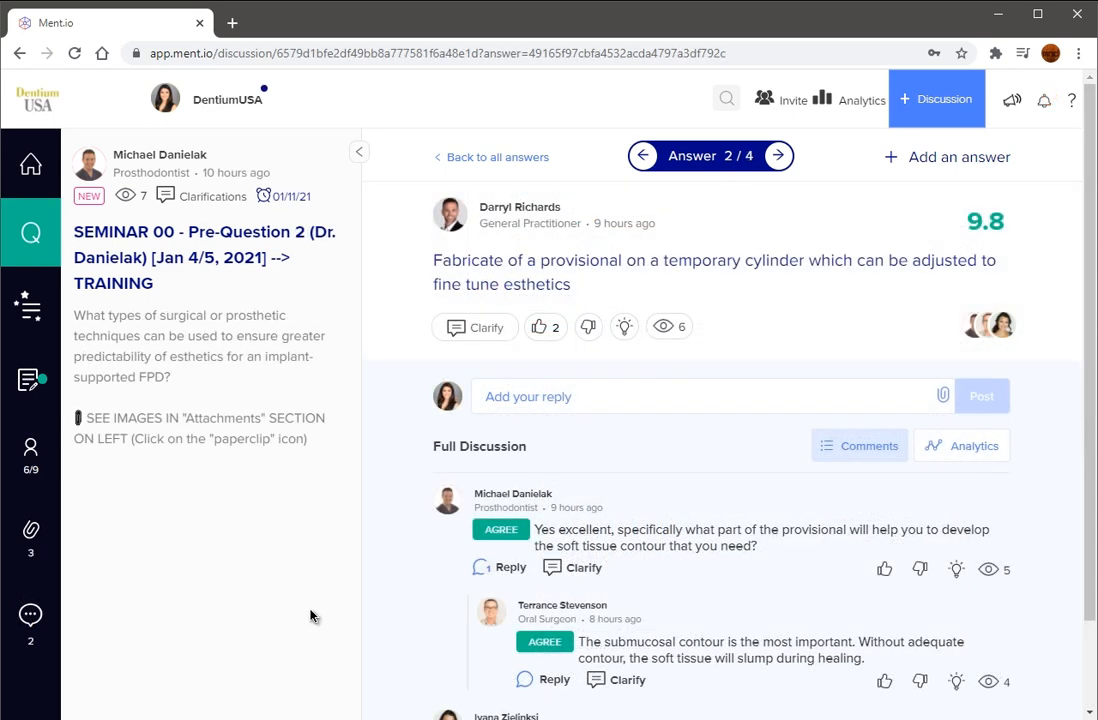
- Request clarification on the 'What methods of the provisional?' comment, then view all discussions
scroll(down, 3)
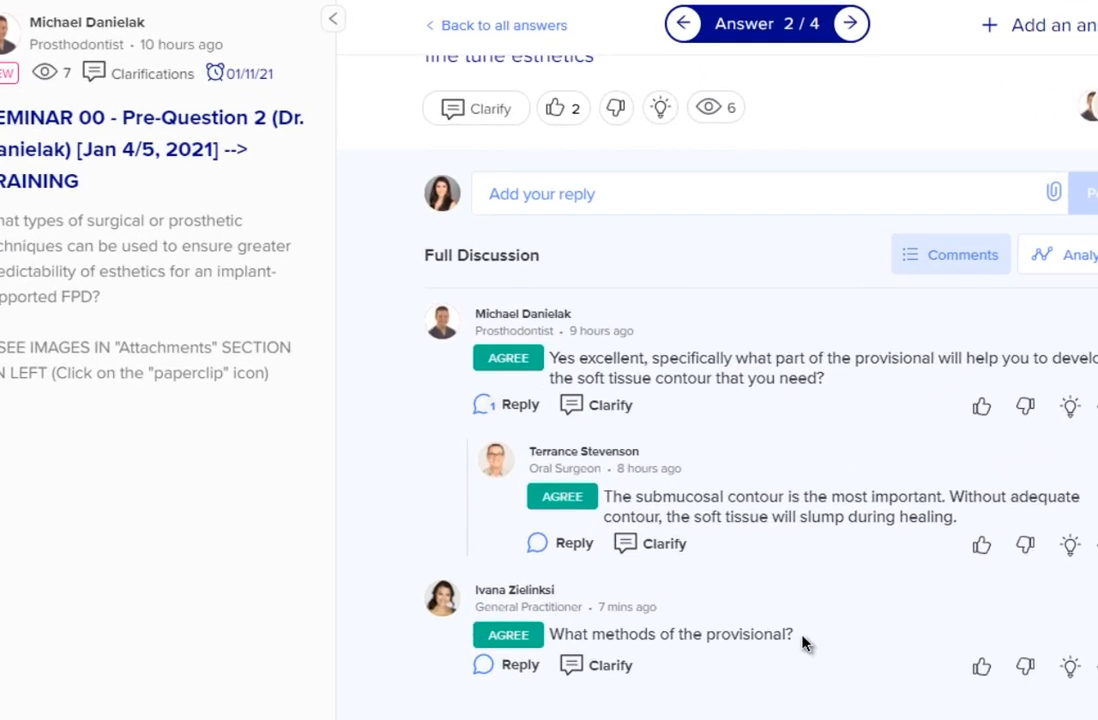
mouse_move(853, 645)
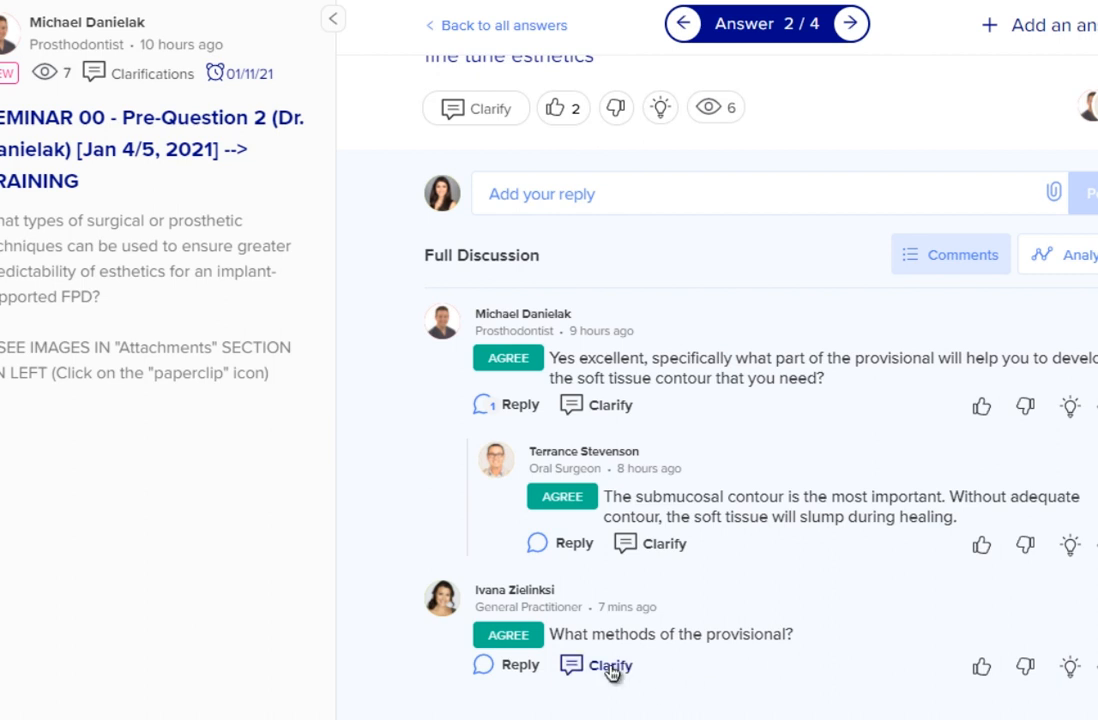
click(607, 665)
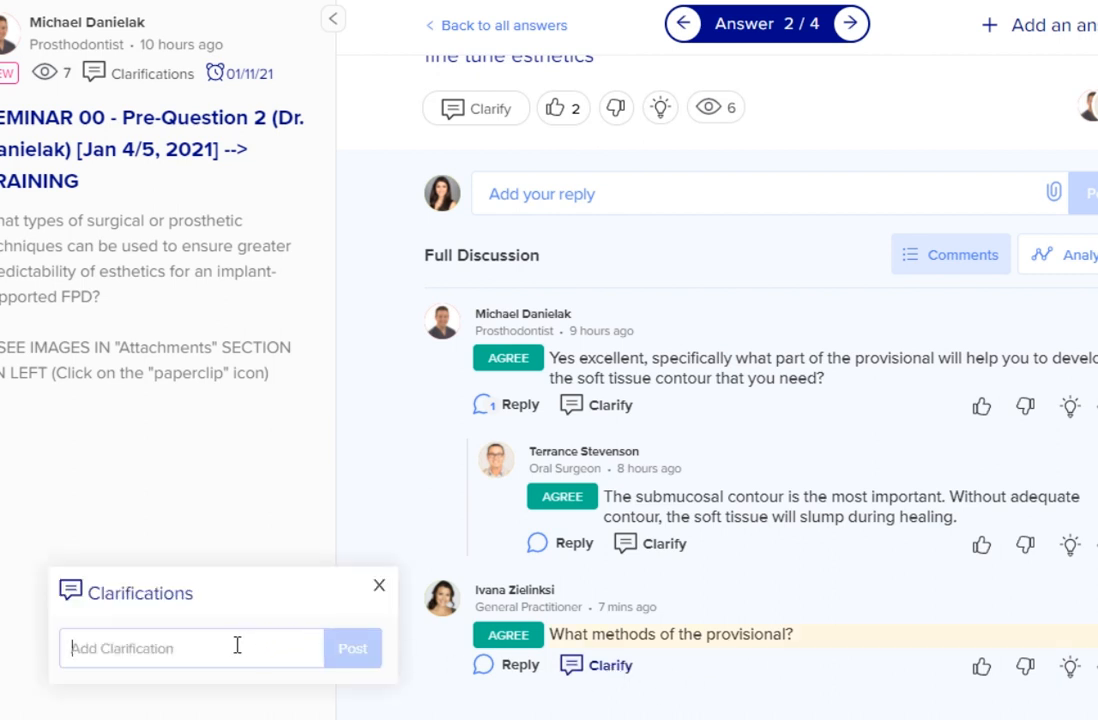
text(Hello dr)
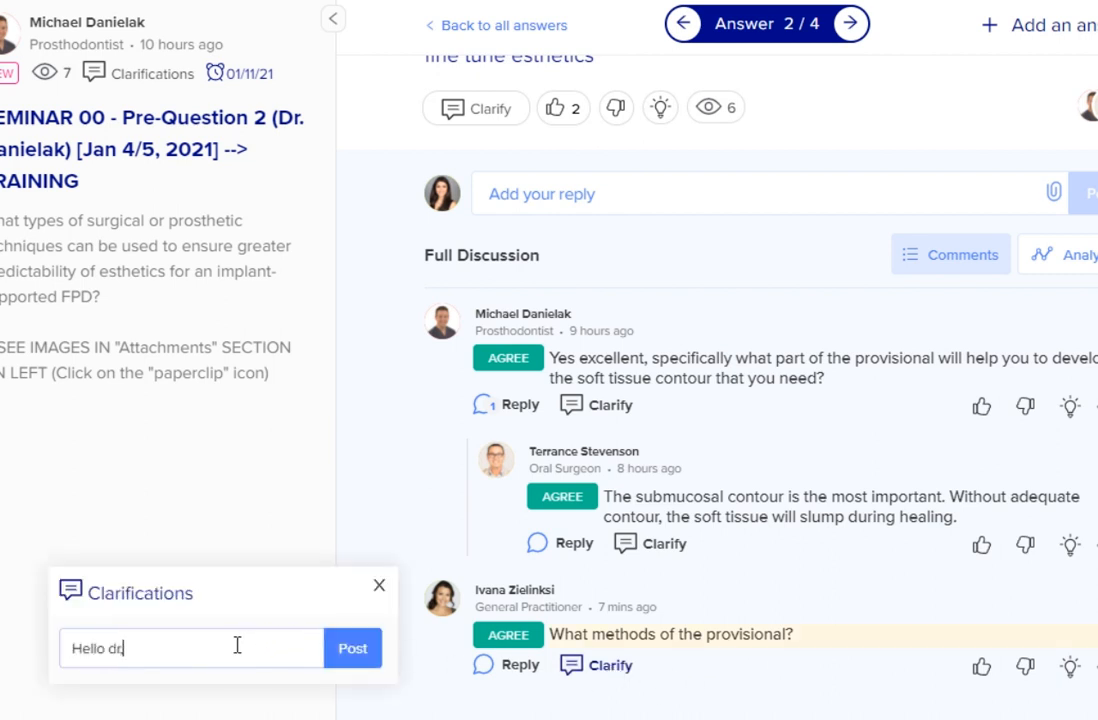
click(352, 648)
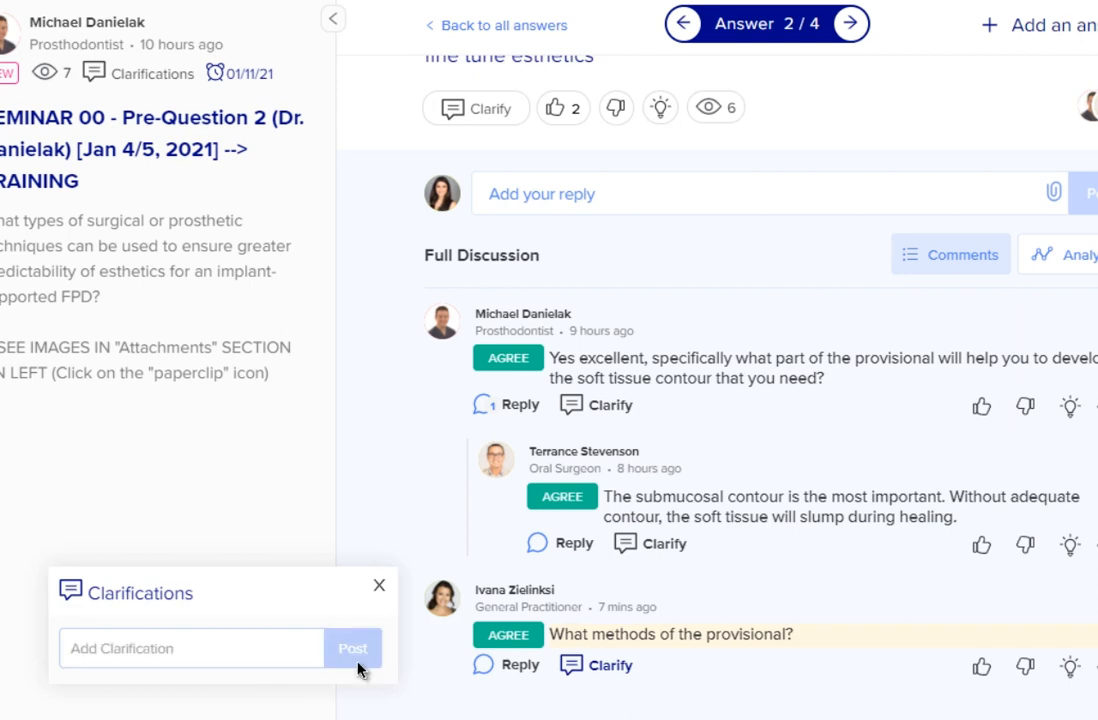
click(503, 25)
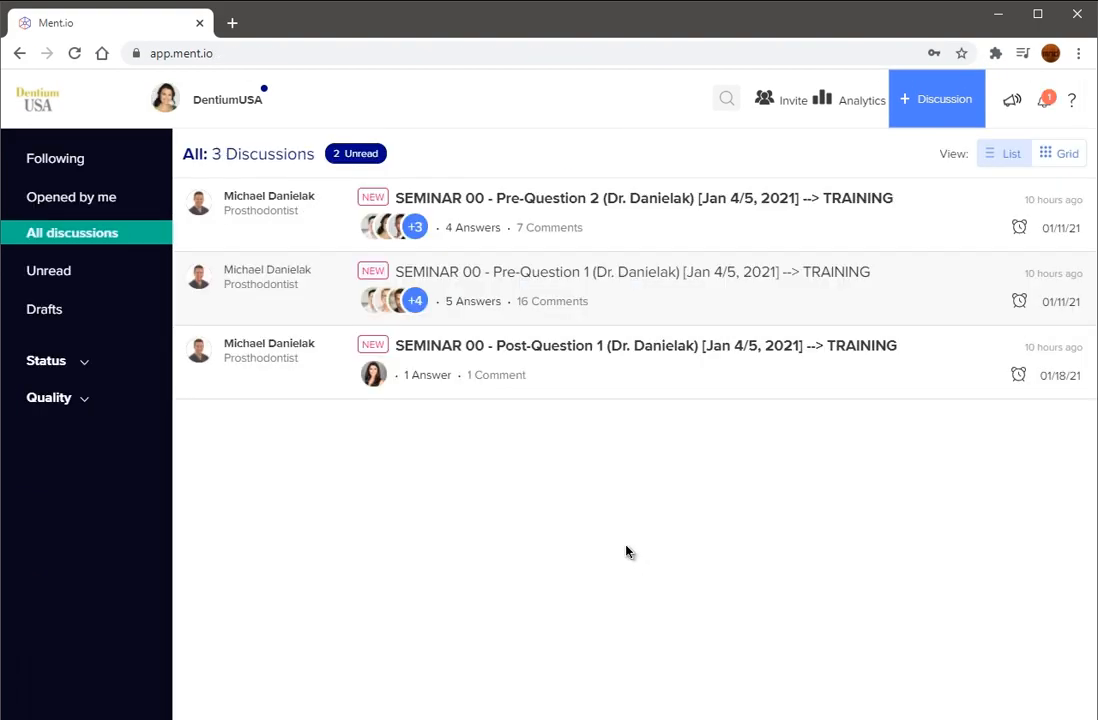
mouse_move(1046, 99)
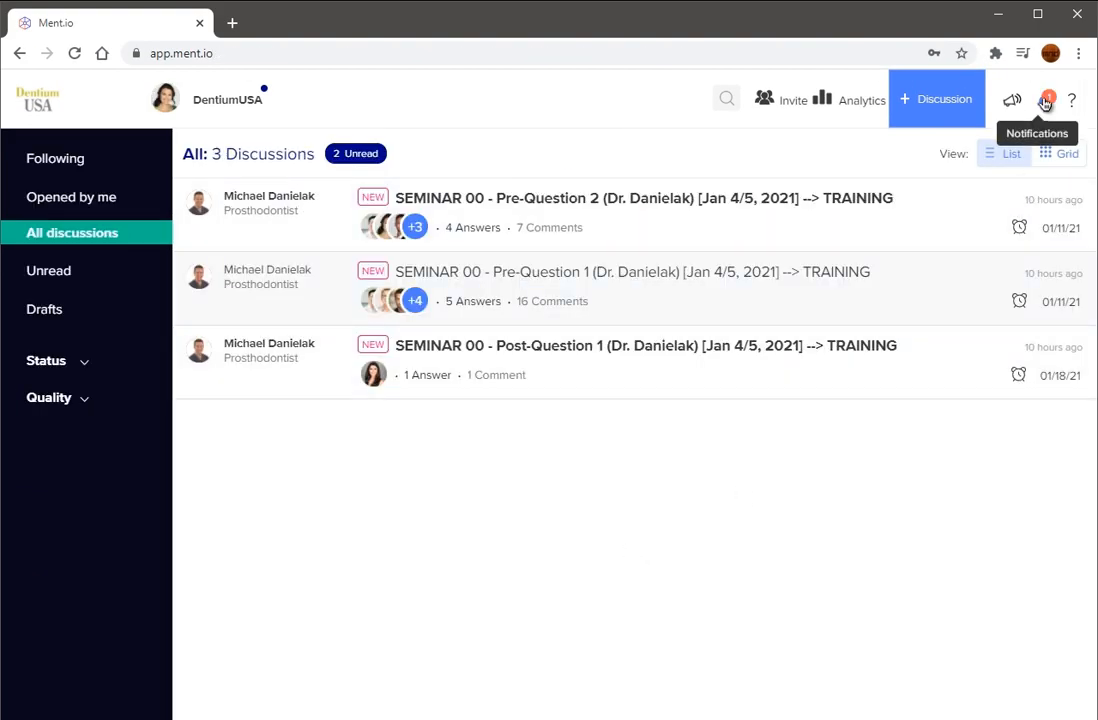
- From notifications, reply to the clarification with 'What methods are used to fabricate the provisional?'
click(1047, 99)
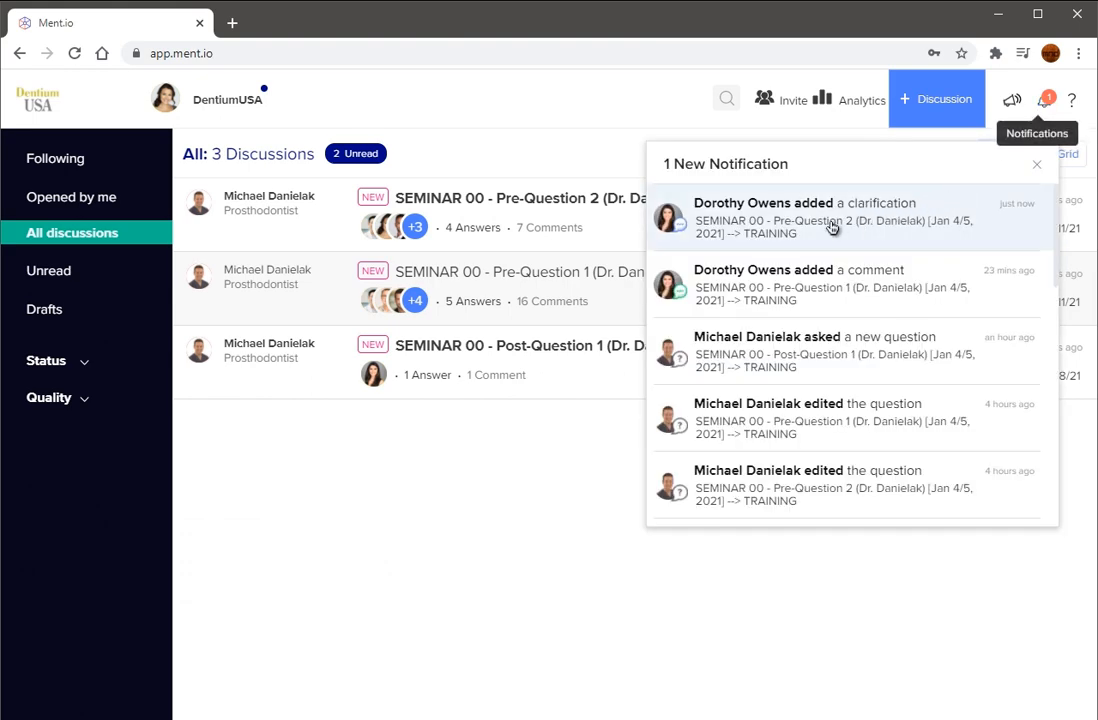
click(830, 218)
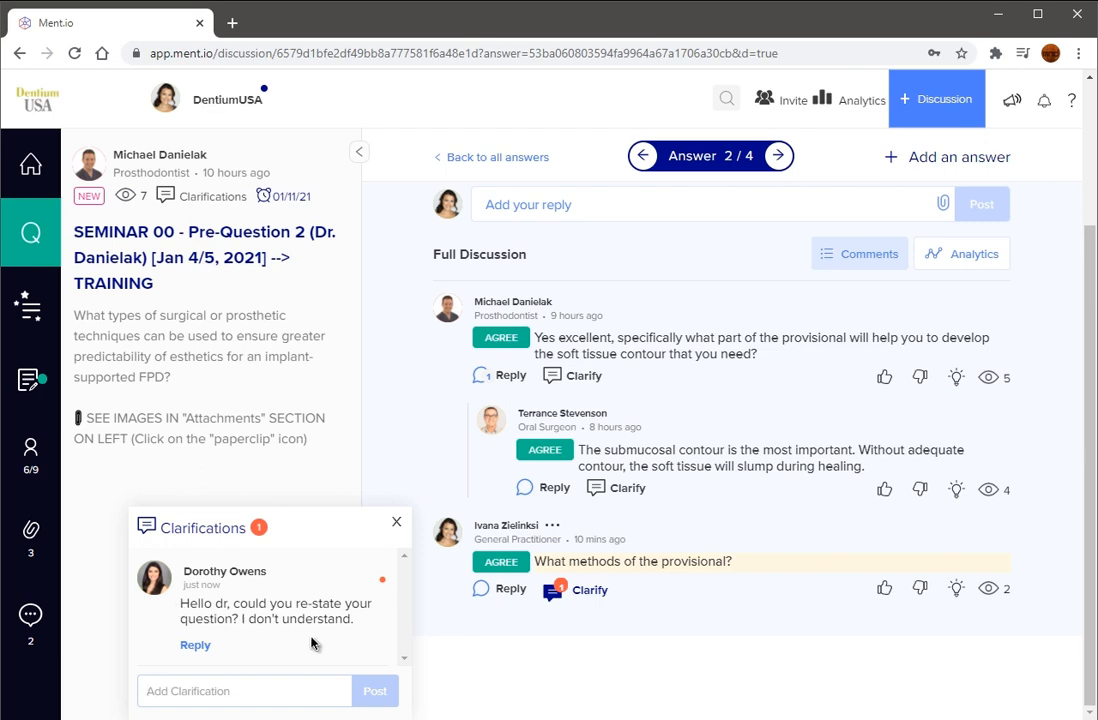
mouse_move(303, 648)
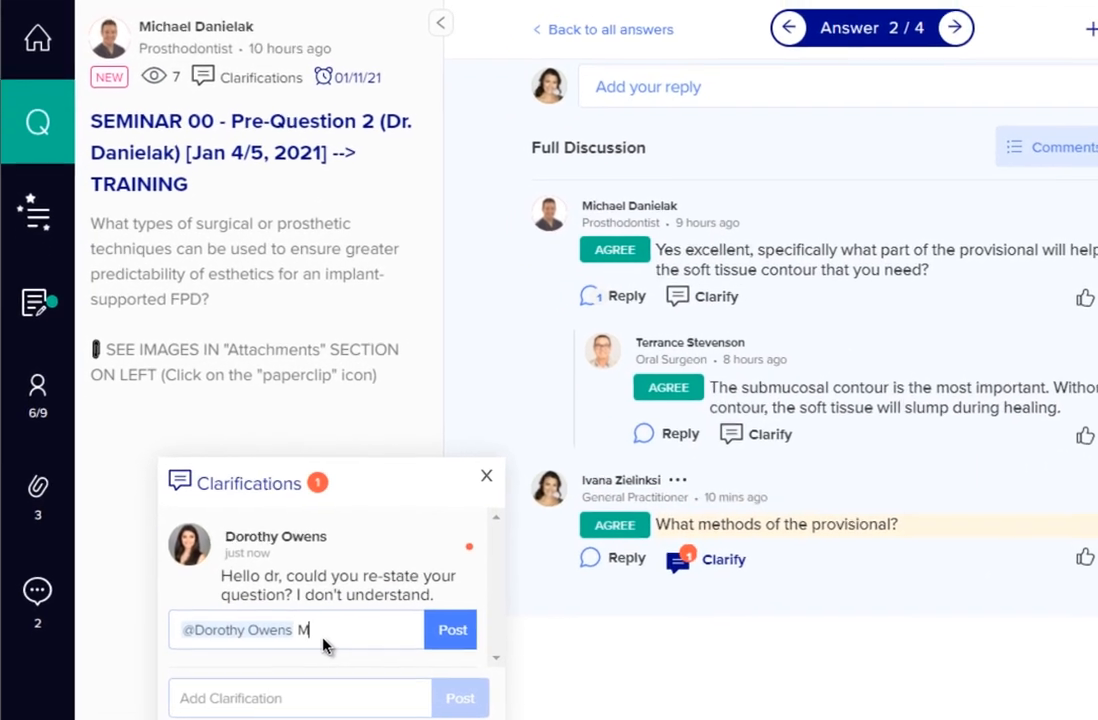
text(My apologies, I meant to ask "What methods are used to fabricate the provisional?")
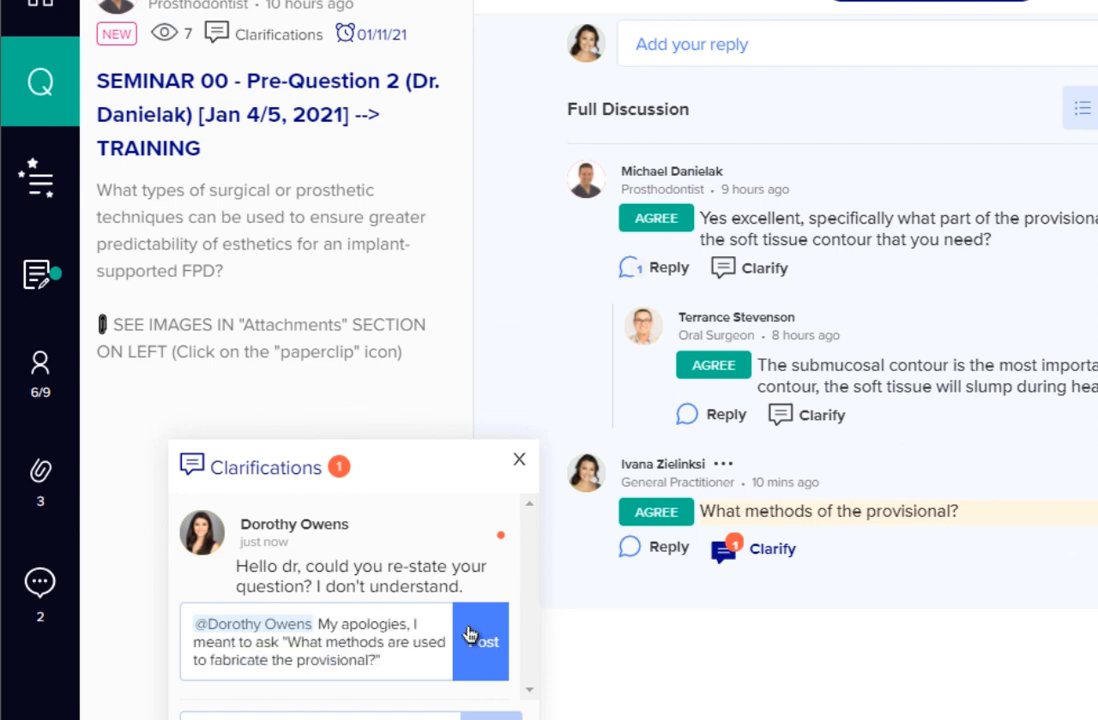
click(1047, 99)
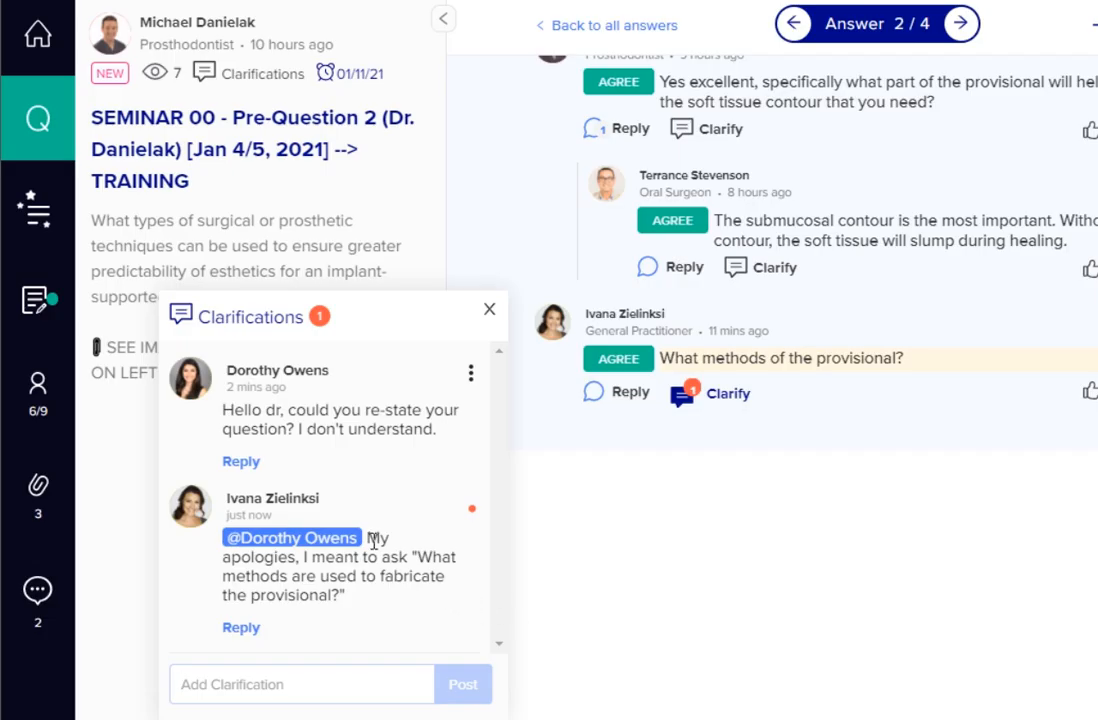
- Post a 'Thanks' reply in the clarification thread, then collapse and reopen the thread
click(241, 627)
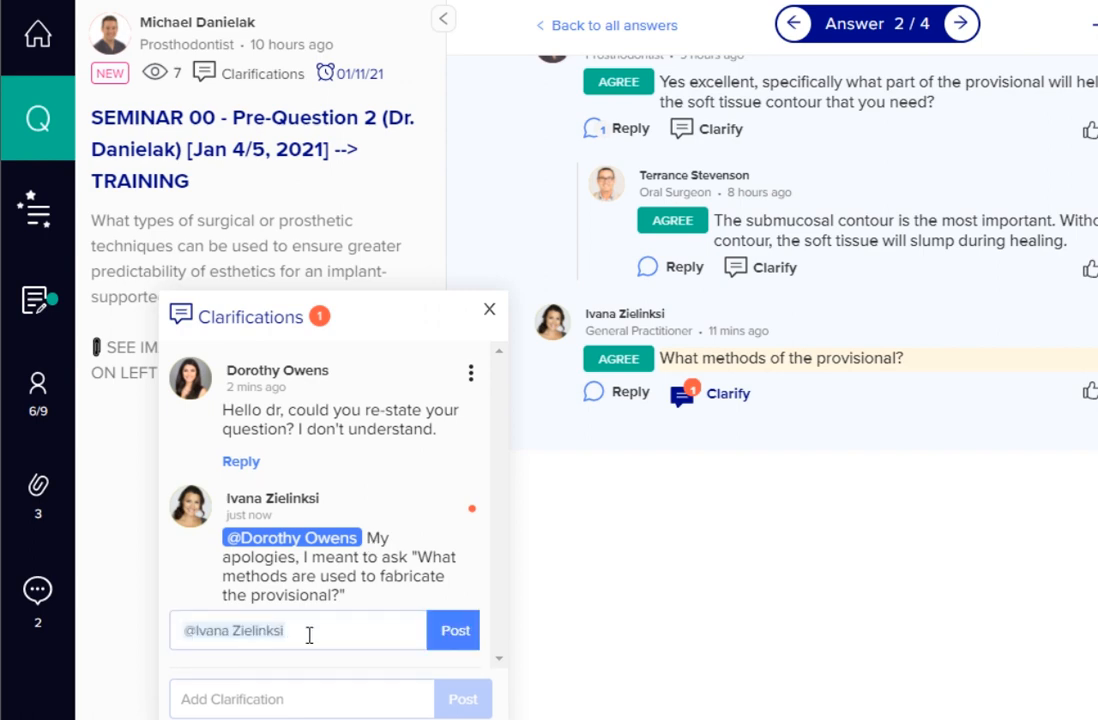
text(Thanks)
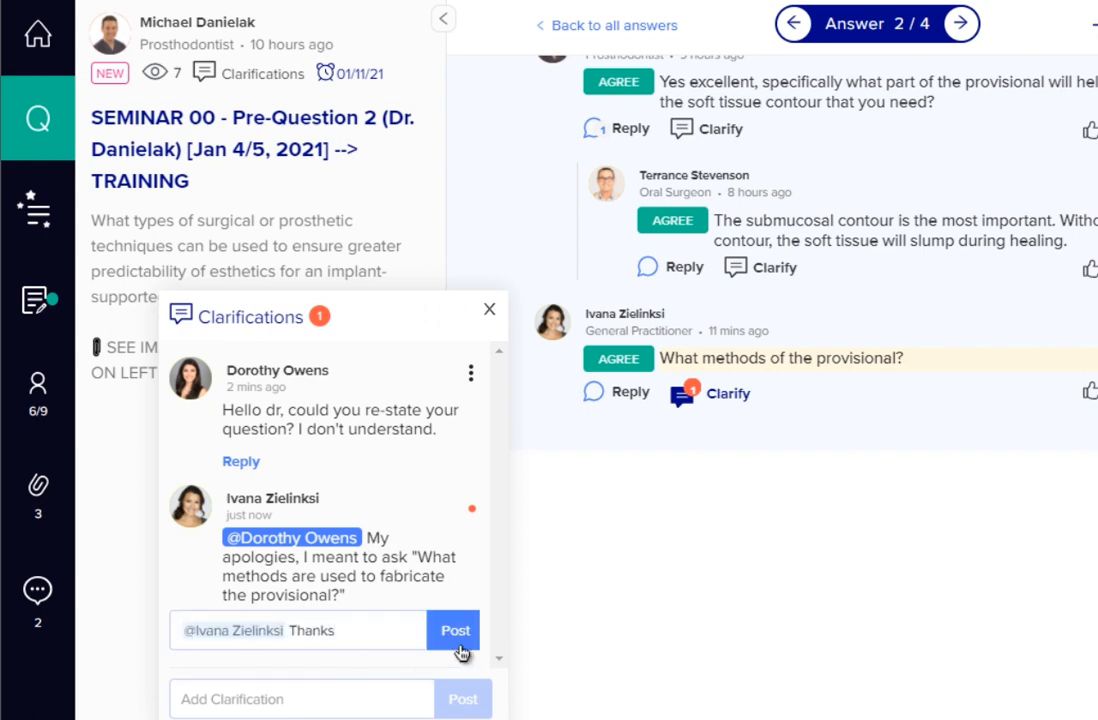
click(455, 630)
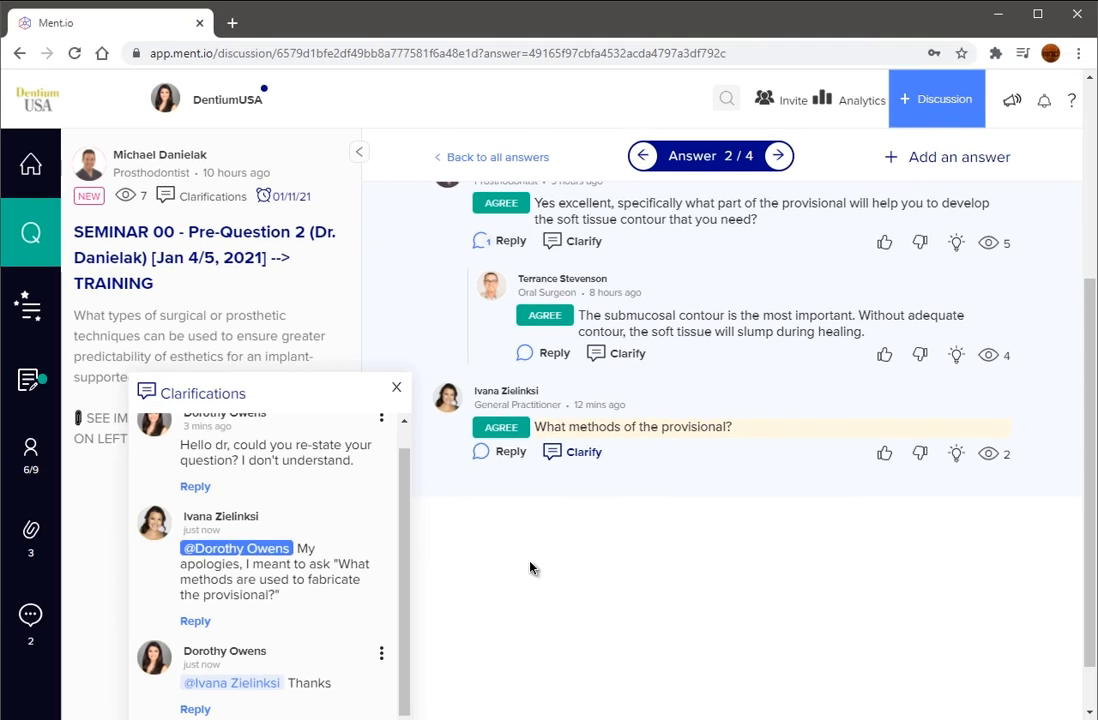
click(396, 387)
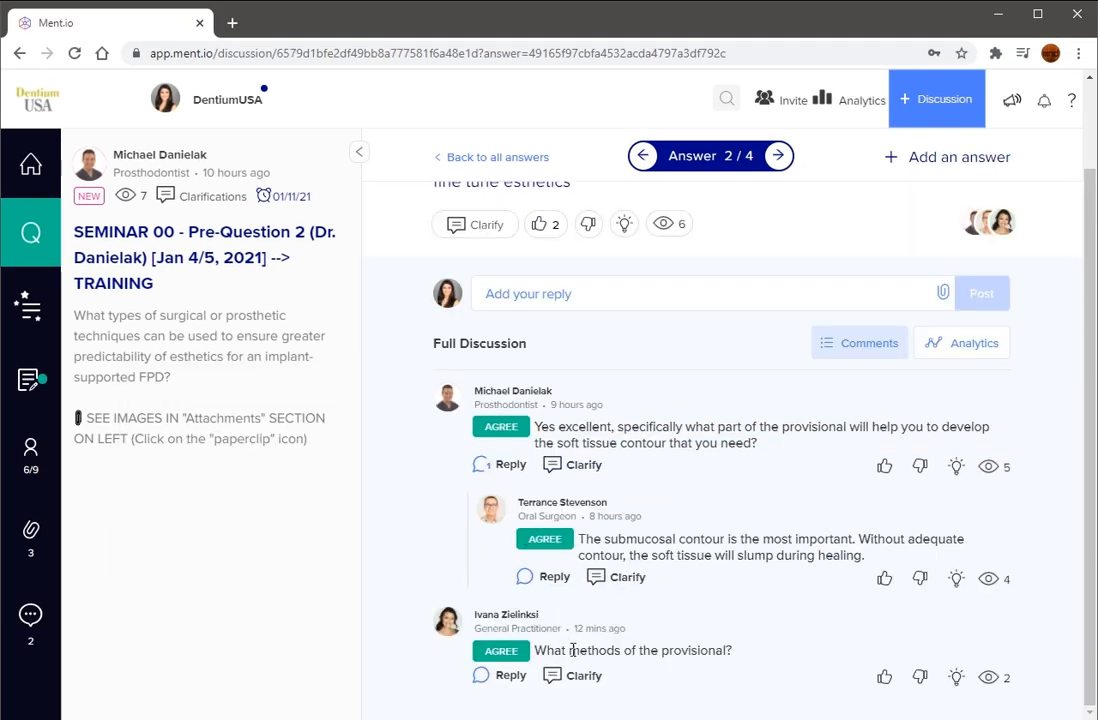
click(573, 675)
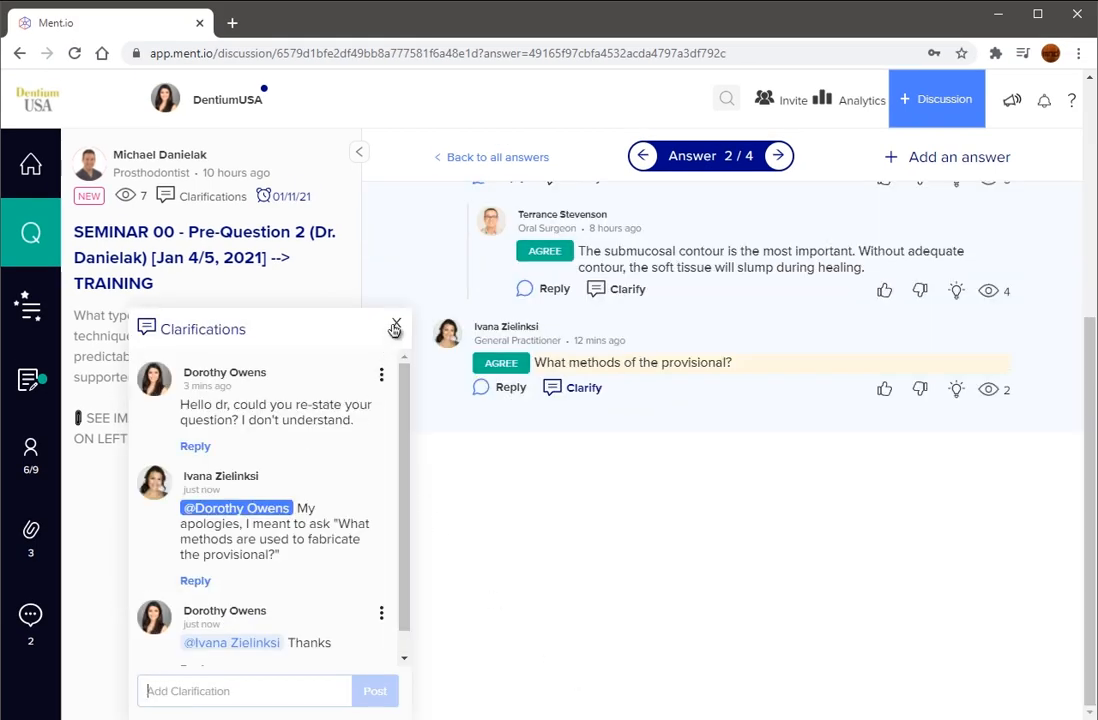
- Close clarifications, expand Pre-Question 1's remaining answers, and view the proton-pump inhibitor answer's analytics
click(395, 328)
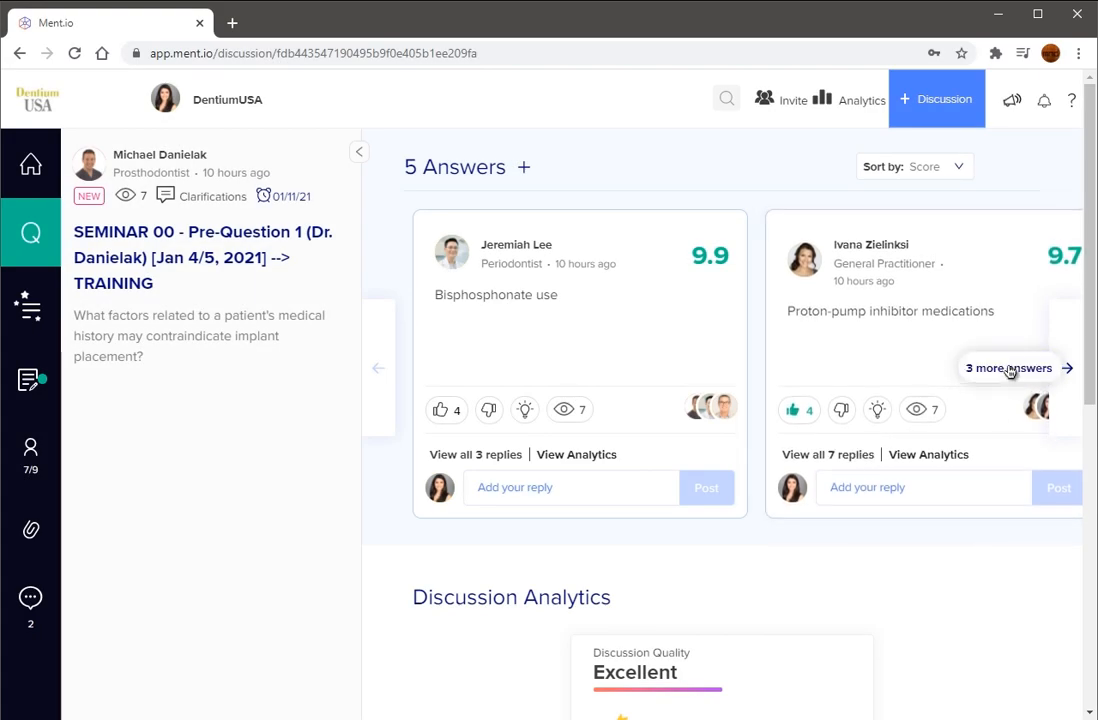
click(1008, 368)
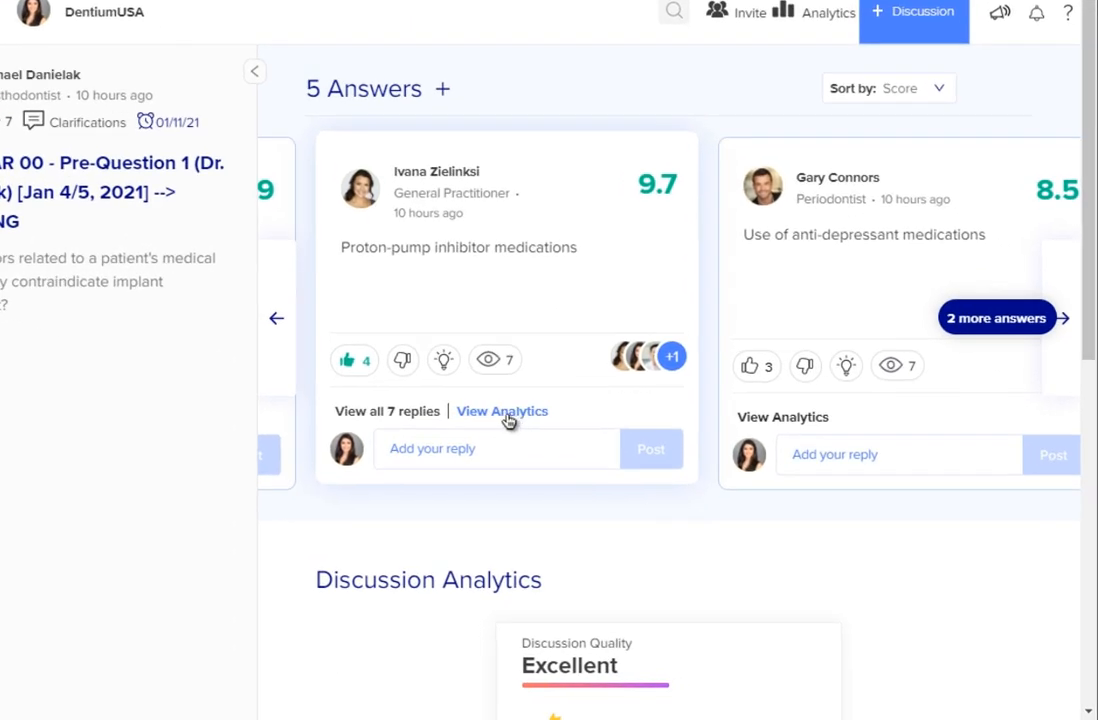
click(502, 411)
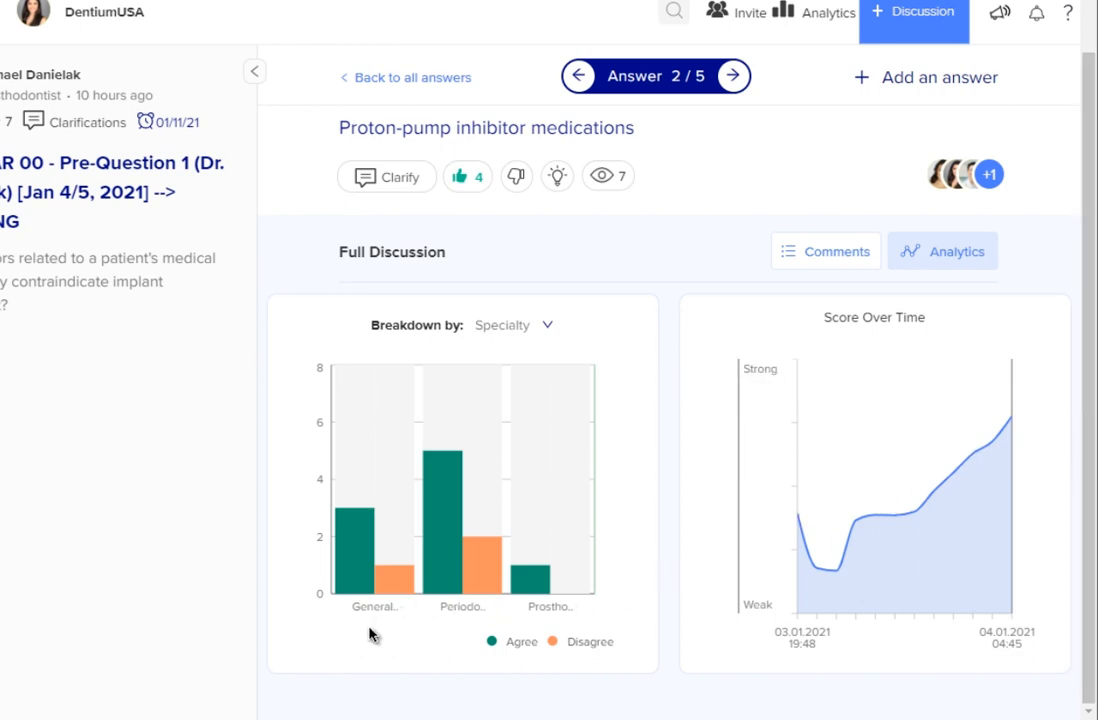
mouse_move(583, 670)
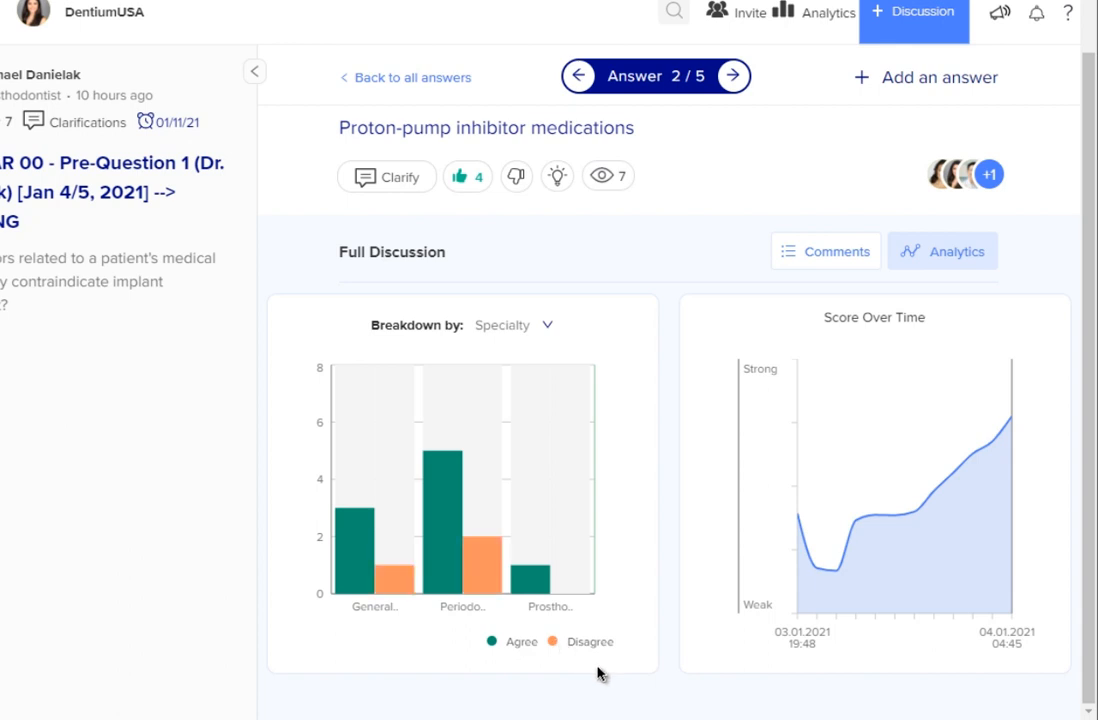
mouse_move(467, 176)
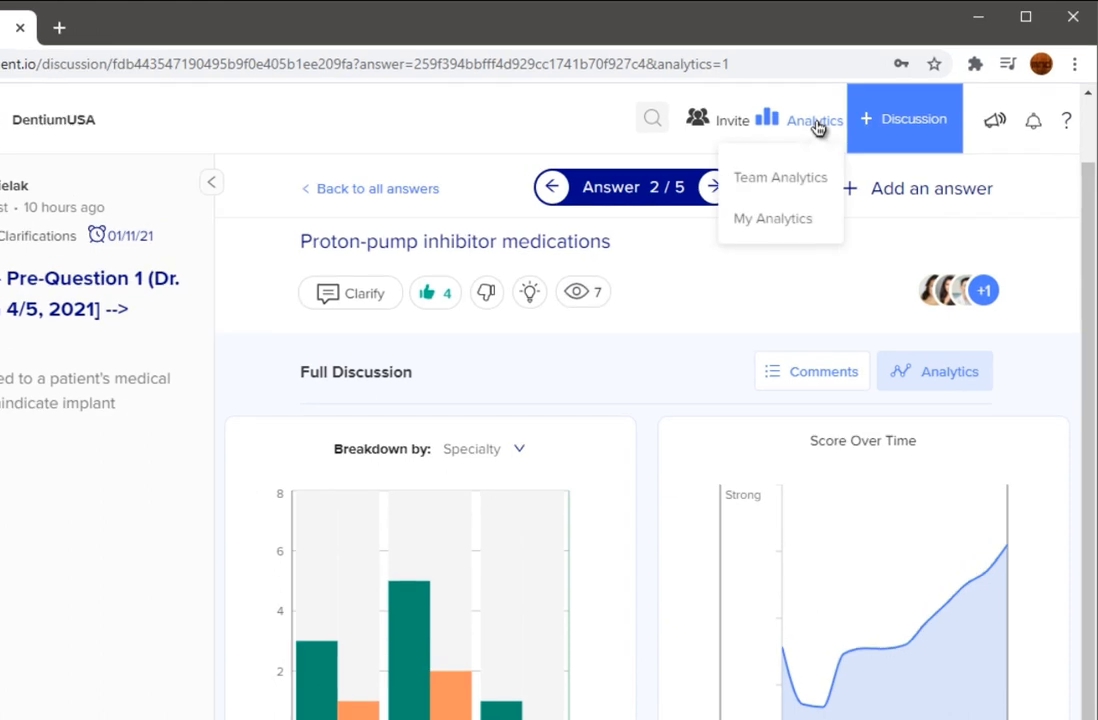
mouse_move(797, 230)
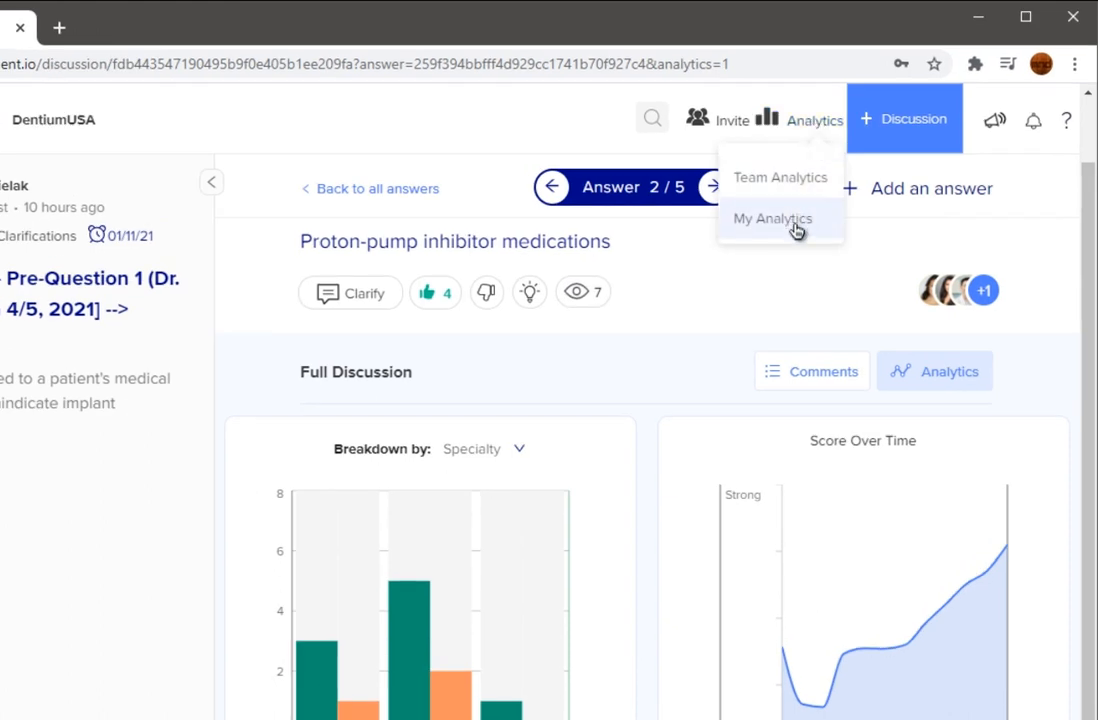
mouse_move(800, 222)
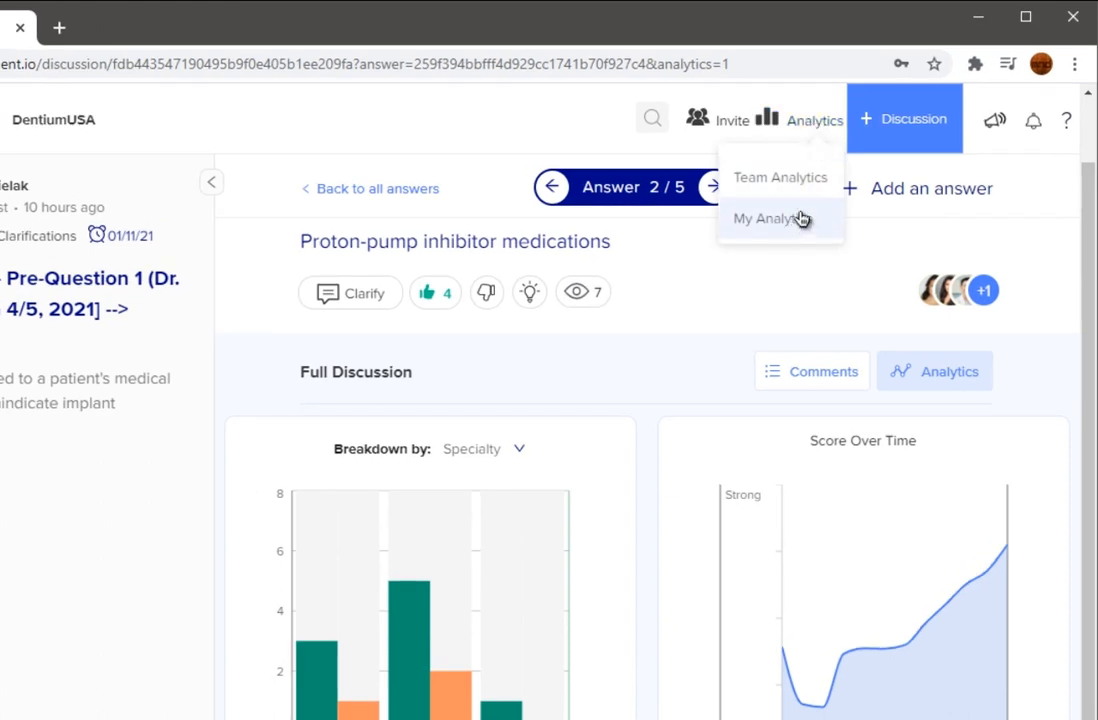
- Open Team Analytics and scroll past discussion quality ratings to the 40% collaboration network
click(780, 177)
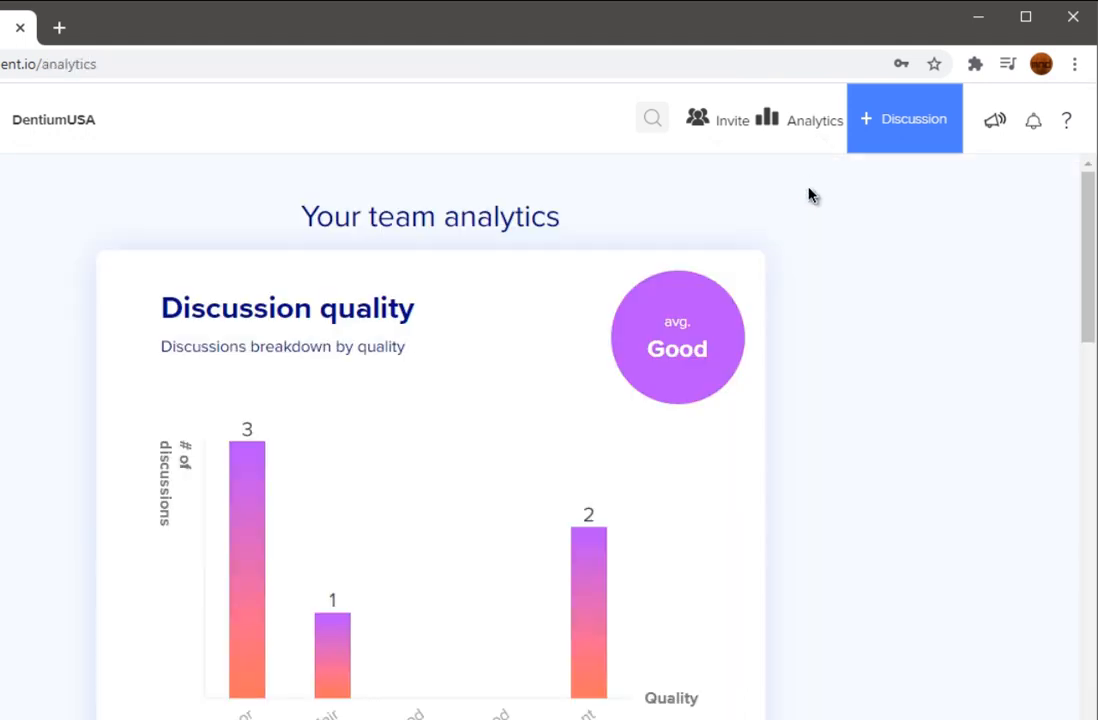
scroll(down, 3)
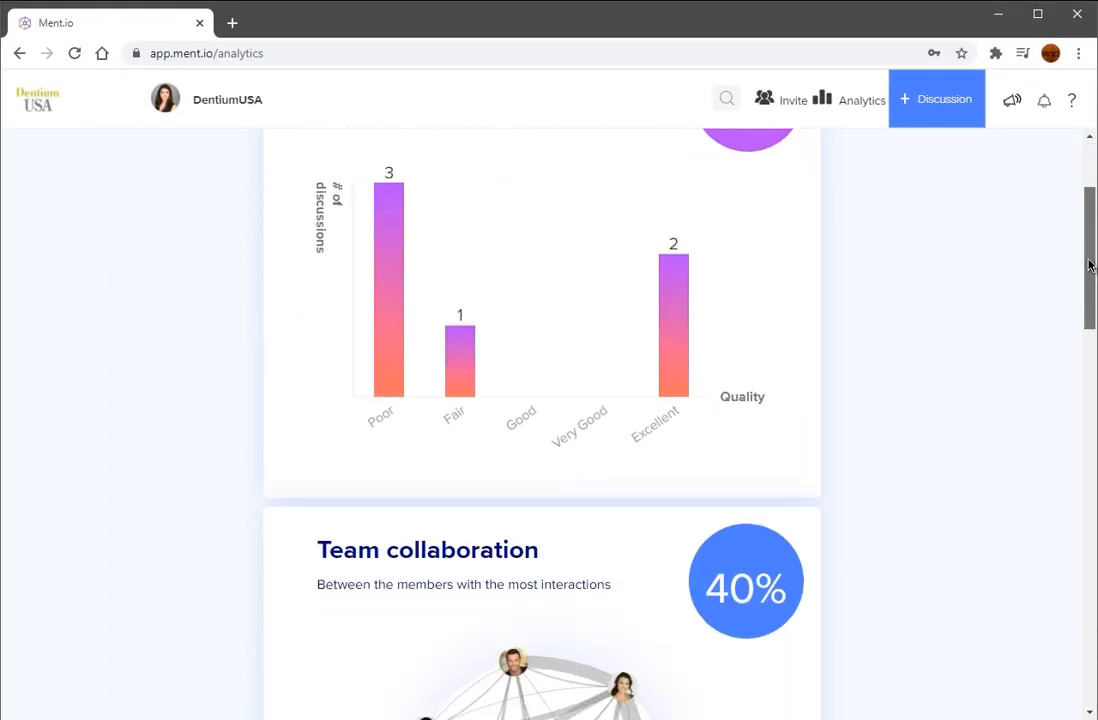
scroll(down, 3)
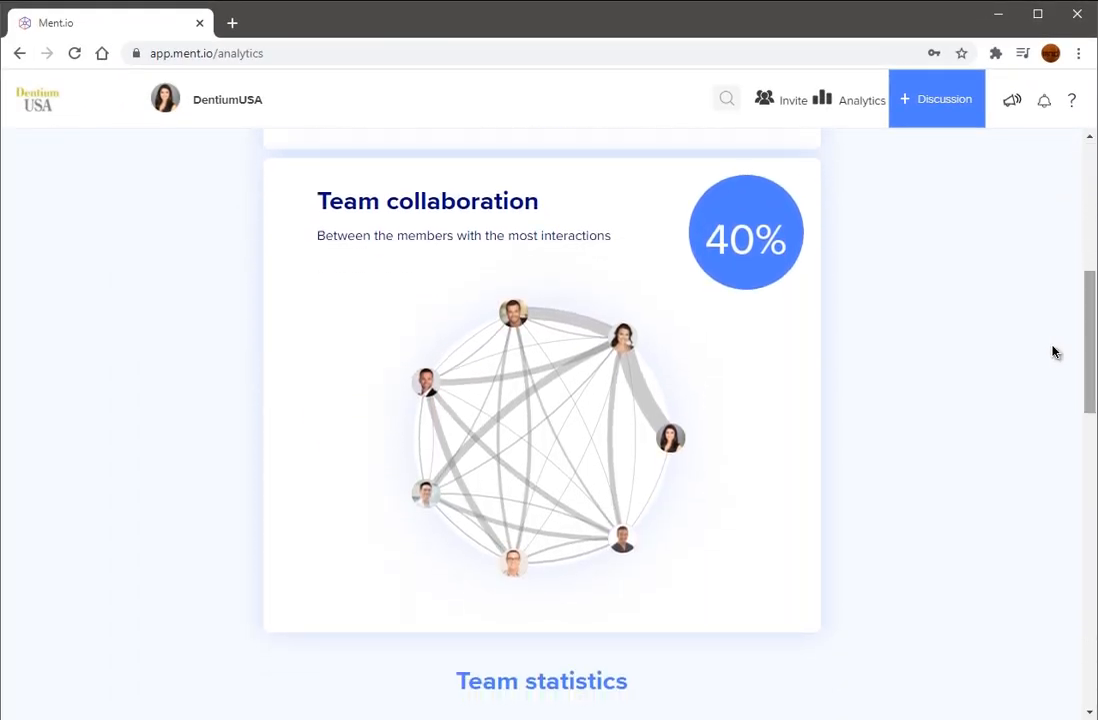
mouse_move(513, 313)
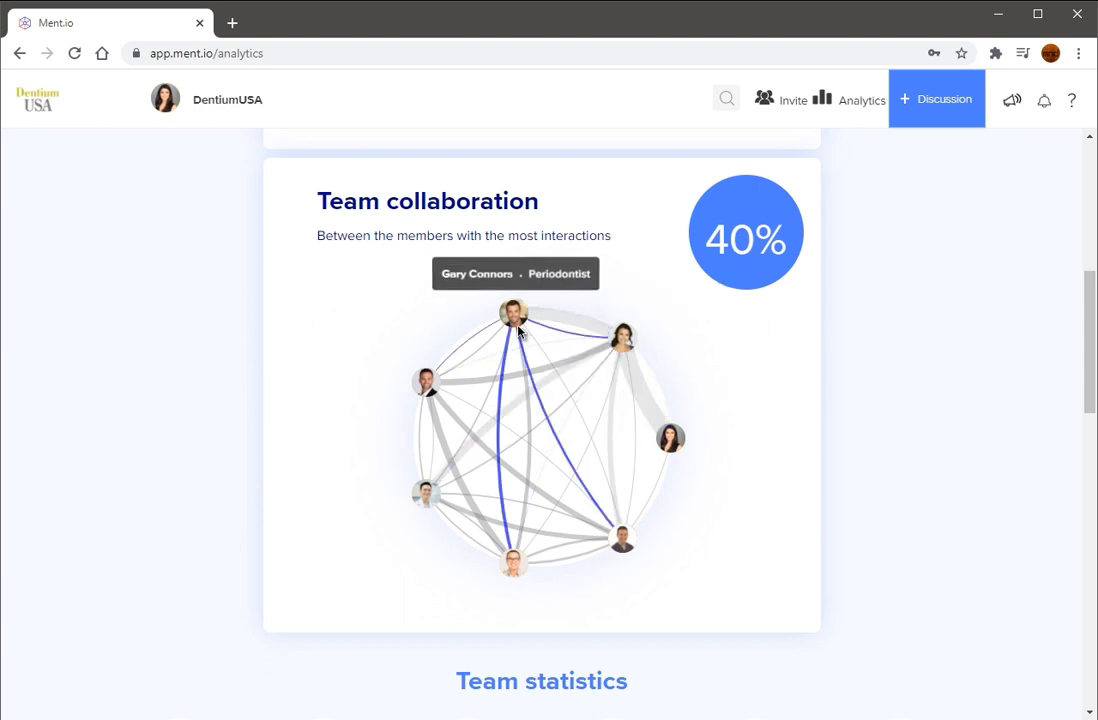
mouse_move(595, 603)
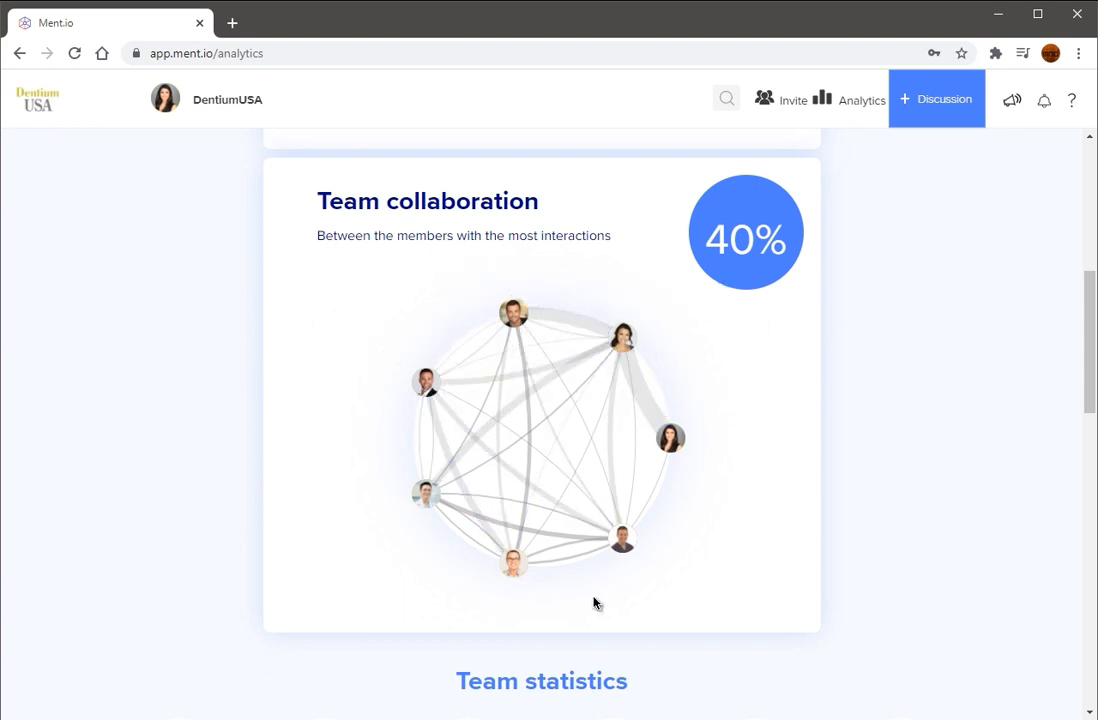
mouse_move(862, 100)
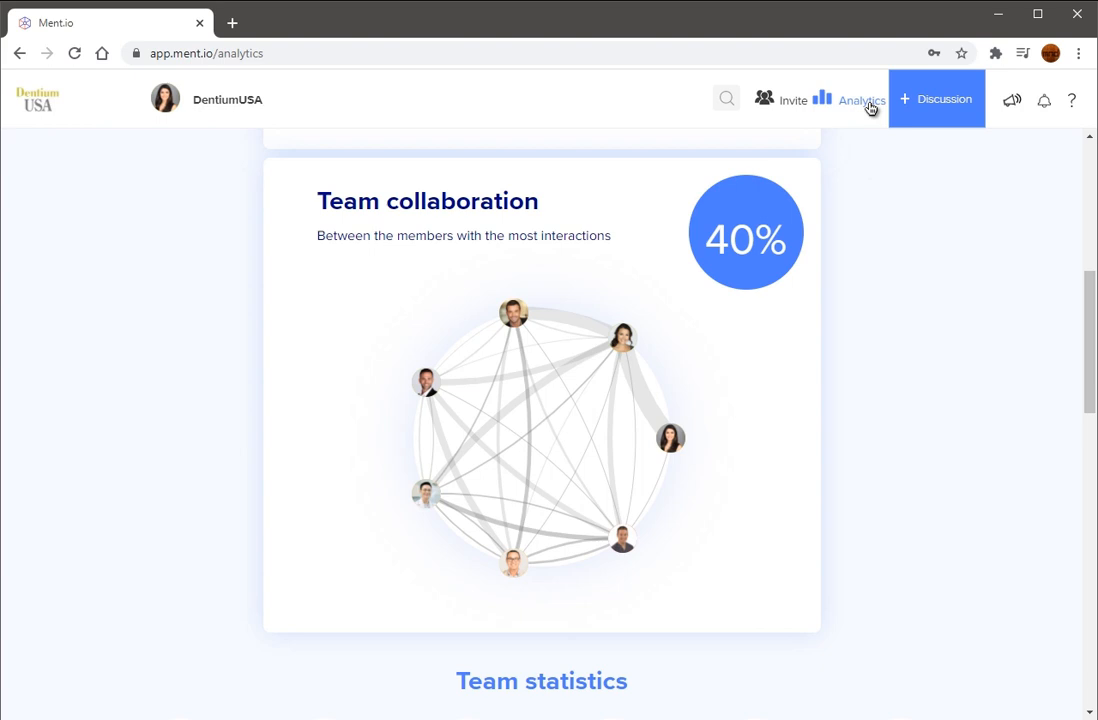
- Open My Analytics and scroll through the cognitive map to Collaboration showing 100% agreement with Ivana
click(861, 99)
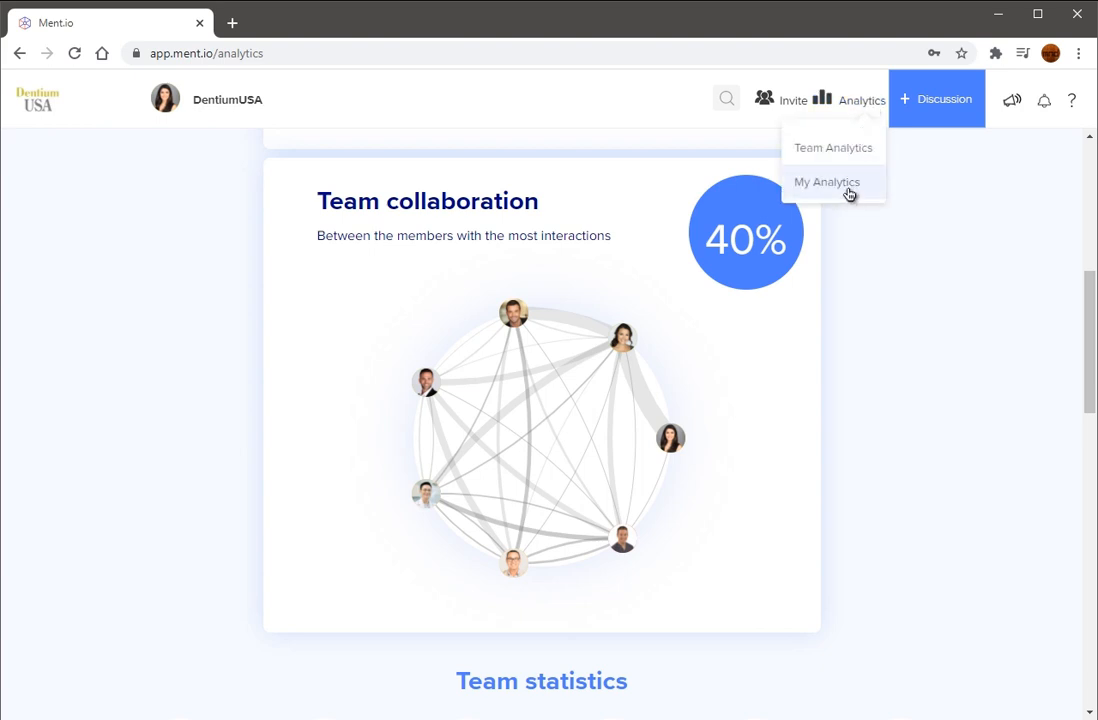
click(827, 182)
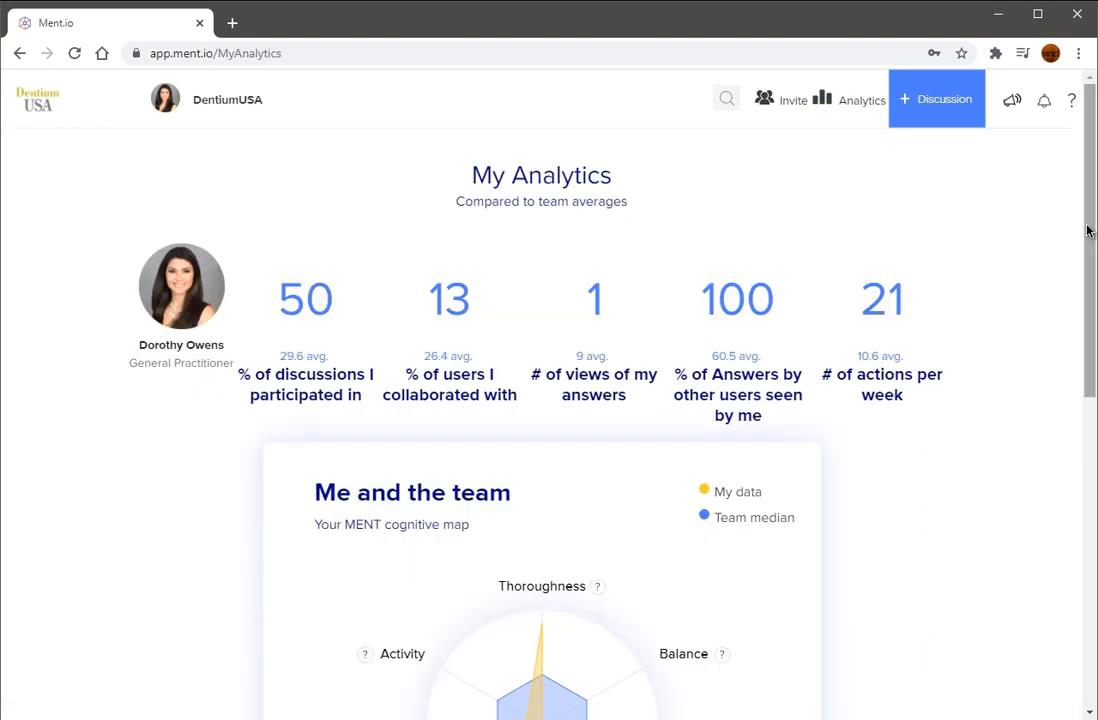
scroll(down, 3)
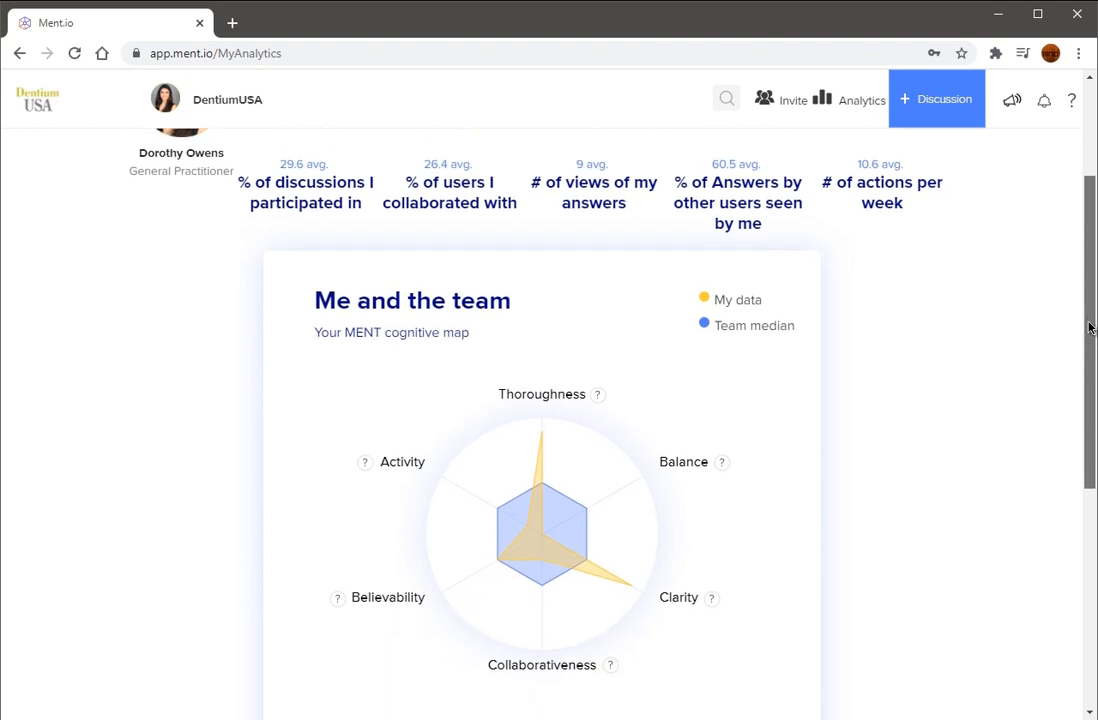
scroll(down, 3)
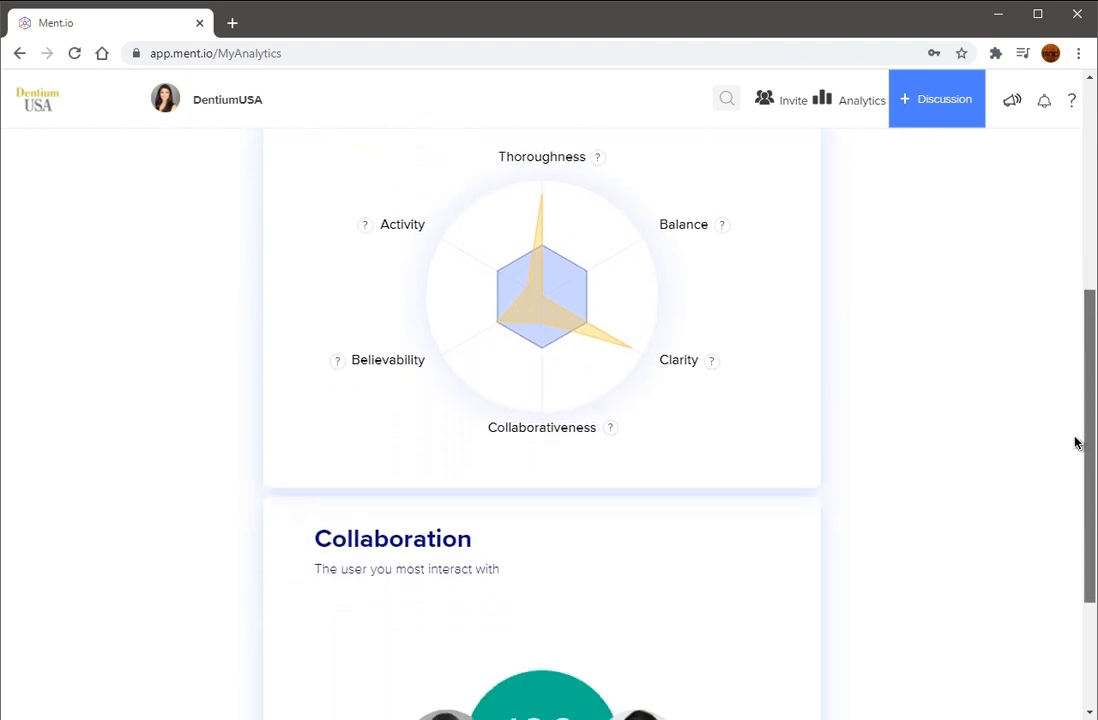
scroll(down, 3)
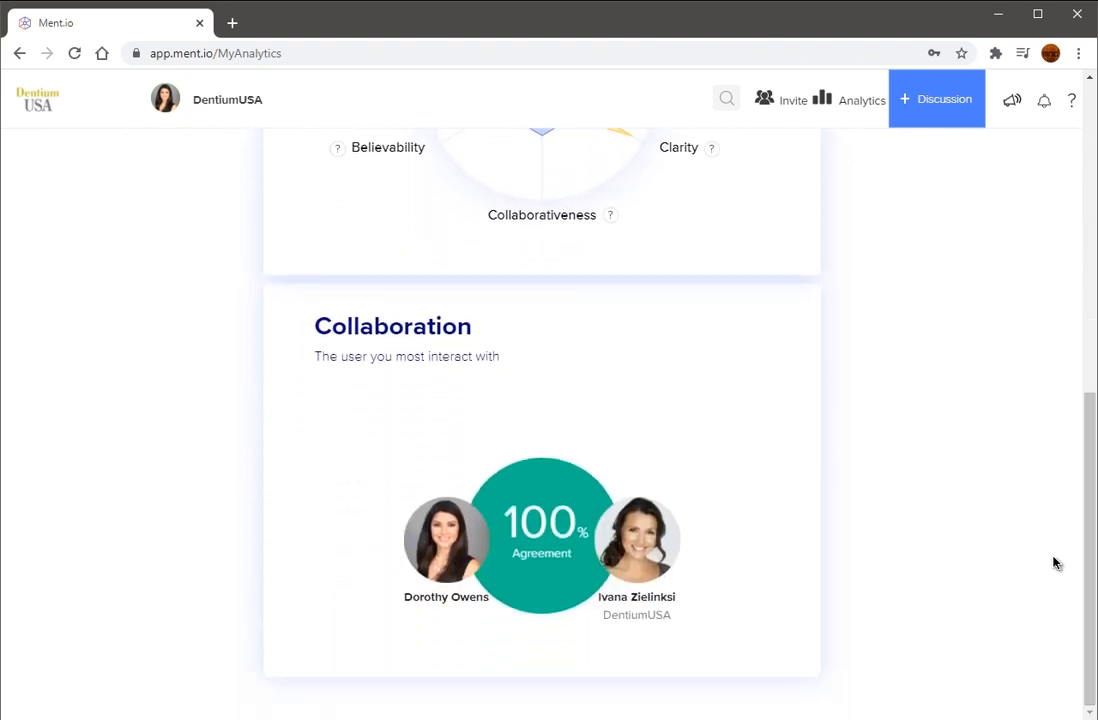